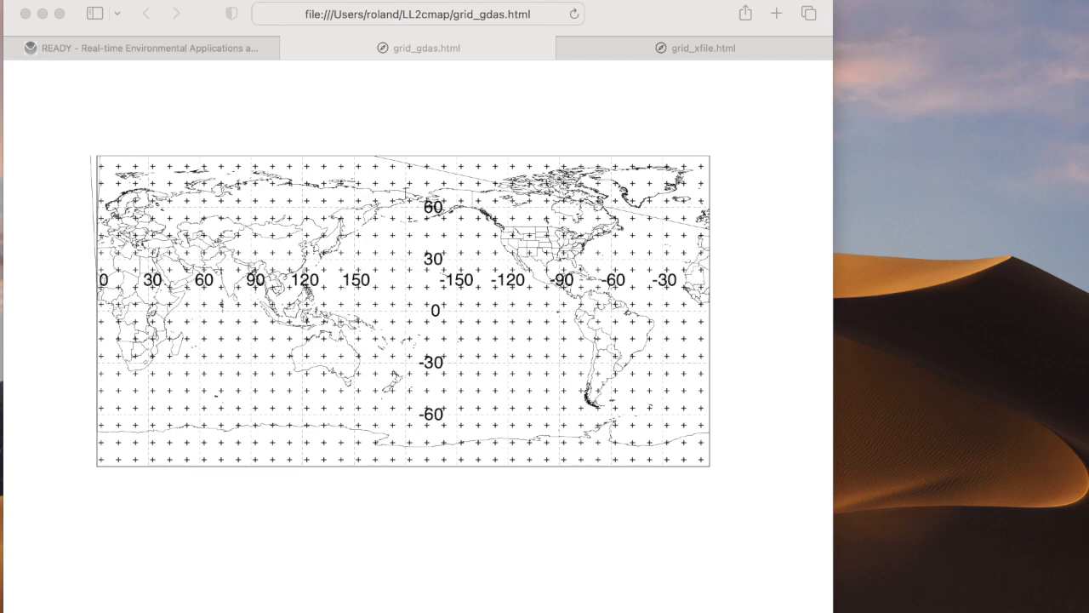
mouse_move(857, 55)
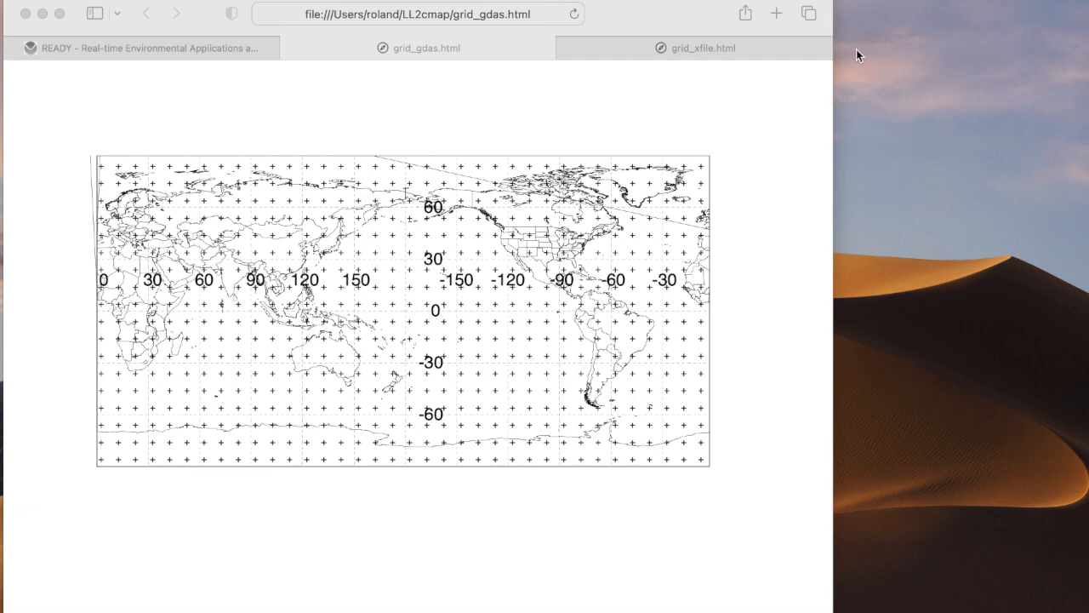
mouse_move(622, 48)
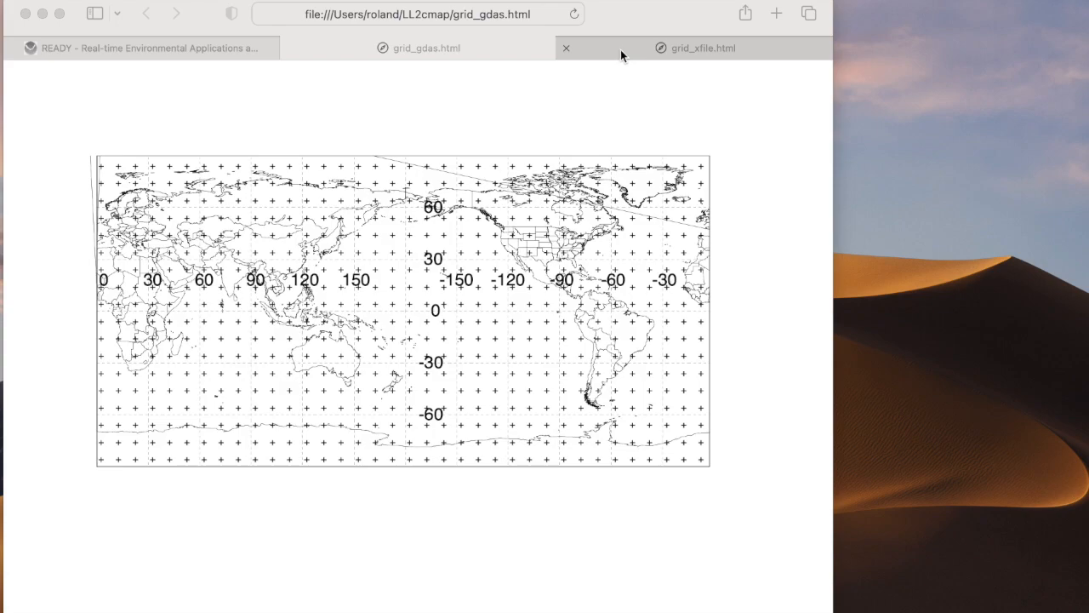
Look over the polar grid_xfile and global grid_gdas tabs, then view the READY home page
click(697, 47)
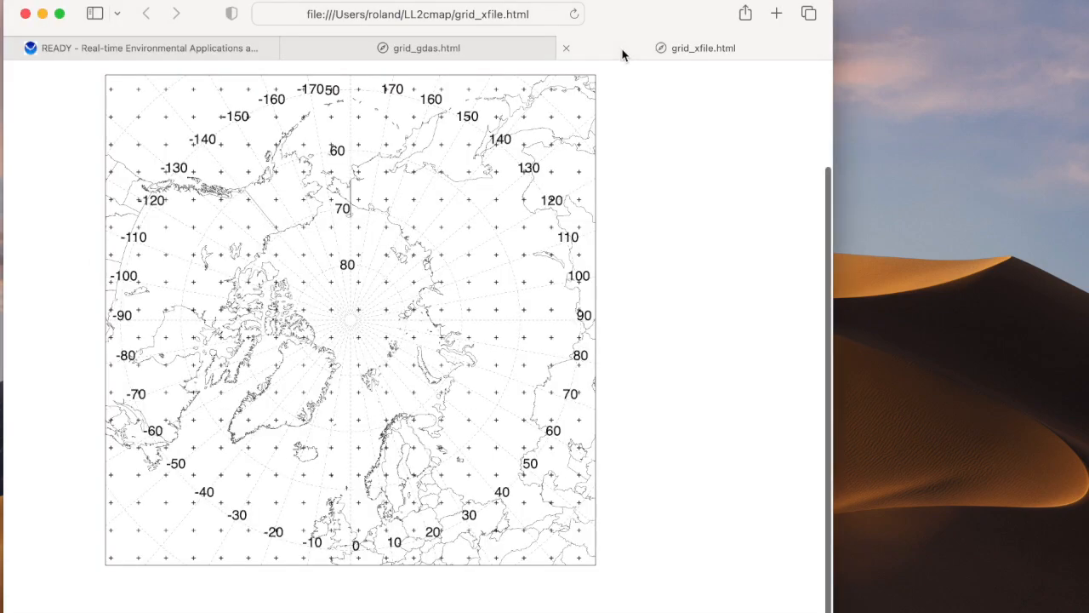
click(417, 47)
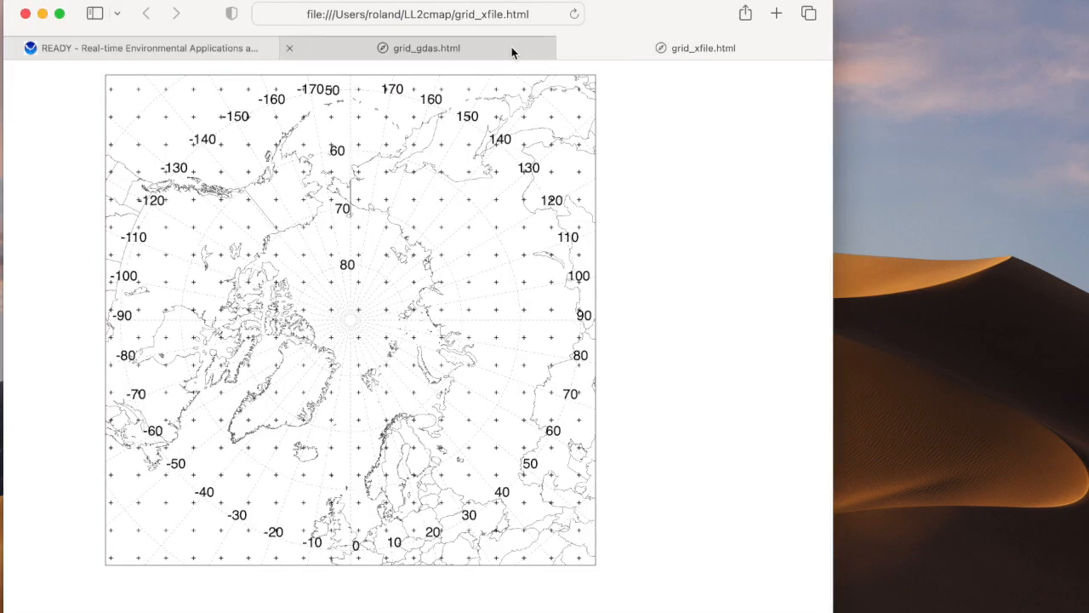
click(425, 48)
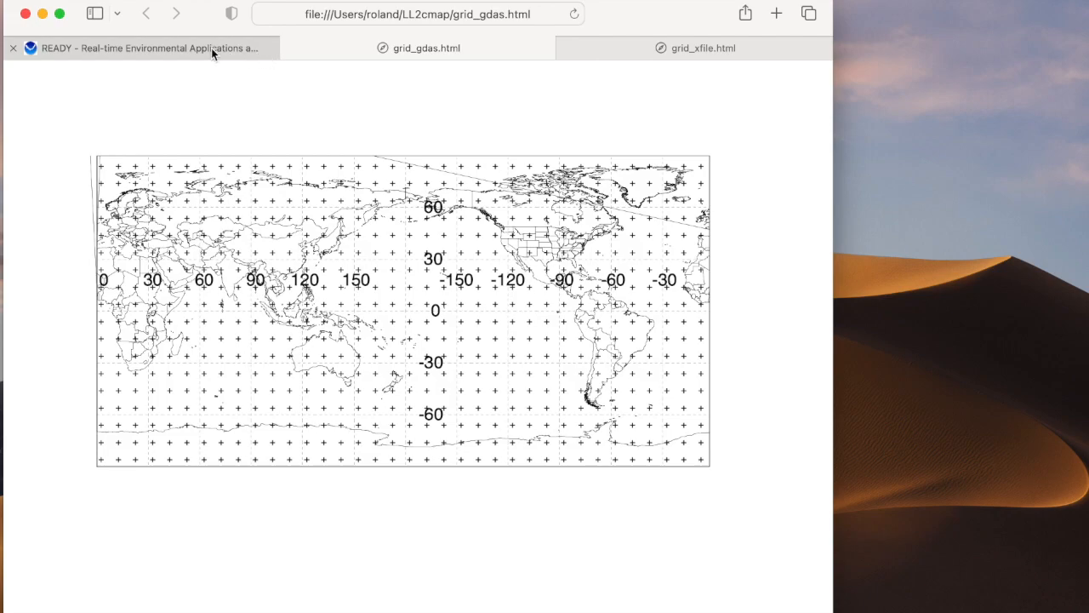
click(136, 48)
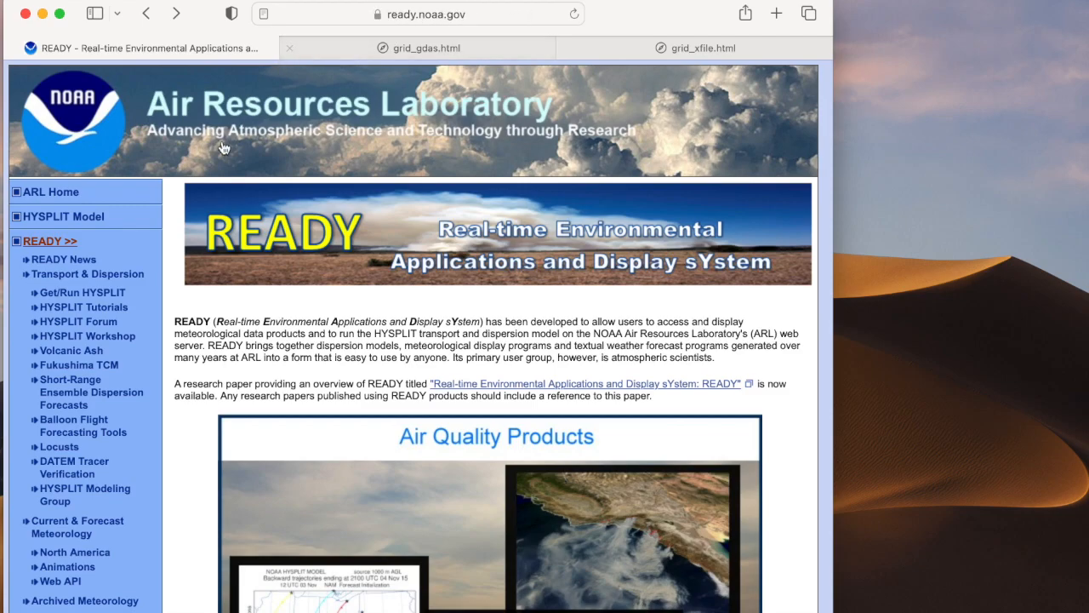
scroll(down, 3)
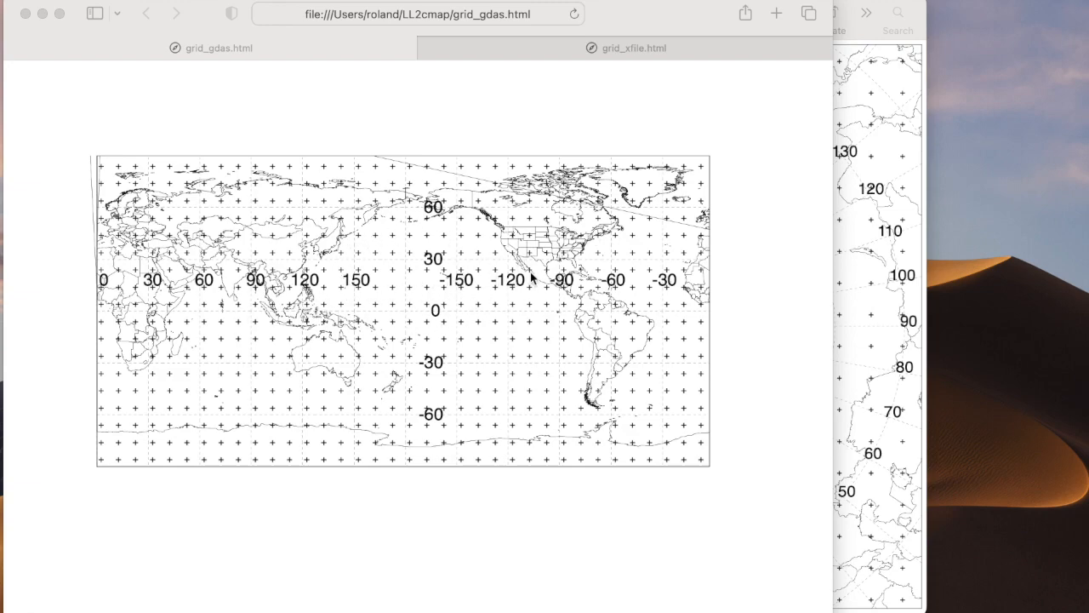
mouse_move(856, 281)
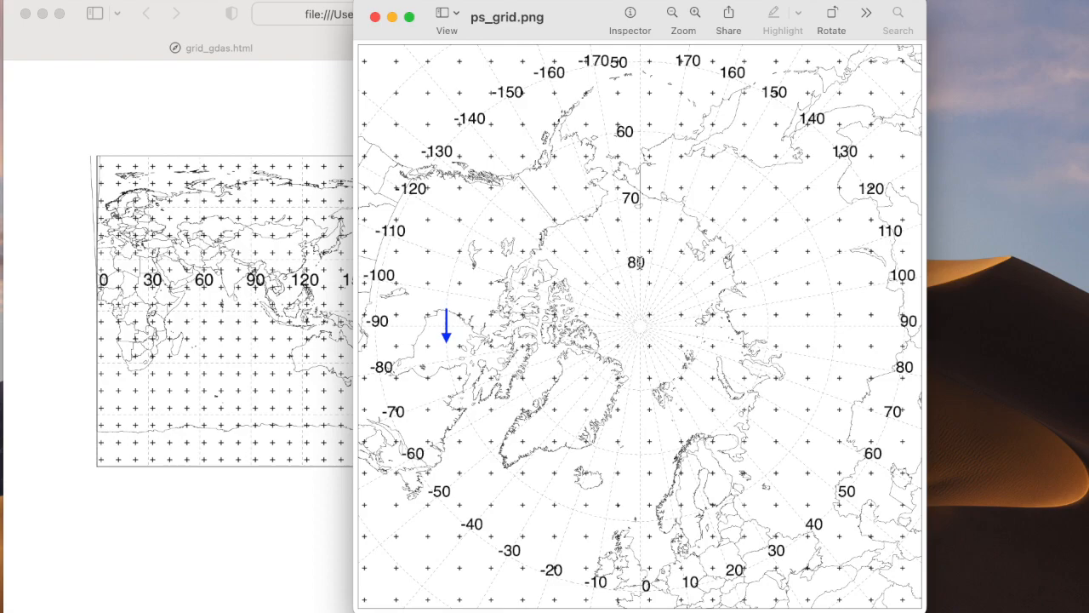
mouse_move(642, 264)
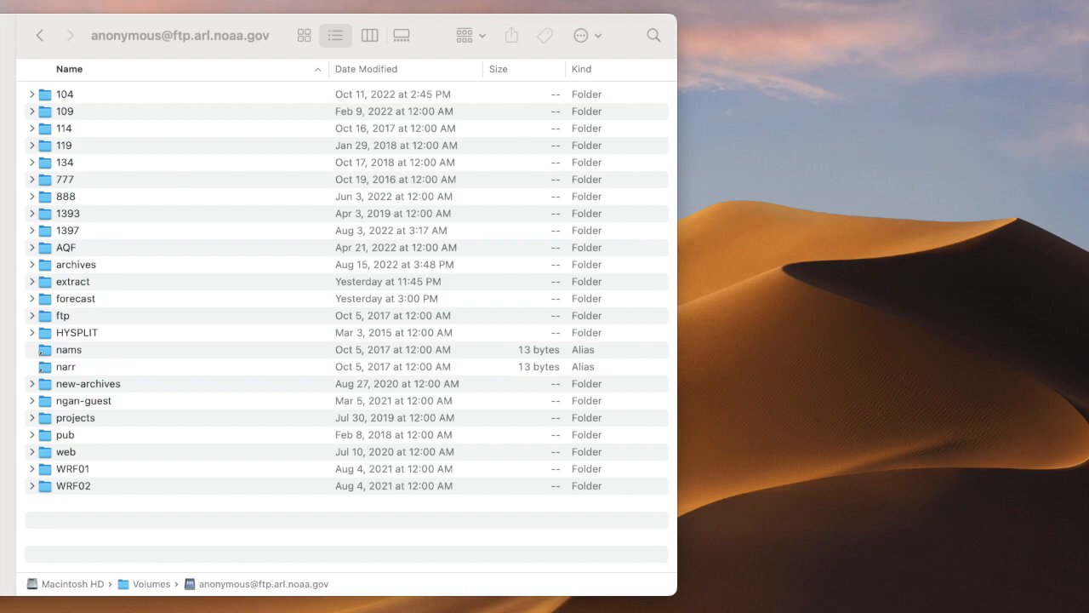
mouse_move(364, 600)
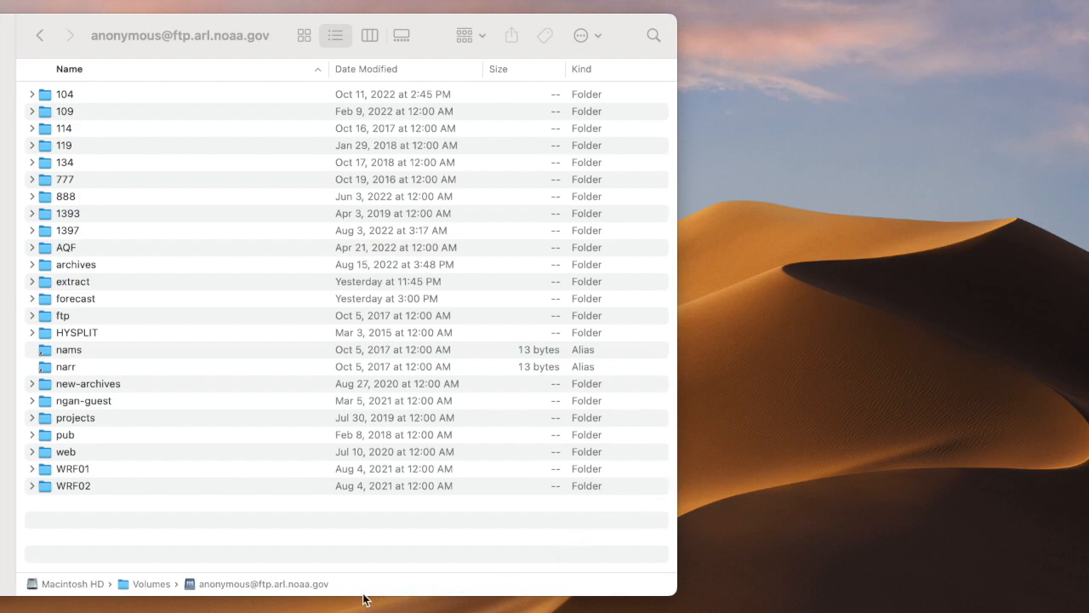
mouse_move(337, 596)
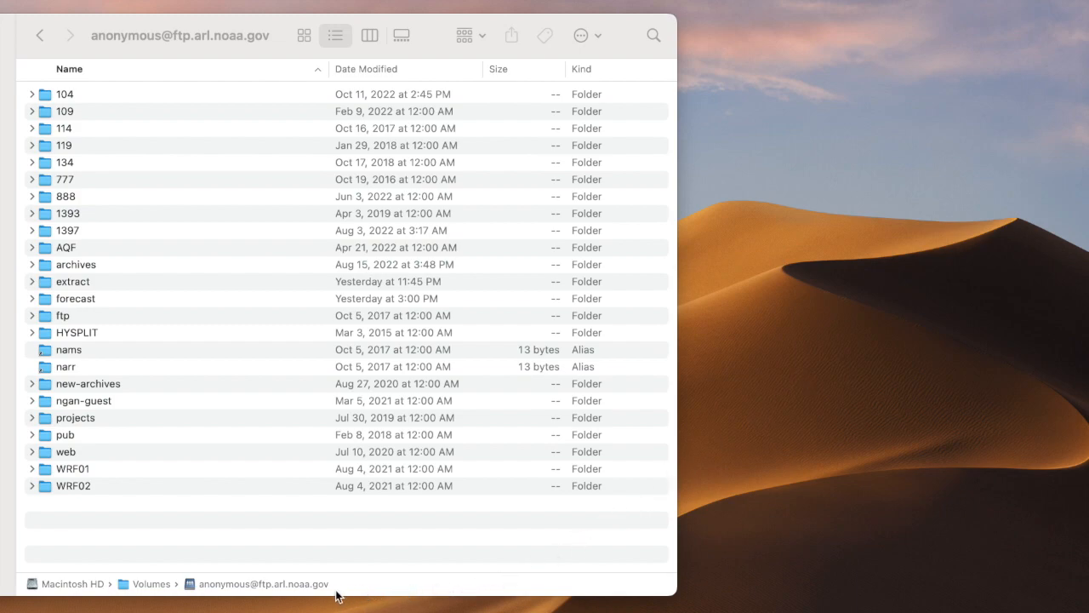
mouse_move(227, 594)
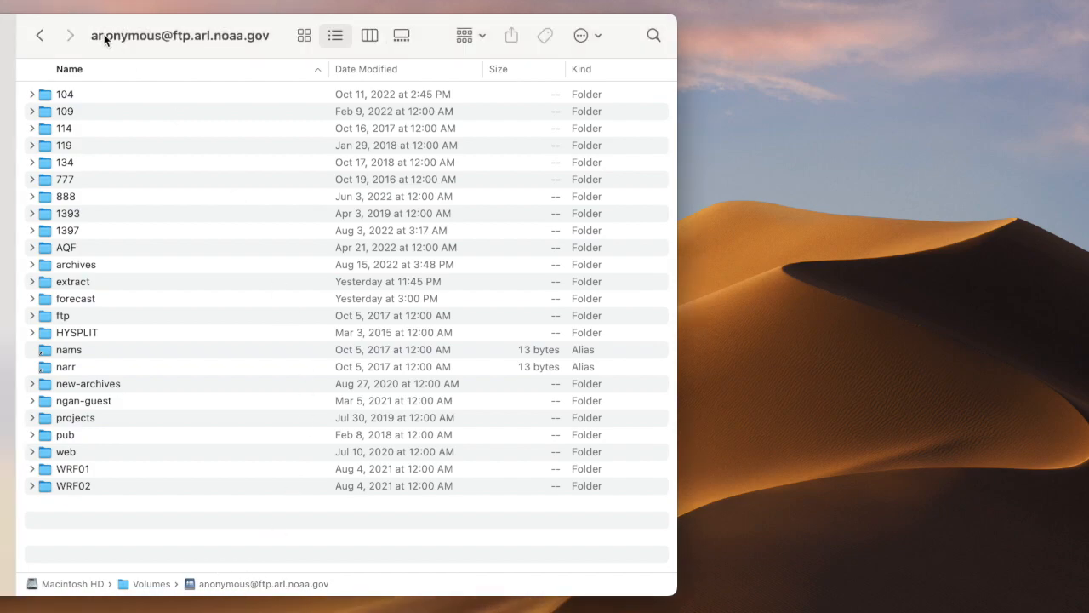
mouse_move(98, 412)
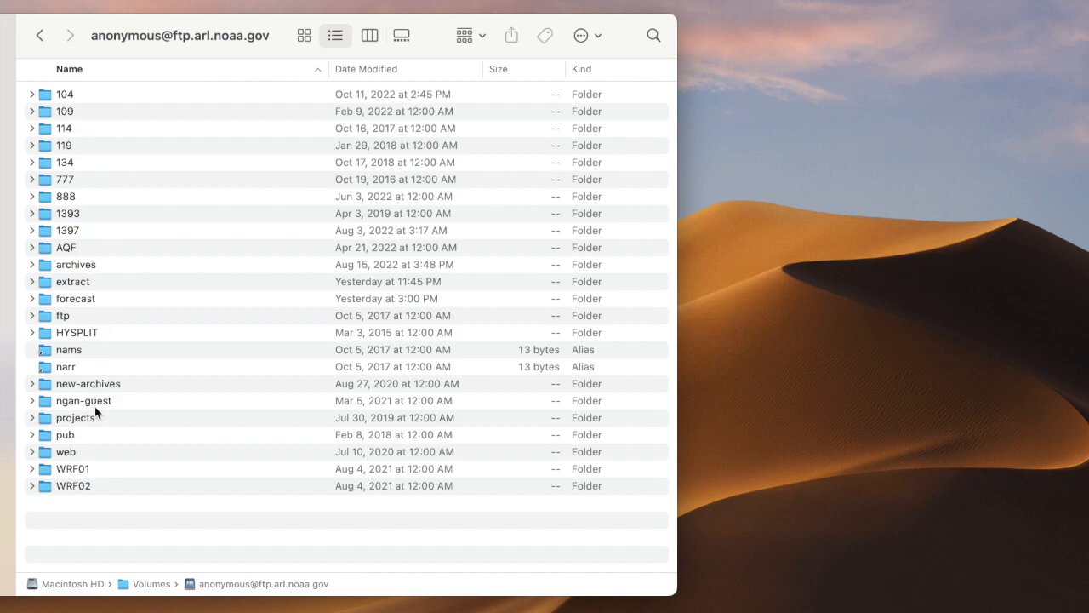
mouse_move(77, 314)
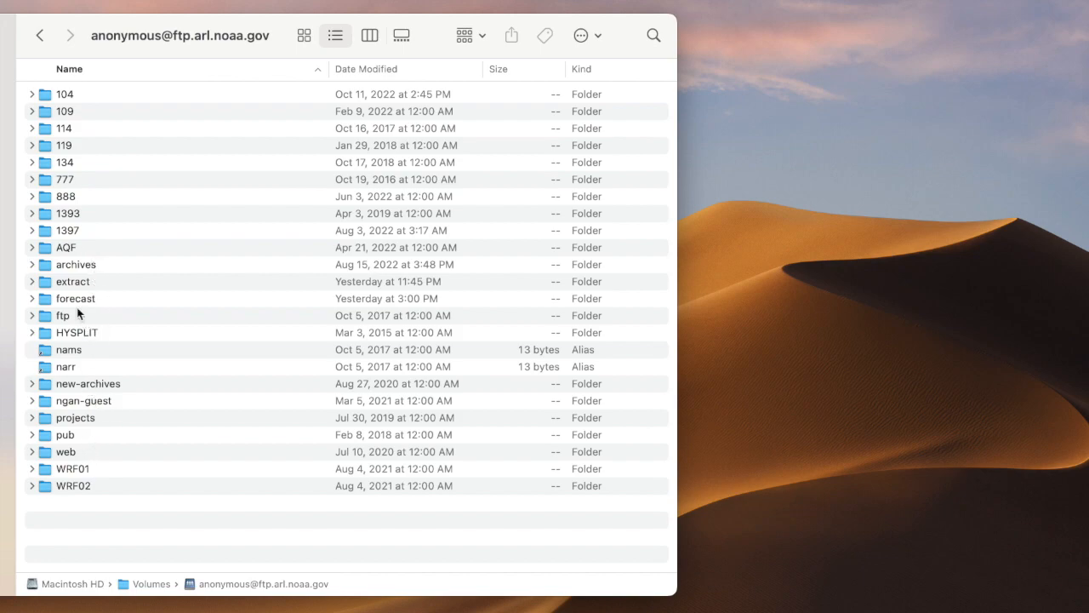
Browse archives > gfs0p25 on the FTP server and open the 20190613_gfs0p25 file
double_click(75, 264)
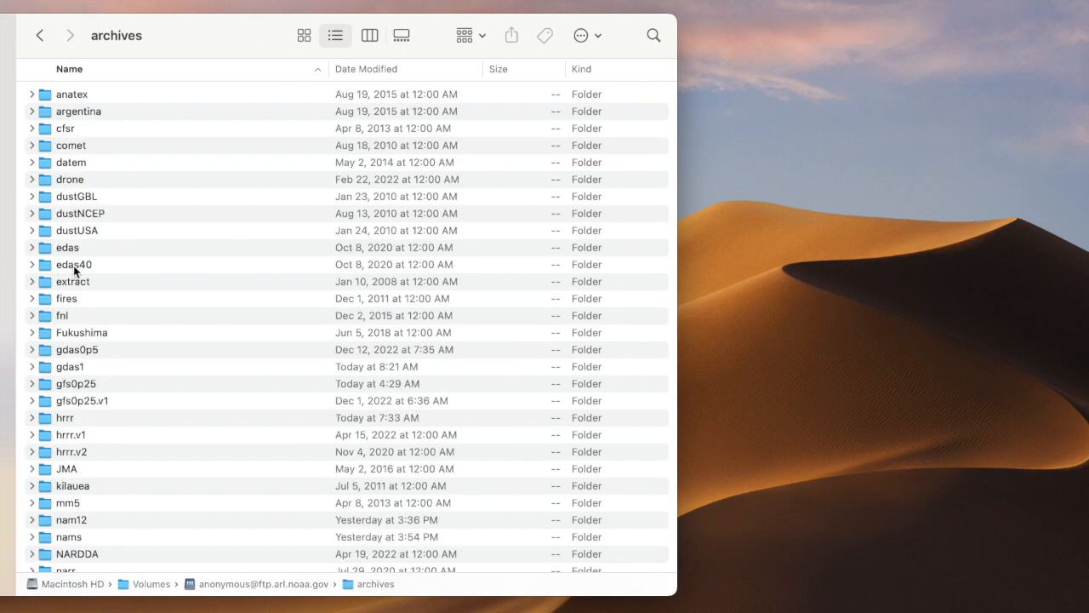
scroll(down, 3)
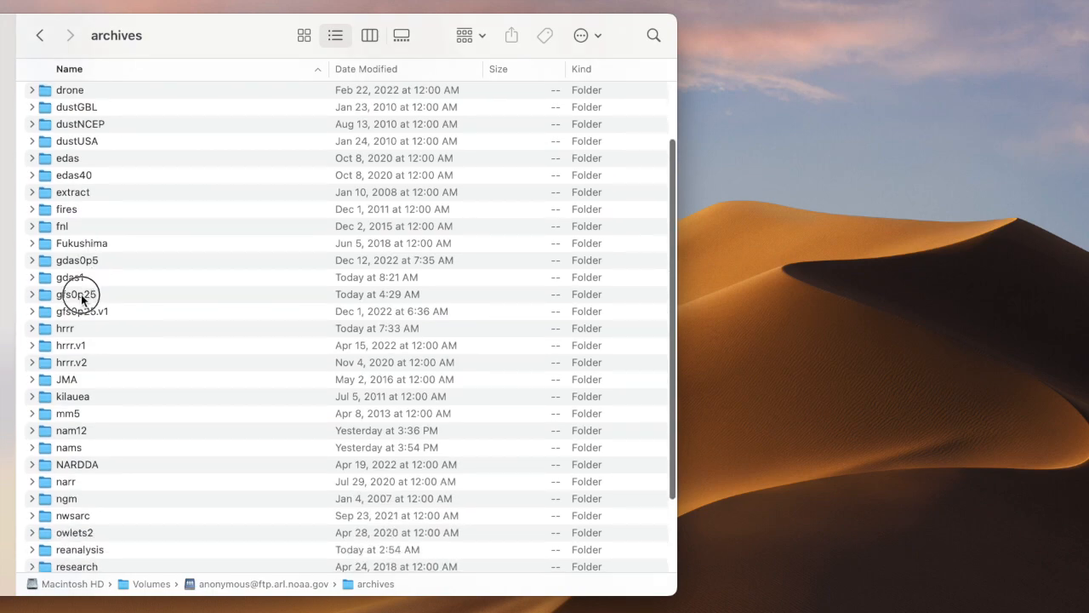
click(76, 294)
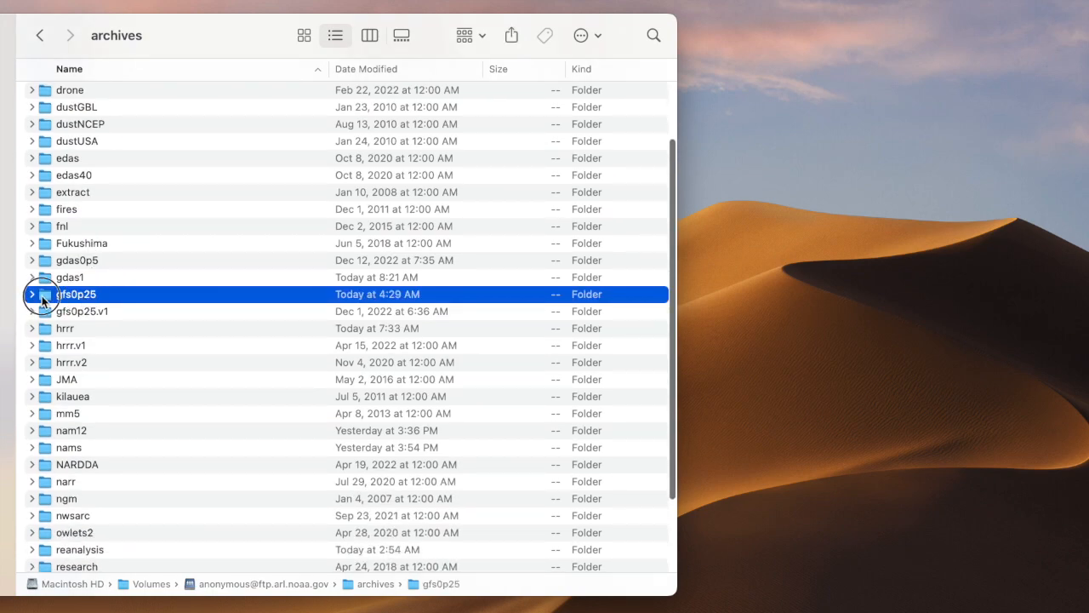
double_click(77, 294)
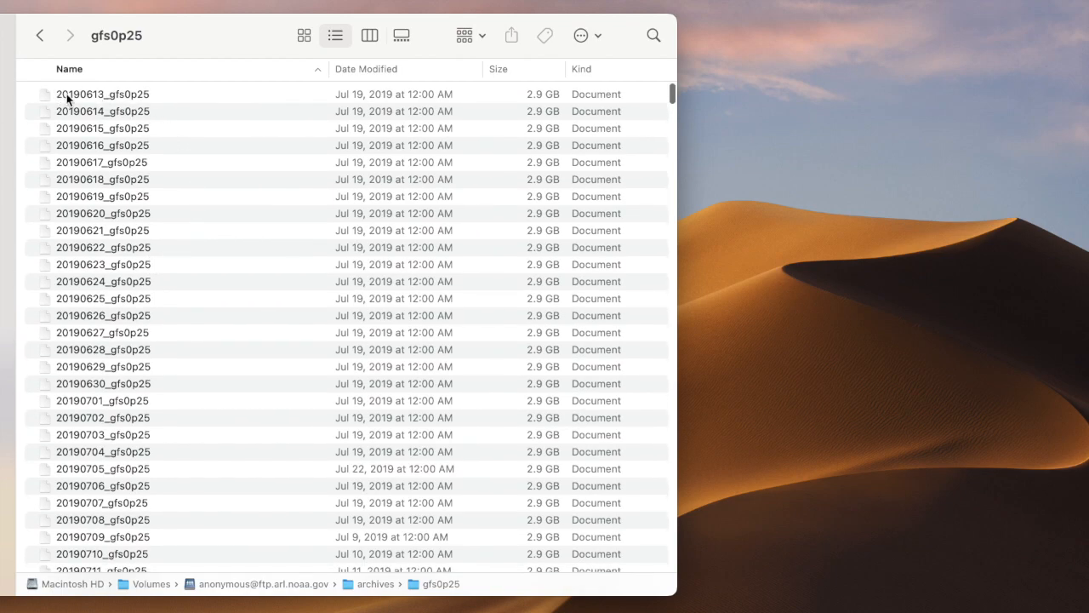
click(102, 94)
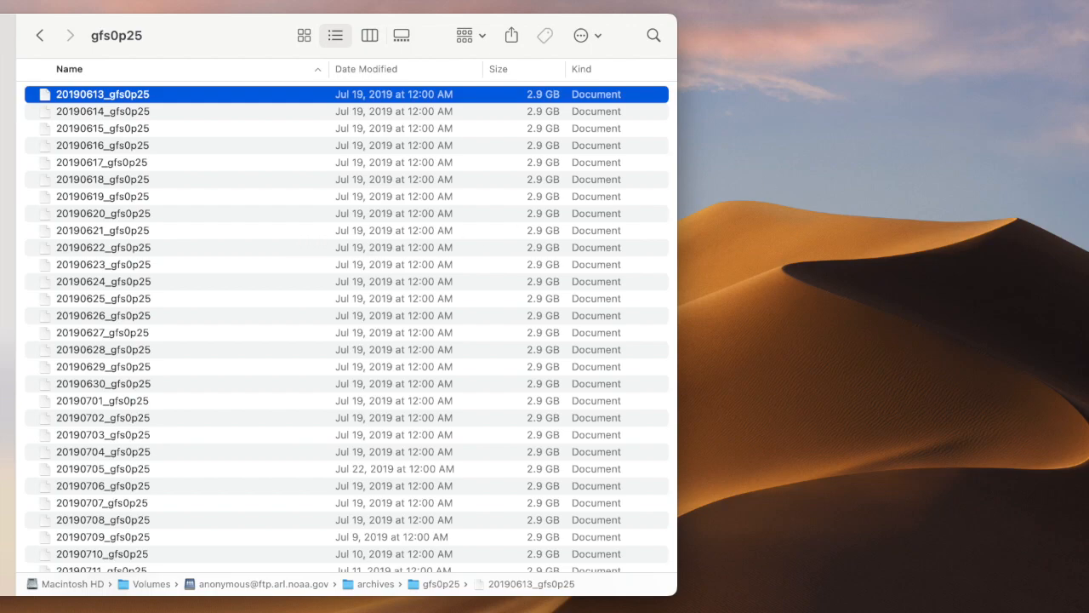
double_click(102, 94)
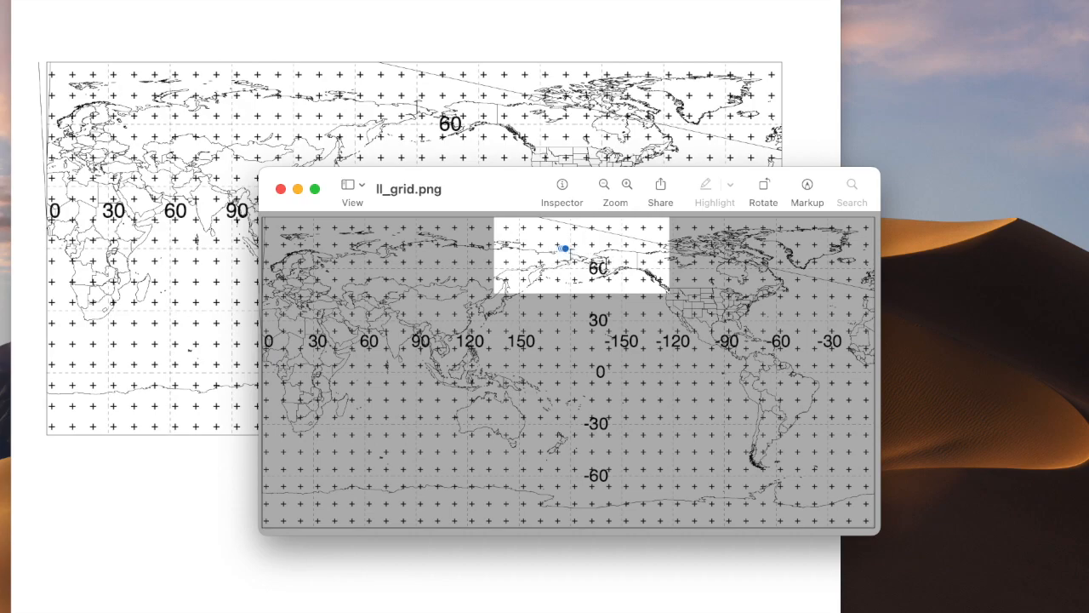
mouse_move(251, 378)
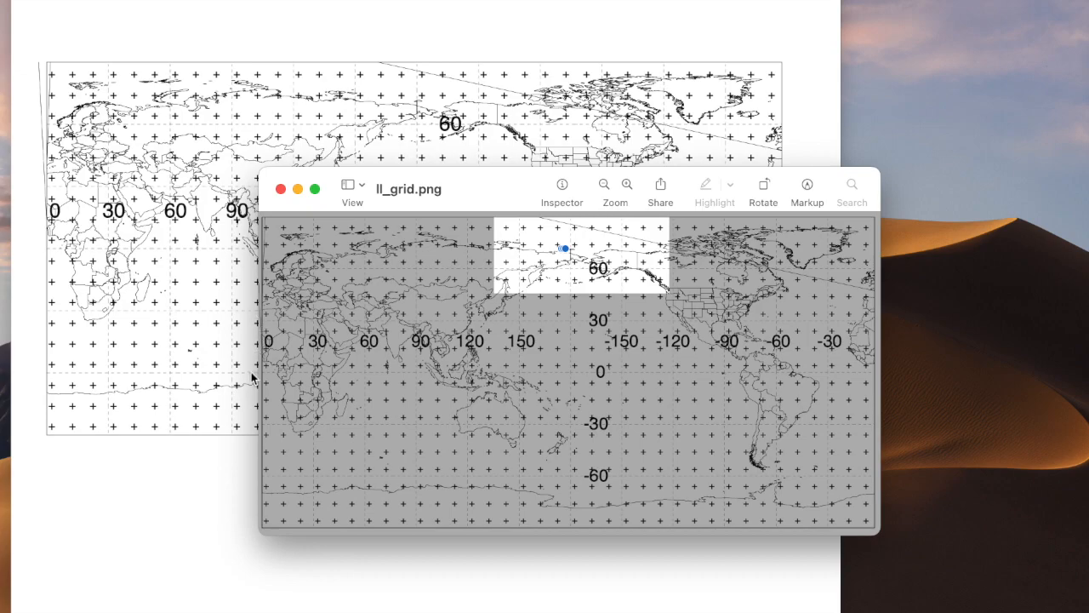
mouse_move(625, 217)
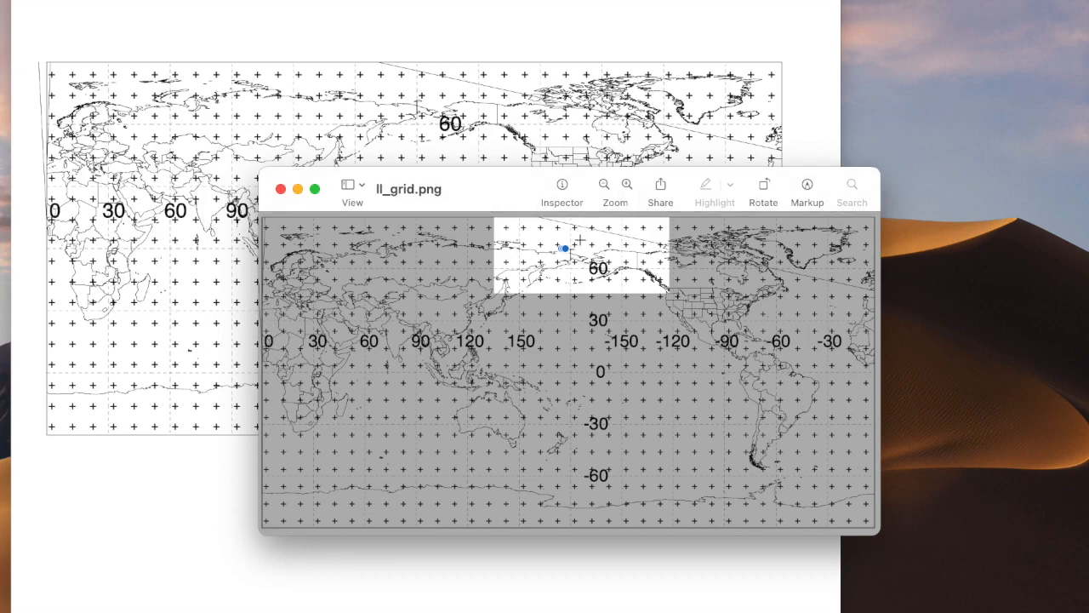
Click on the ll_grid.png world map in Preview
click(297, 189)
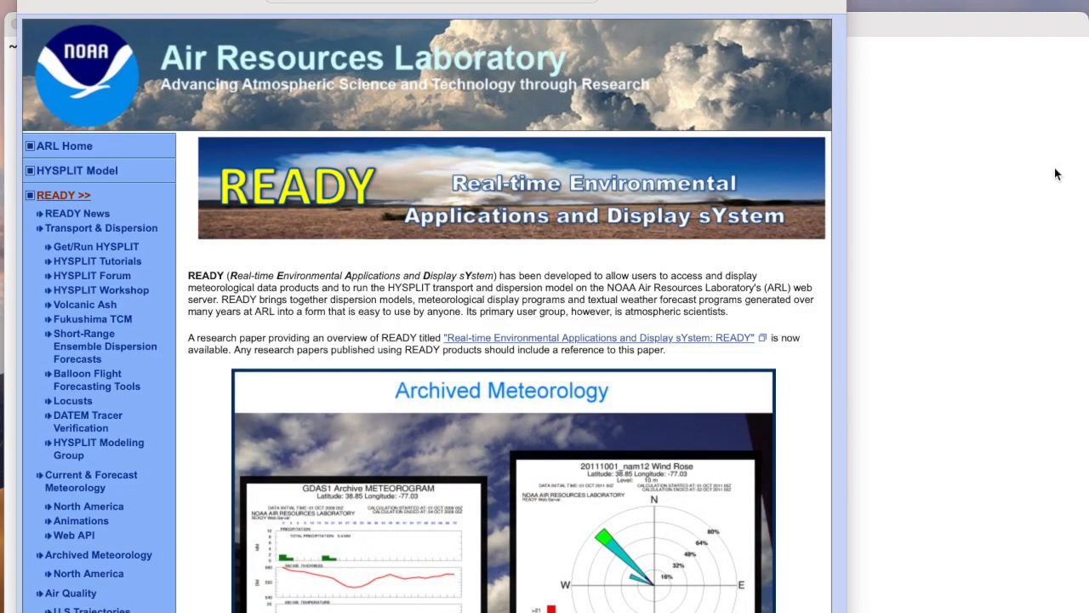
mouse_move(911, 349)
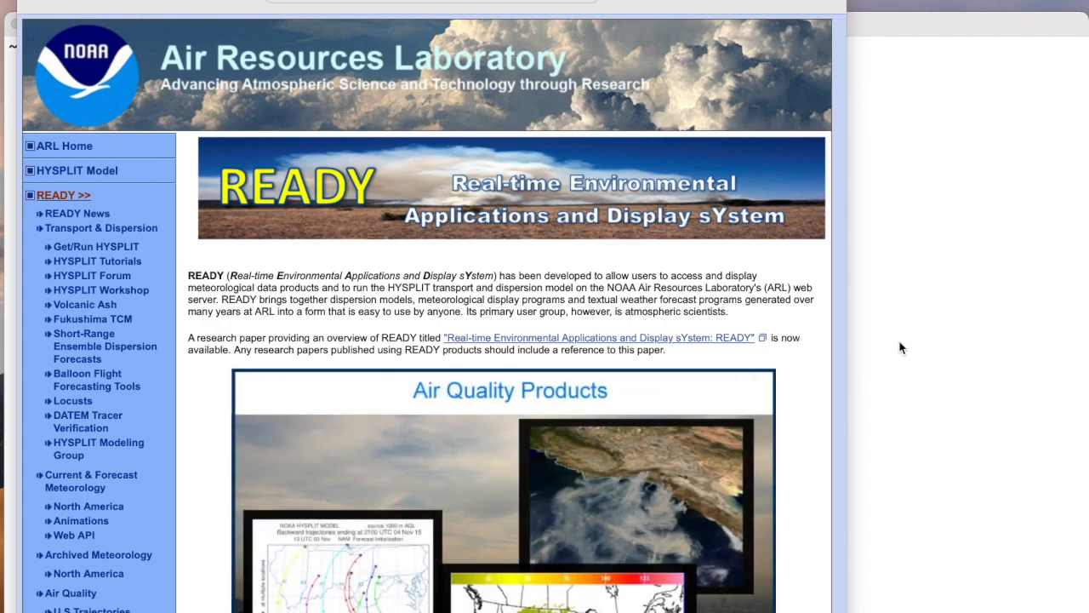
Open Extract Archived Data, choose the GFS 0.25 Degree dataset, and continue
scroll(down, 3)
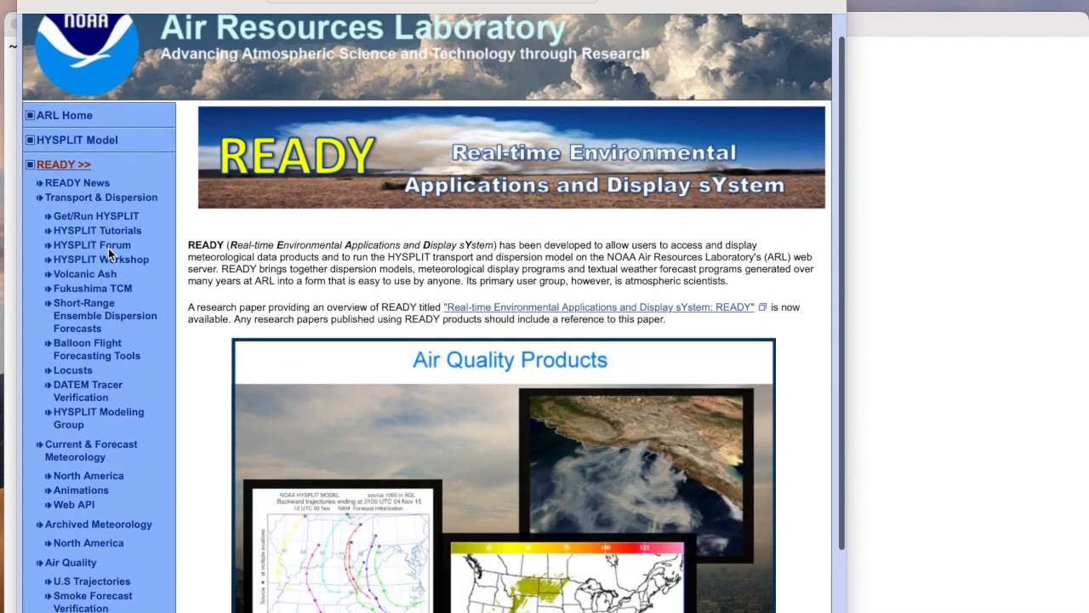
scroll(down, 3)
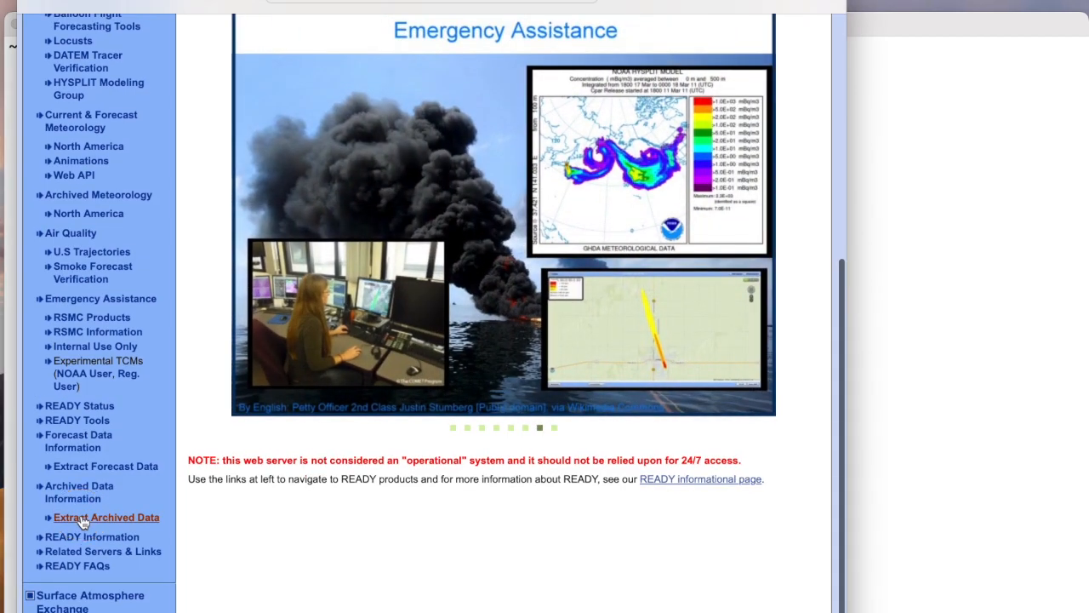
click(106, 517)
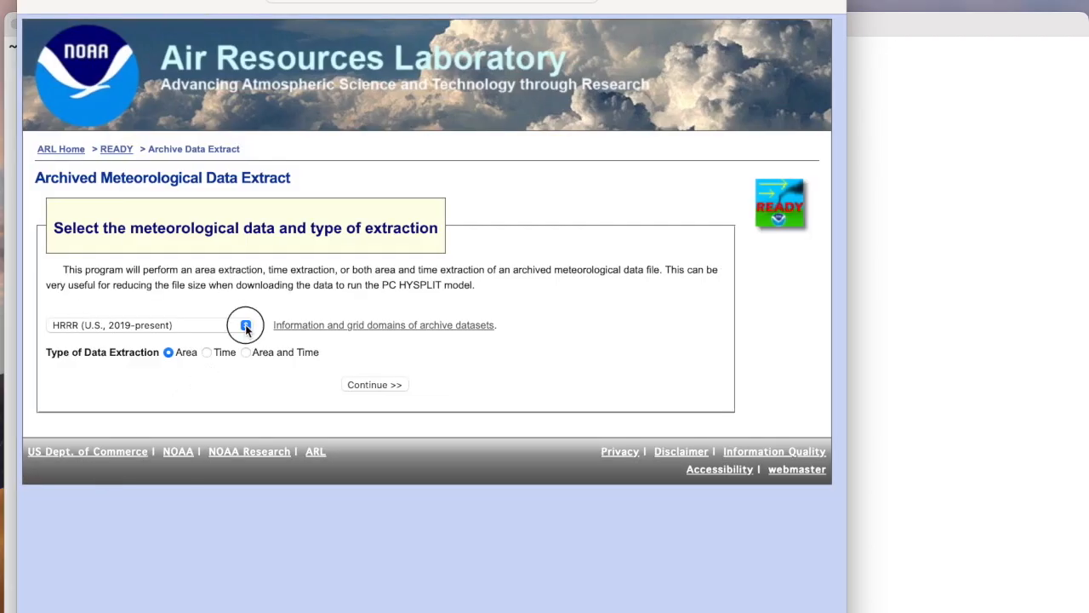
click(245, 325)
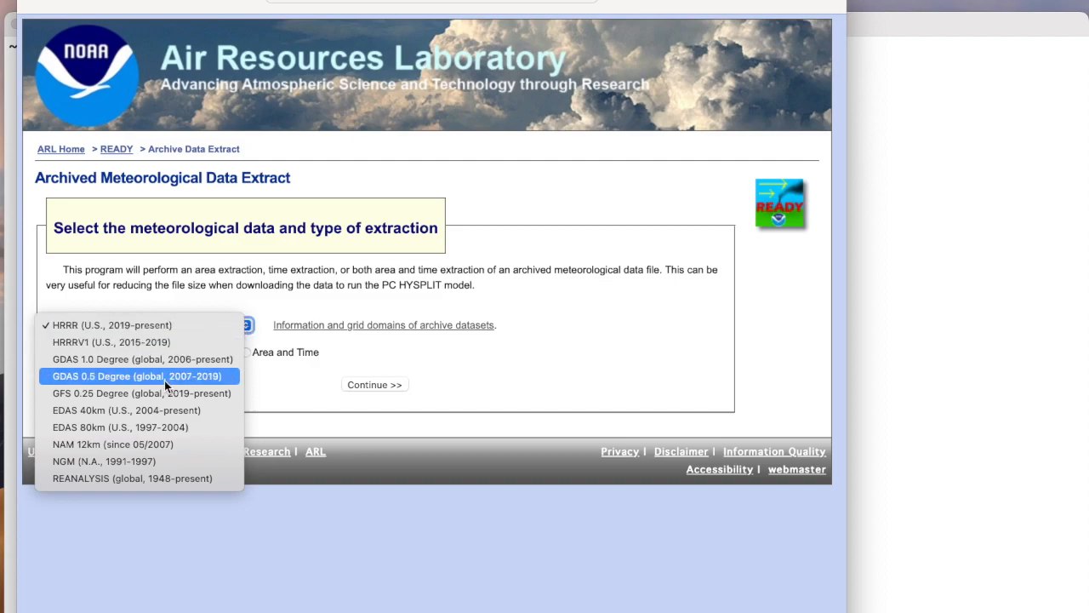
click(142, 392)
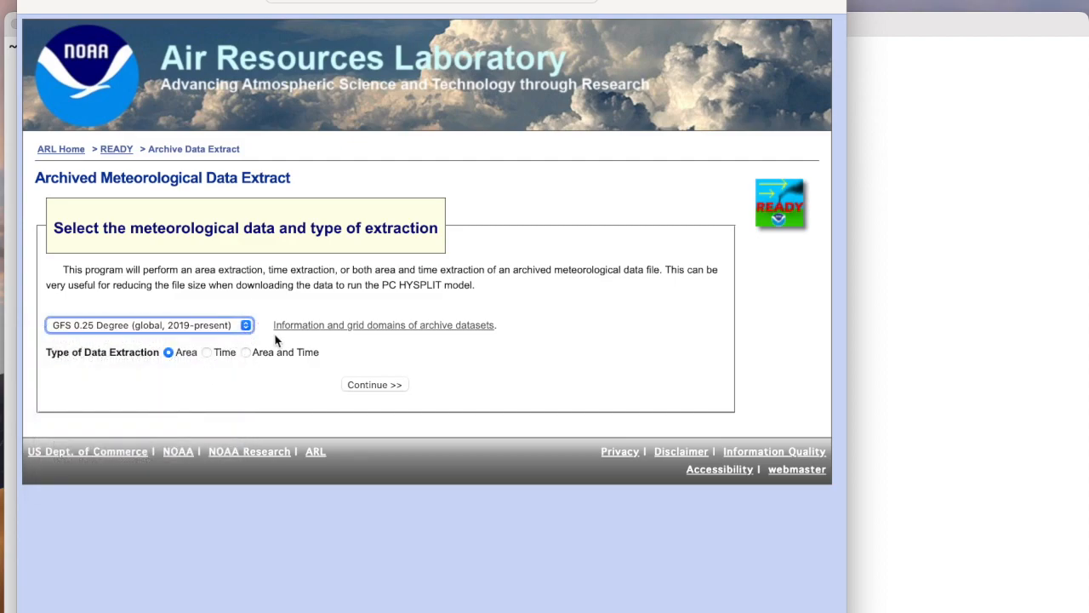
click(374, 384)
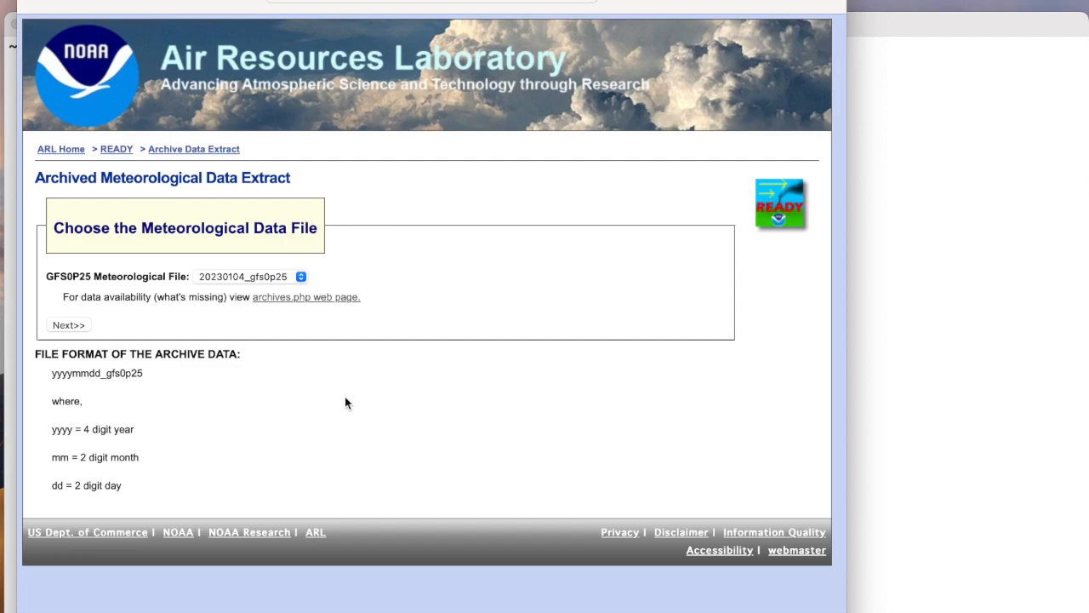
mouse_move(306, 318)
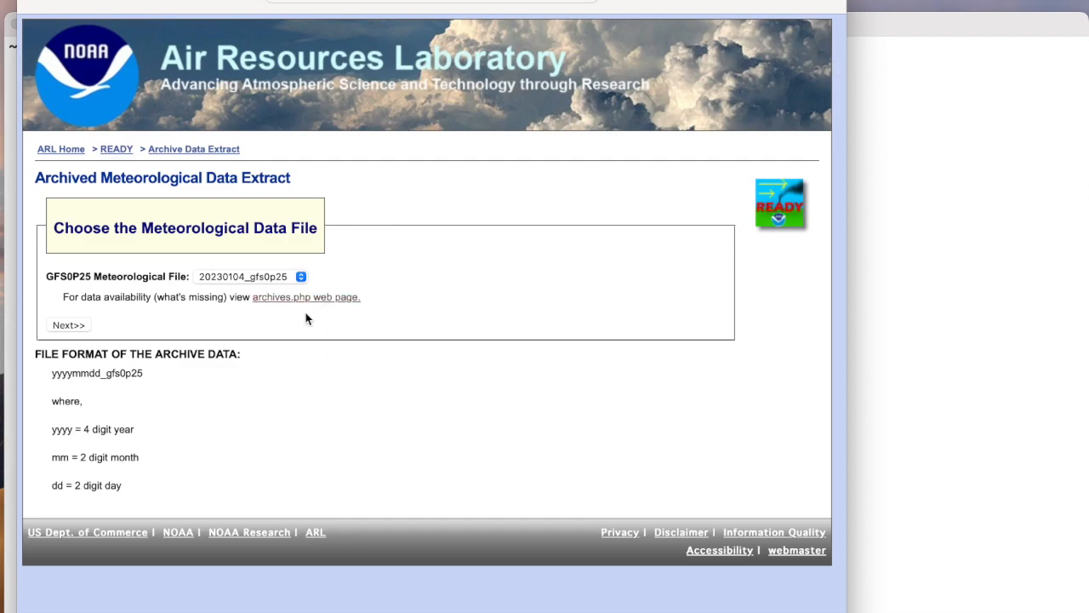
mouse_move(451, 376)
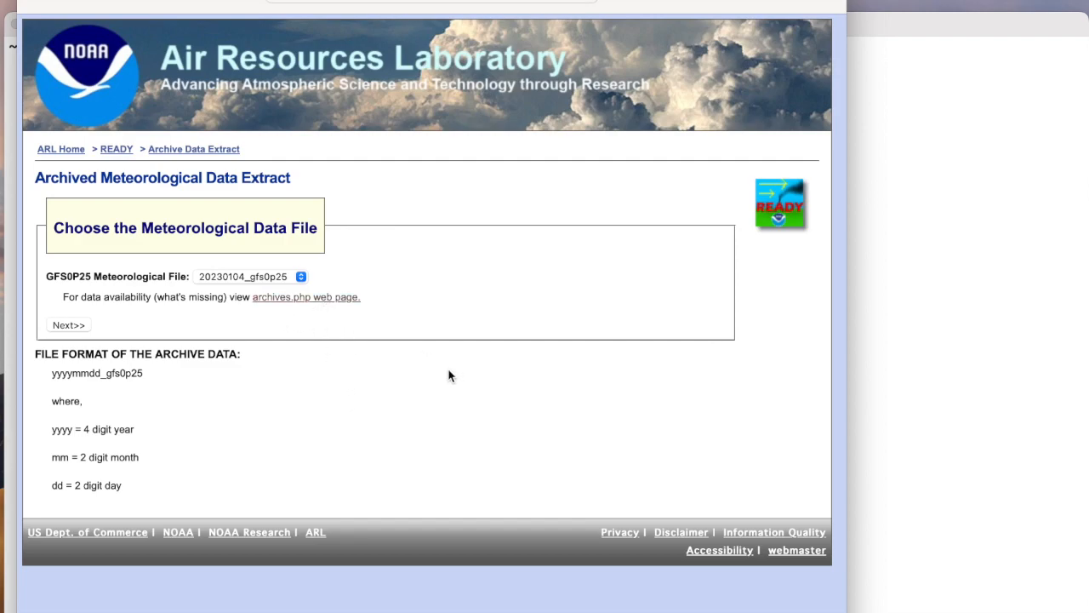
mouse_move(404, 367)
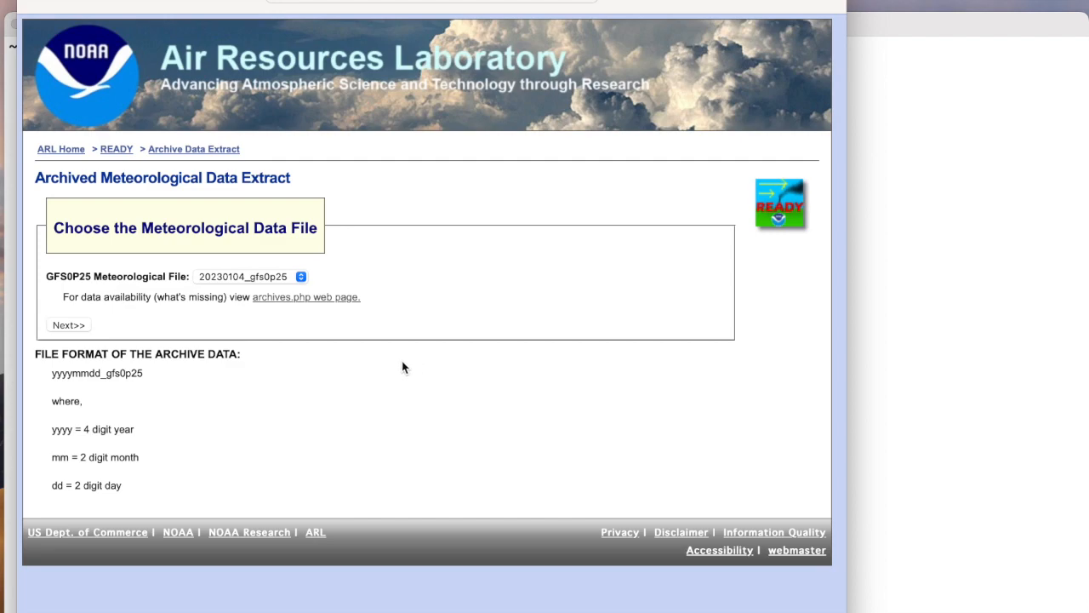
mouse_move(668, 450)
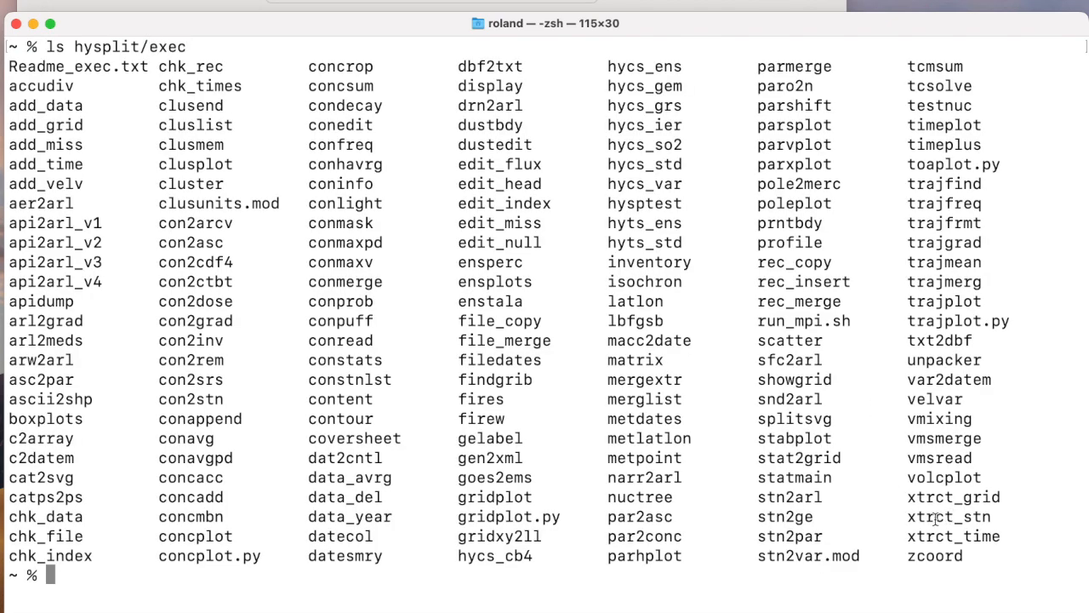
Select one of the xtrct utilities in the hysplit/exec listing
double_click(953, 497)
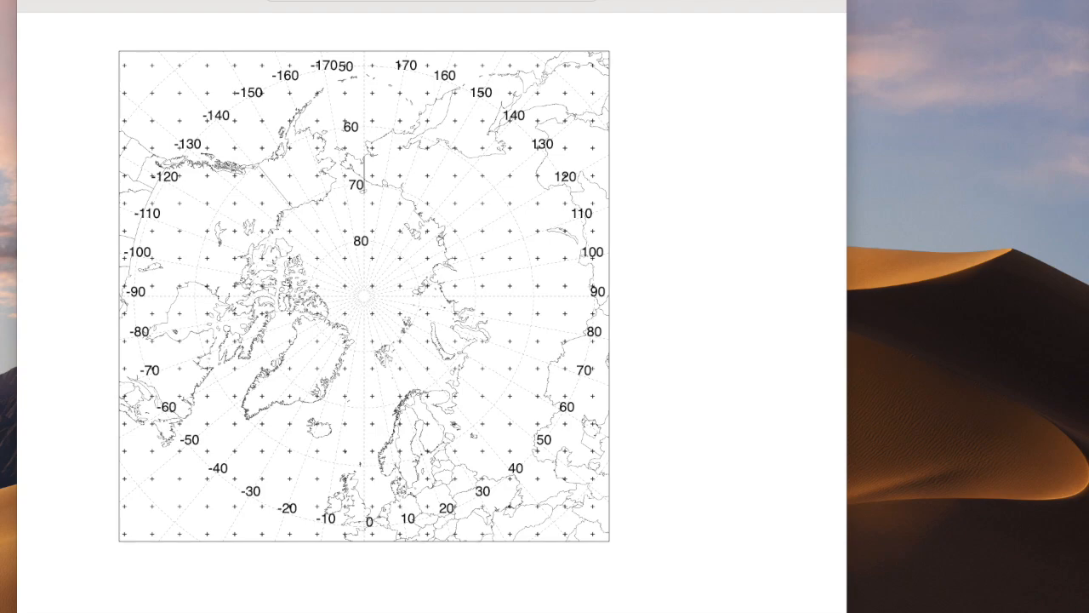
mouse_move(902, 144)
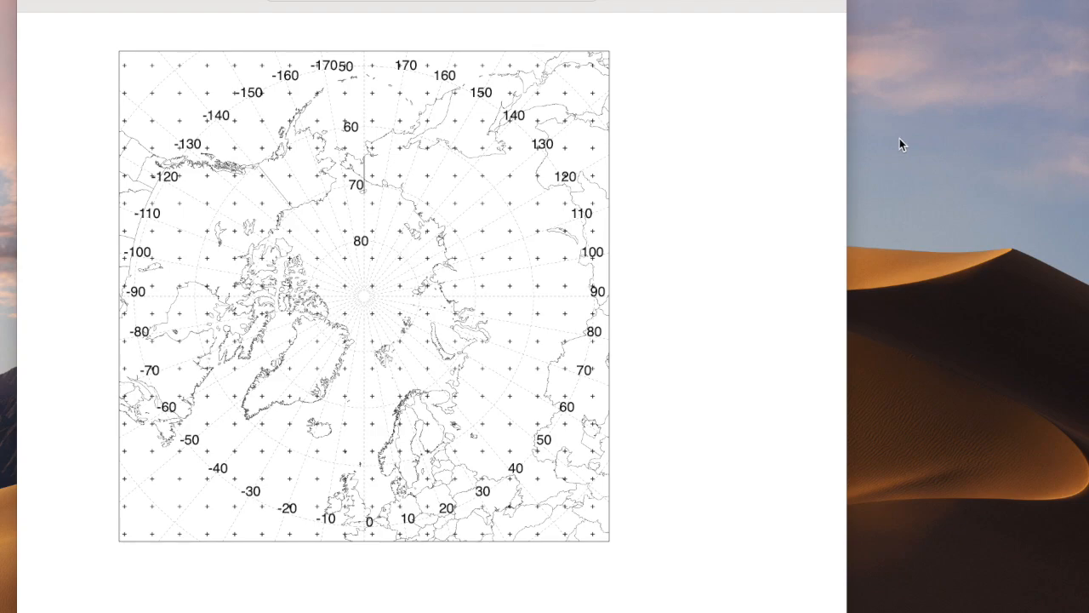
mouse_move(436, 177)
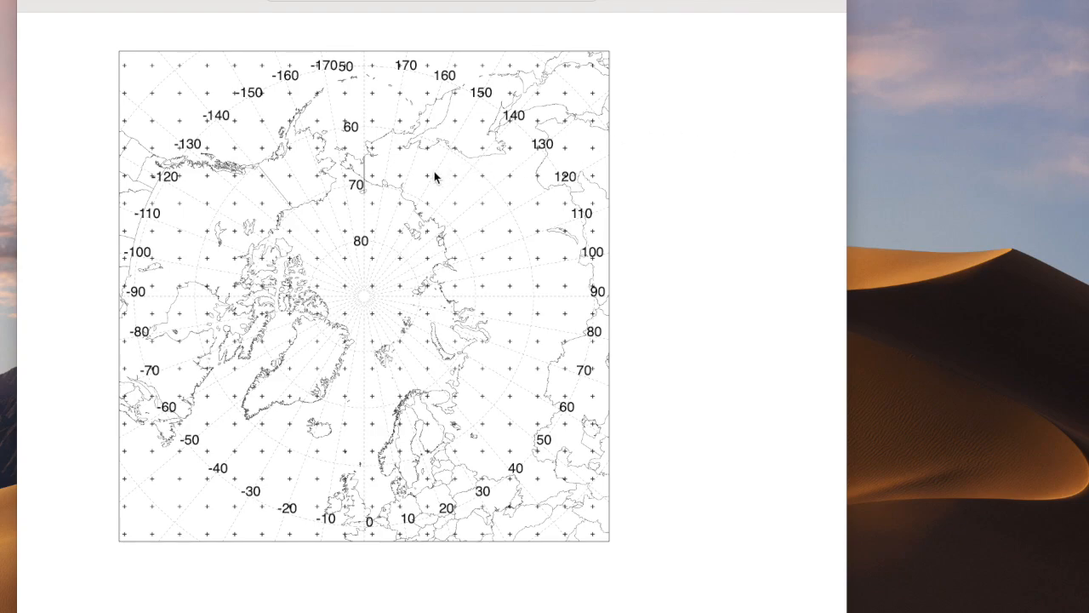
mouse_move(343, 222)
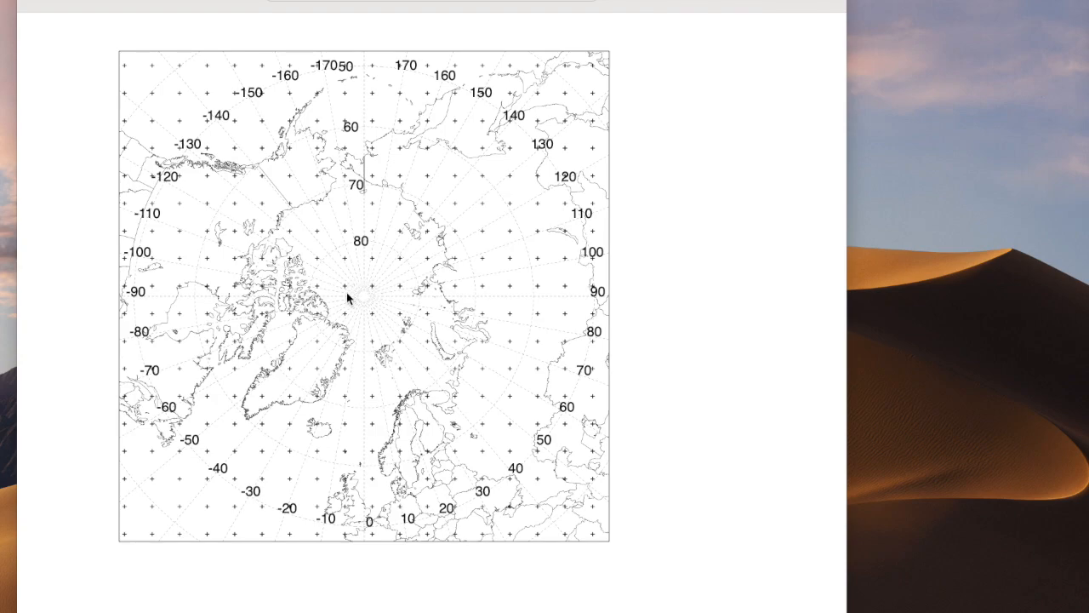
mouse_move(352, 293)
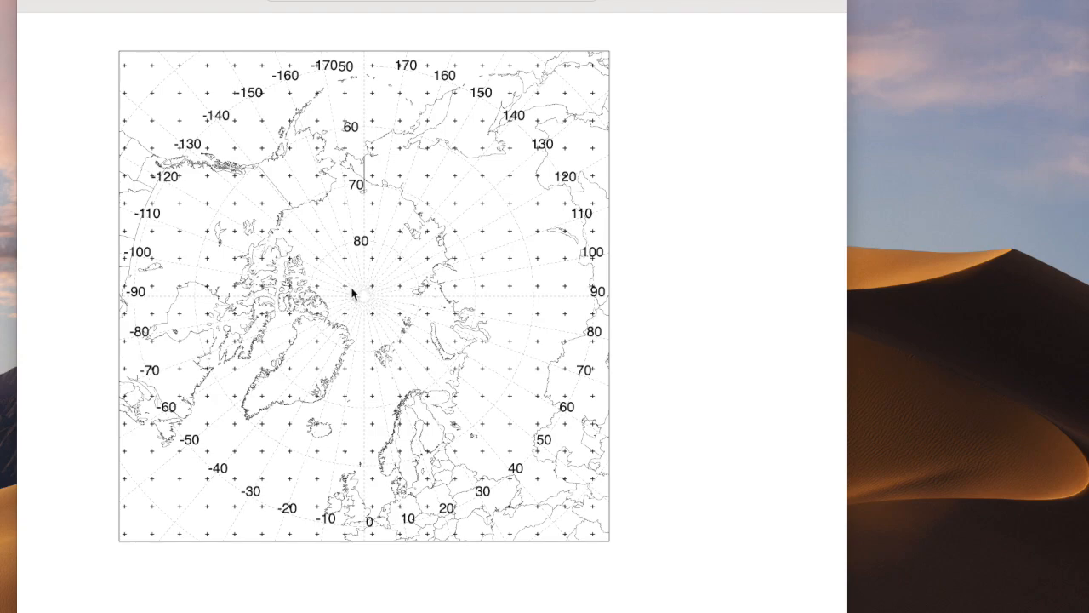
mouse_move(207, 164)
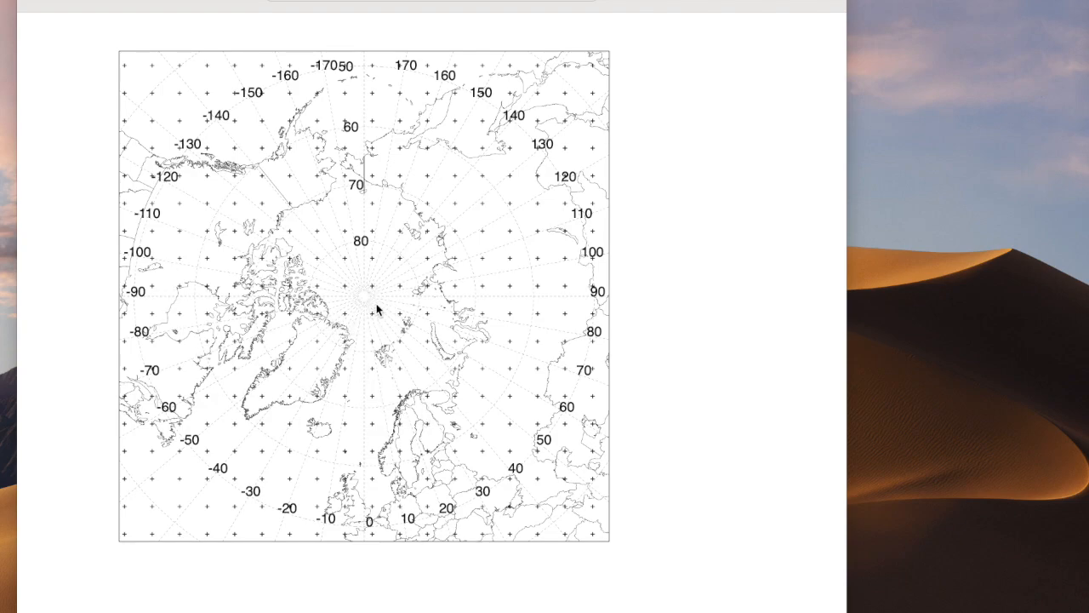
mouse_move(396, 316)
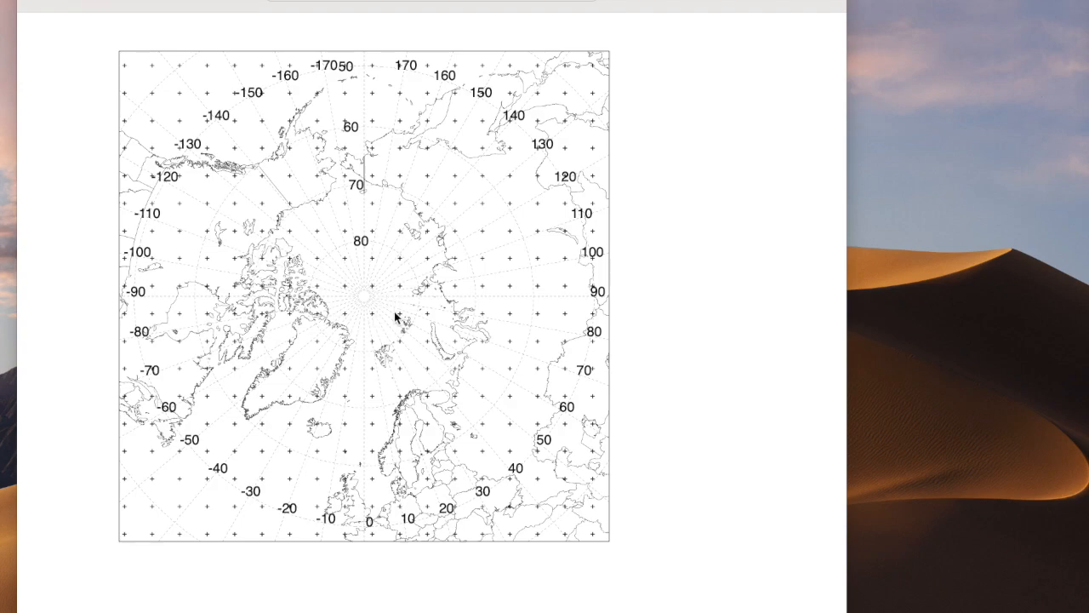
mouse_move(1085, 139)
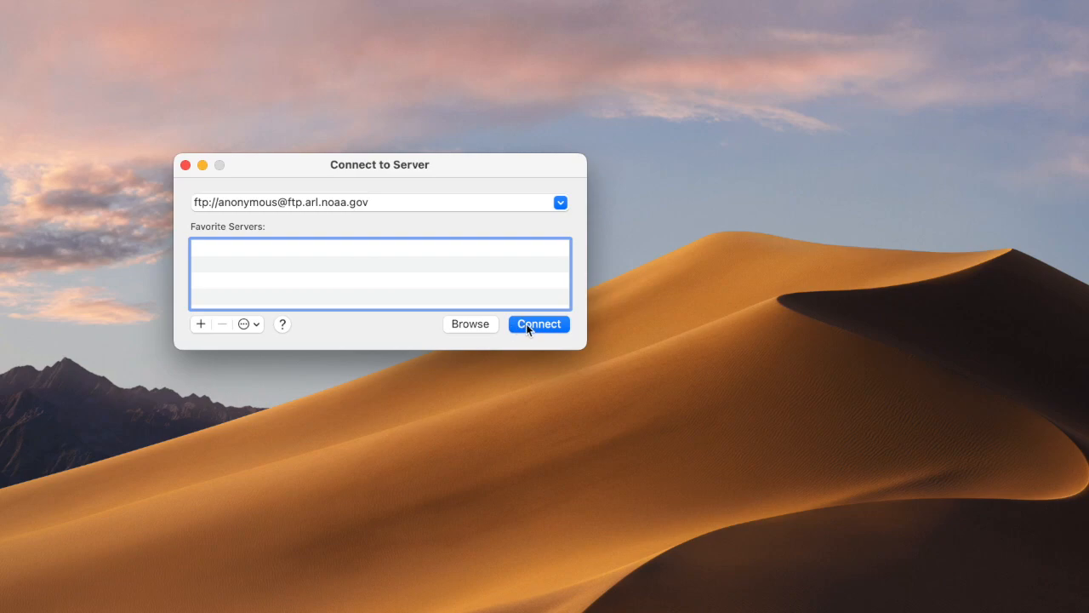
Connect to the NOAA ARL FTP server as a guest
click(539, 323)
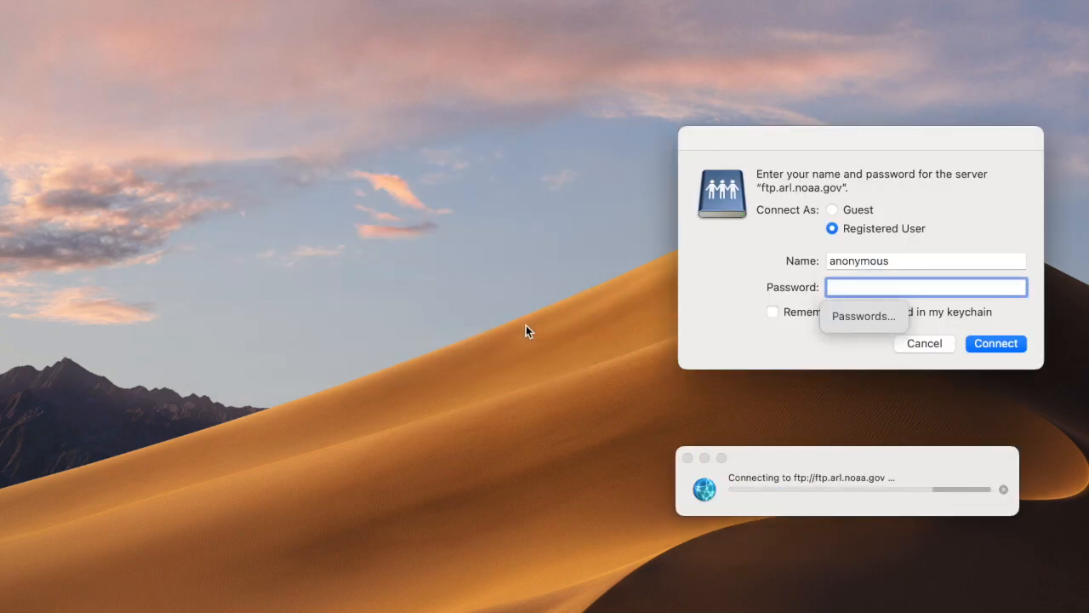
click(832, 210)
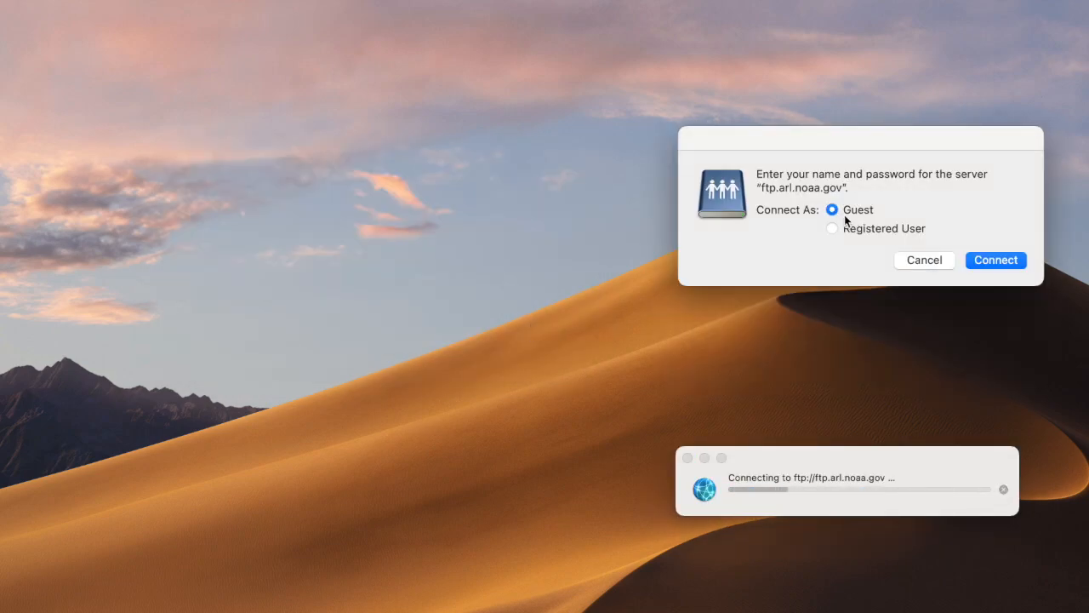
click(995, 260)
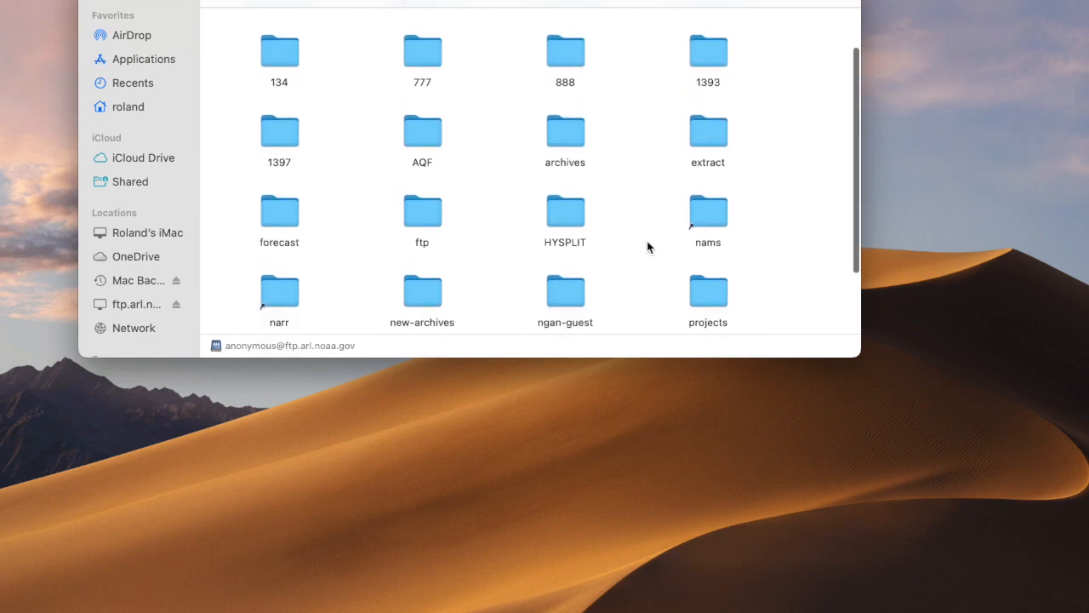
Open archives > gdas1 and scroll through its weekly data files
scroll(down, 3)
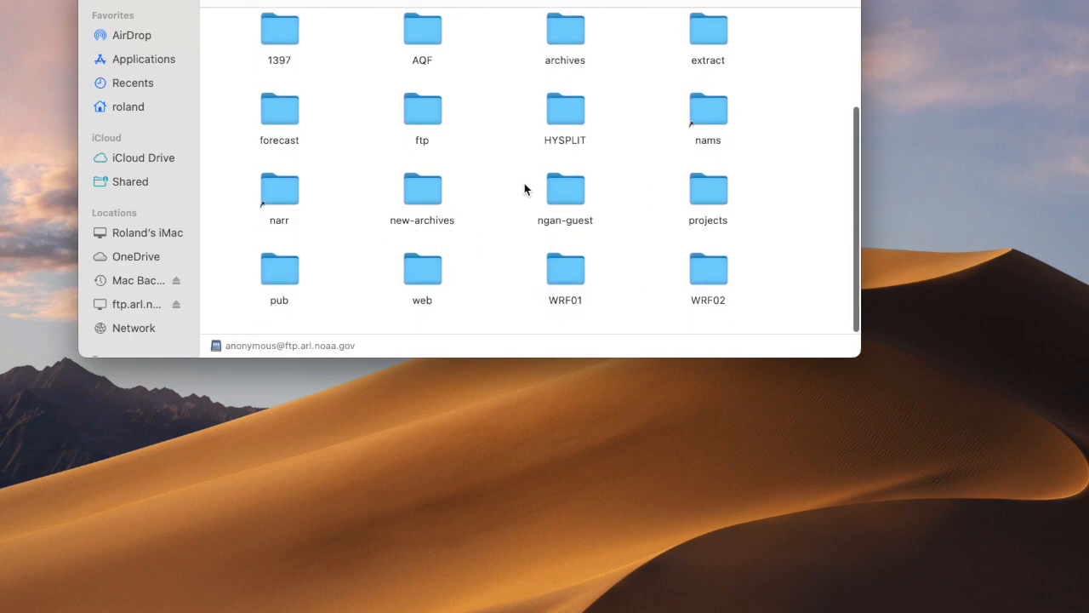
double_click(564, 30)
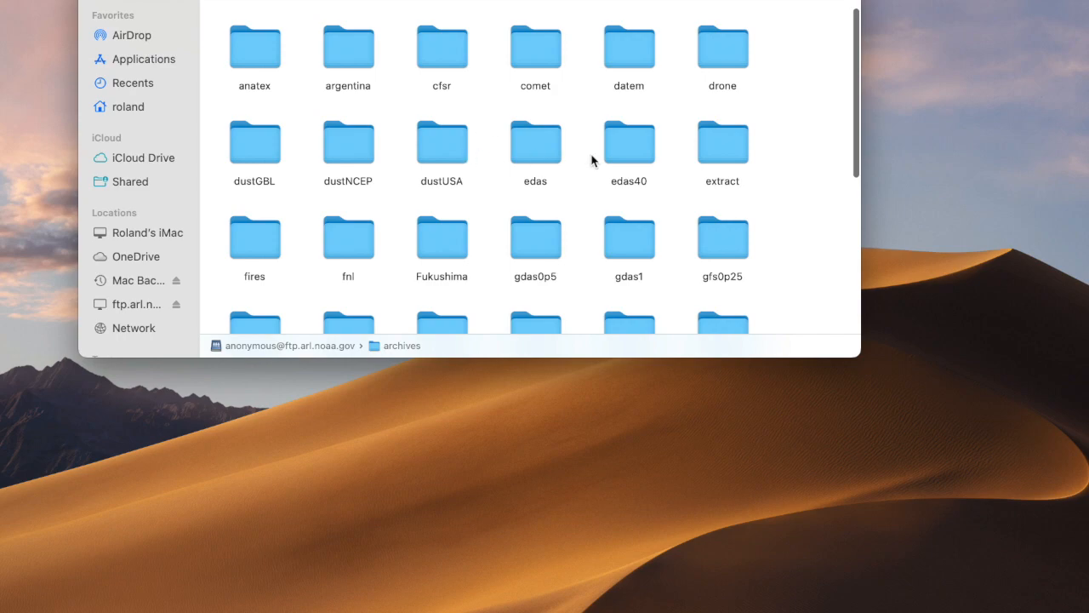
scroll(down, 3)
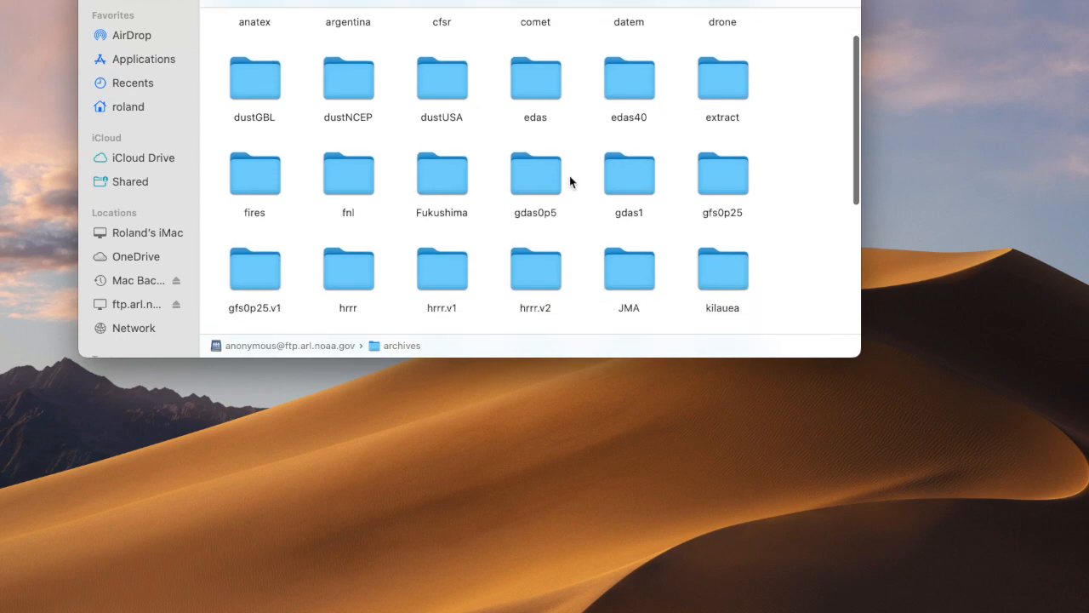
double_click(629, 173)
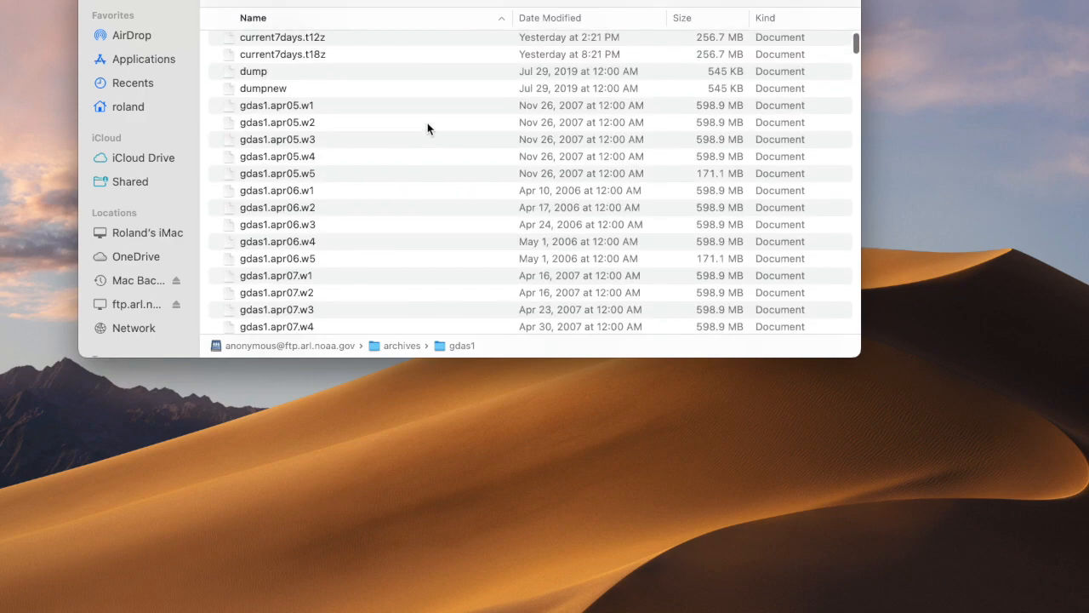
scroll(down, 3)
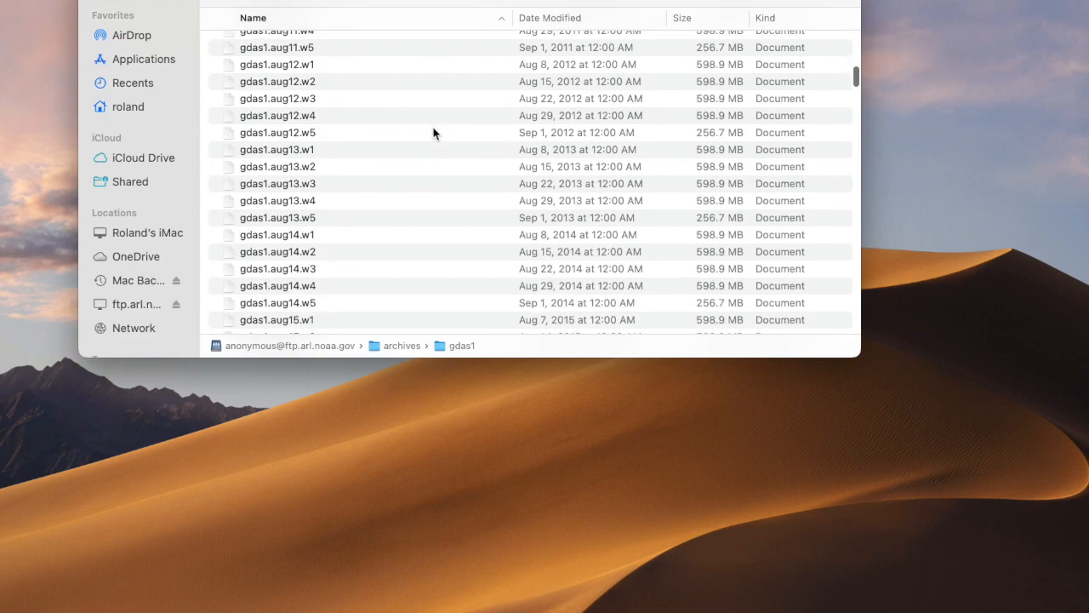
scroll(down, 3)
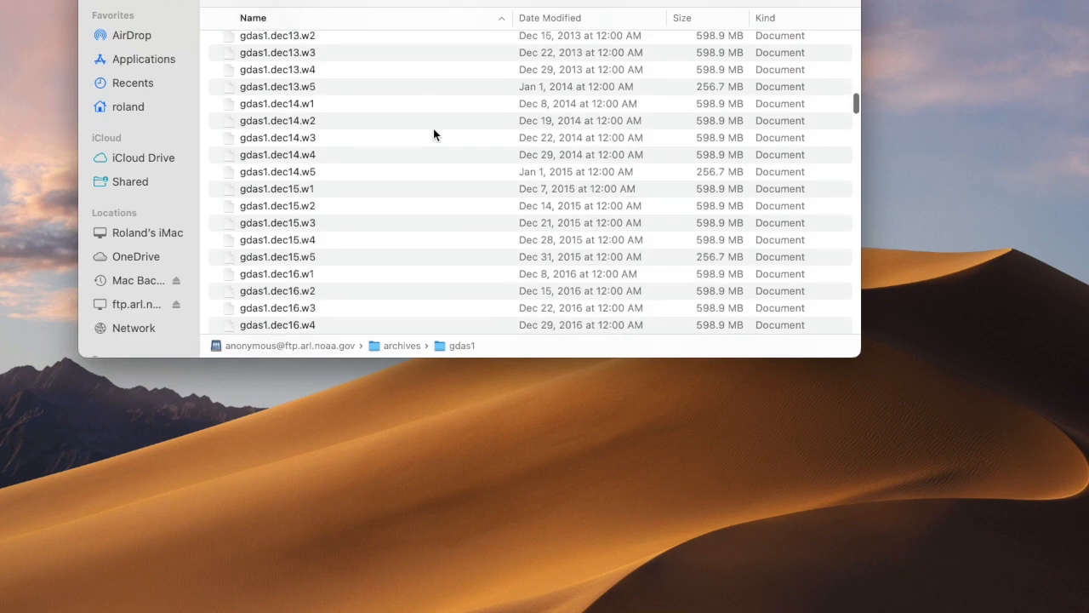
scroll(down, 3)
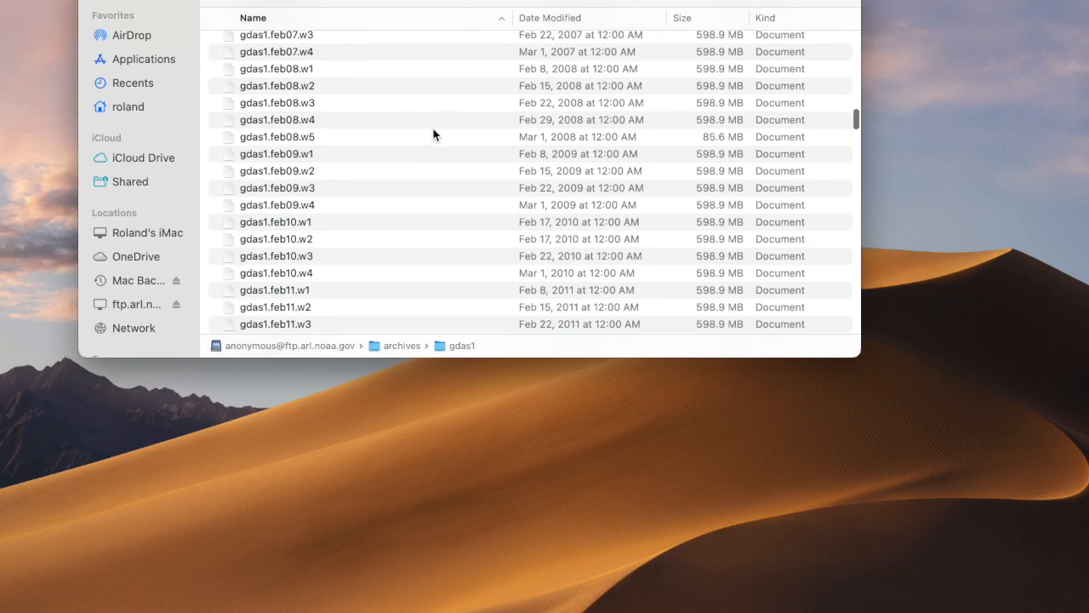
scroll(down, 3)
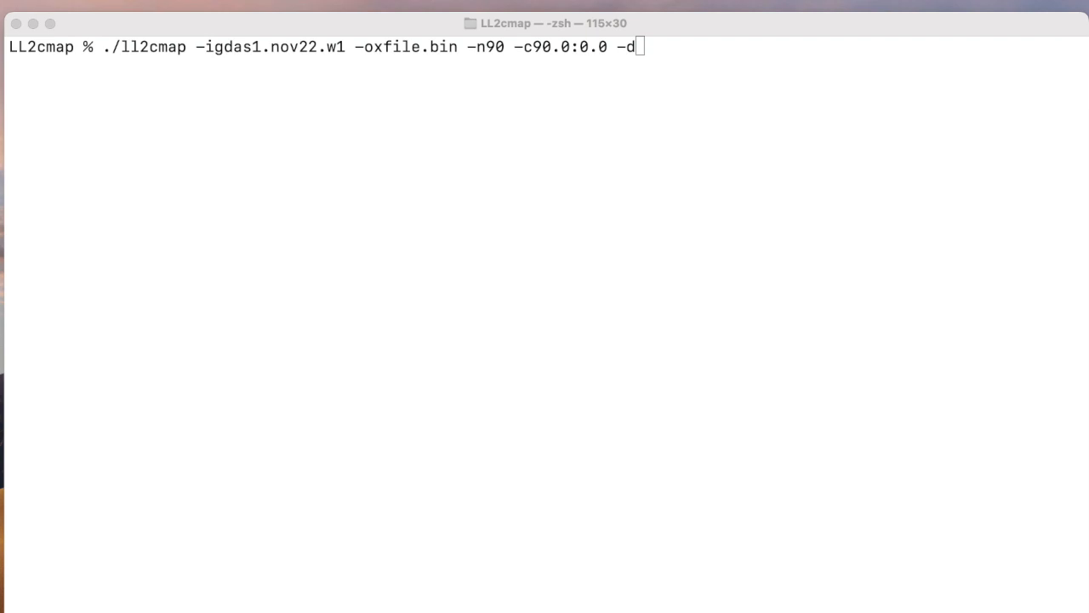
mouse_move(1025, 118)
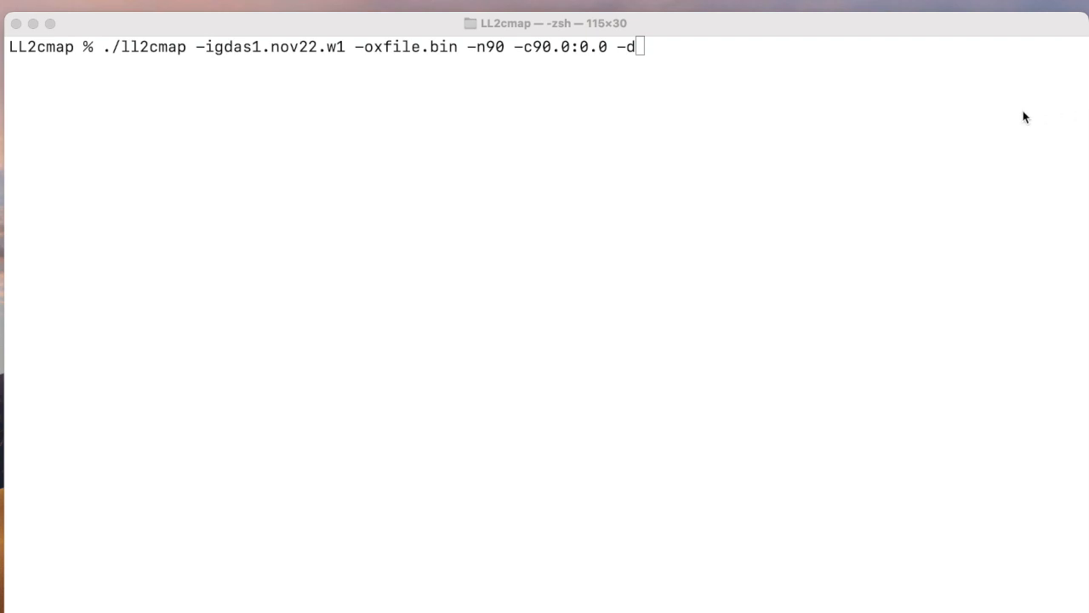
mouse_move(145, 55)
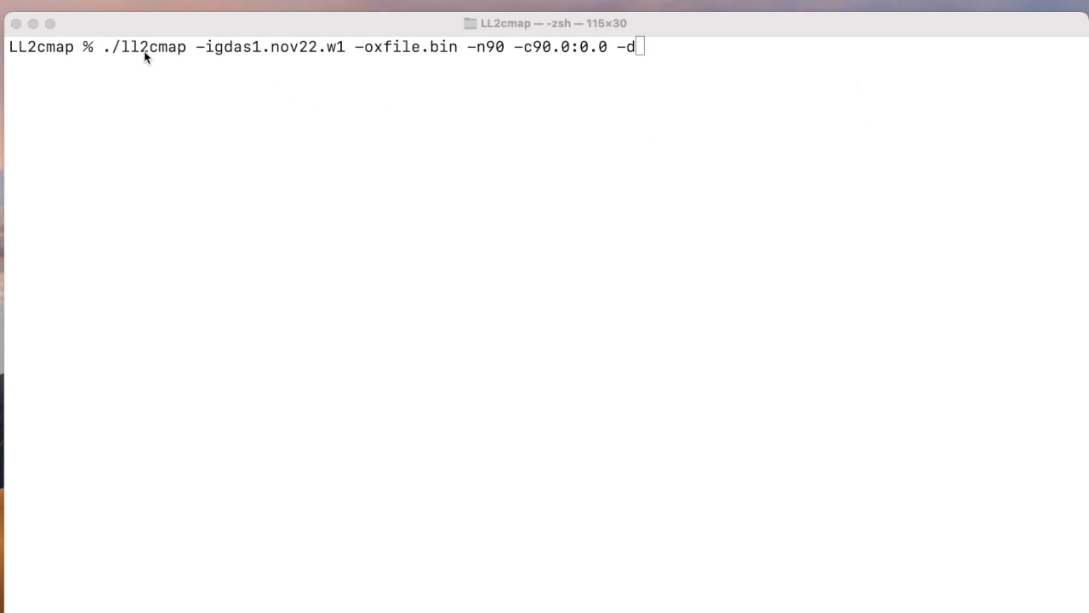
mouse_move(332, 66)
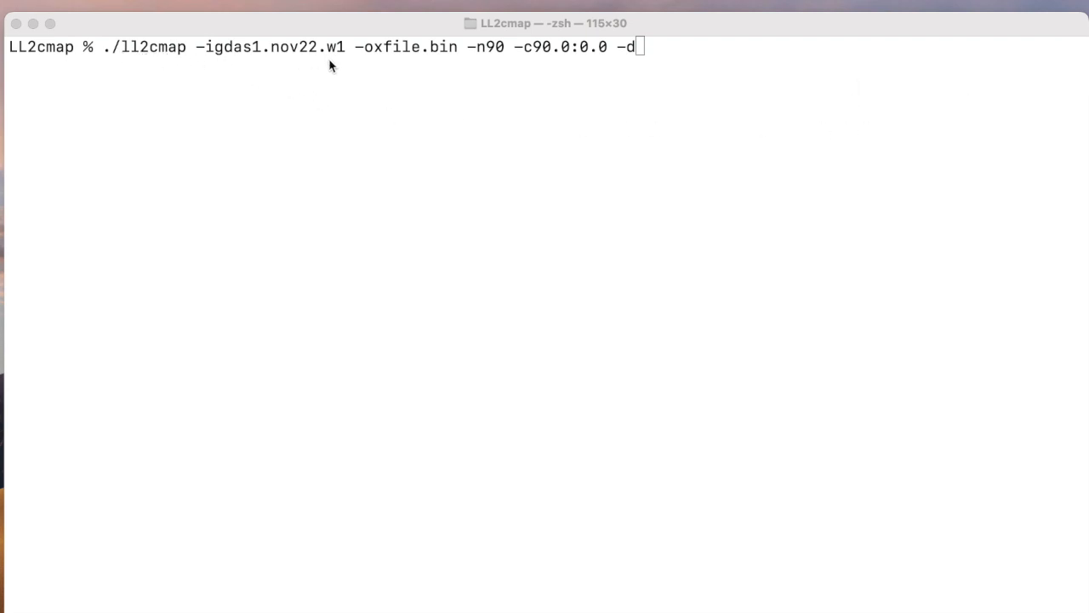
mouse_move(450, 62)
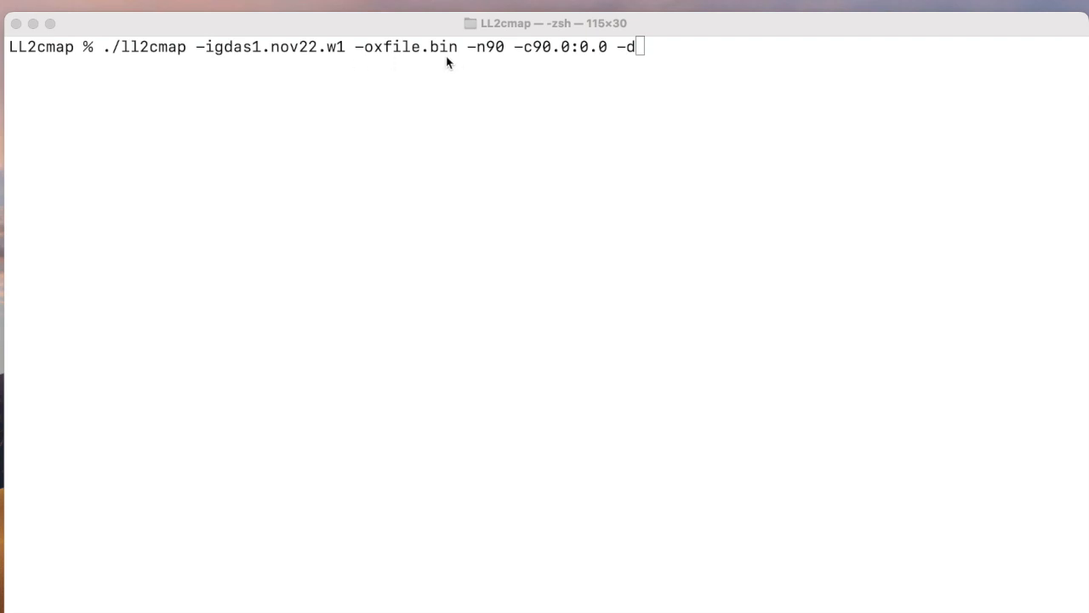
mouse_move(519, 58)
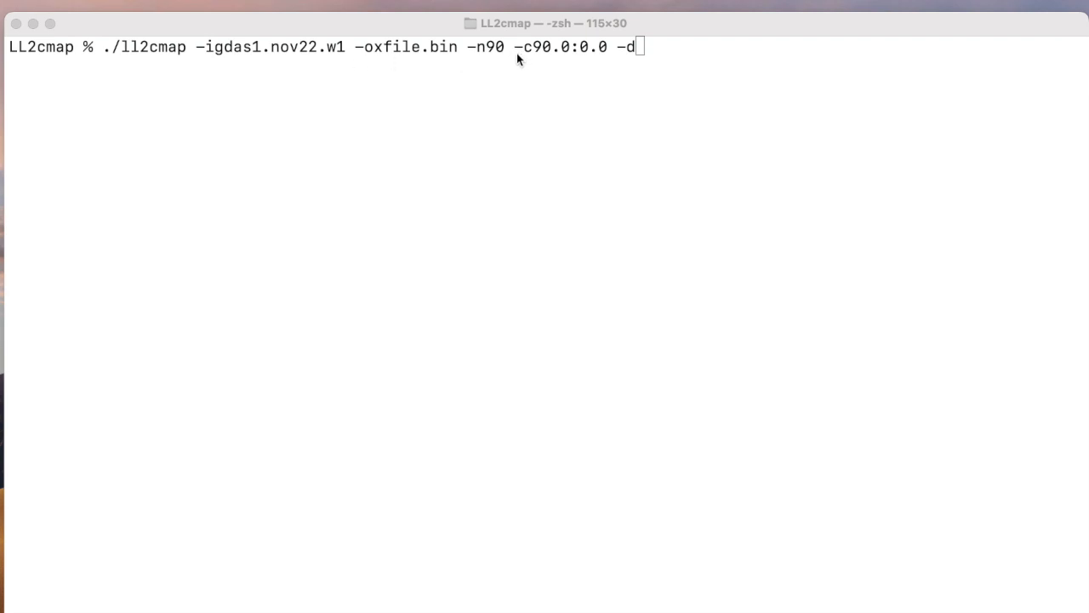
mouse_move(585, 56)
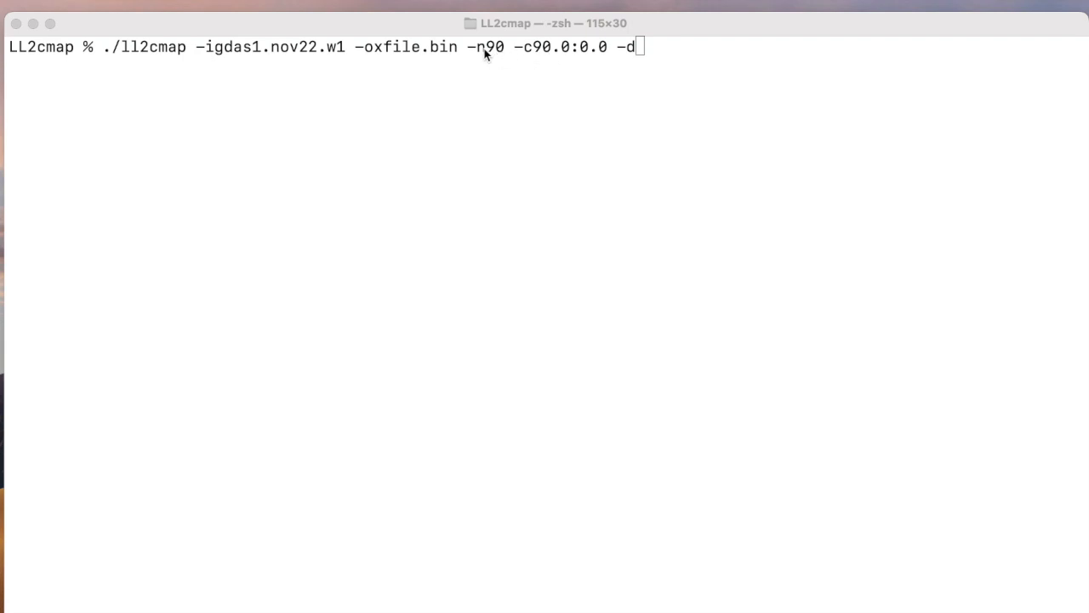
mouse_move(489, 58)
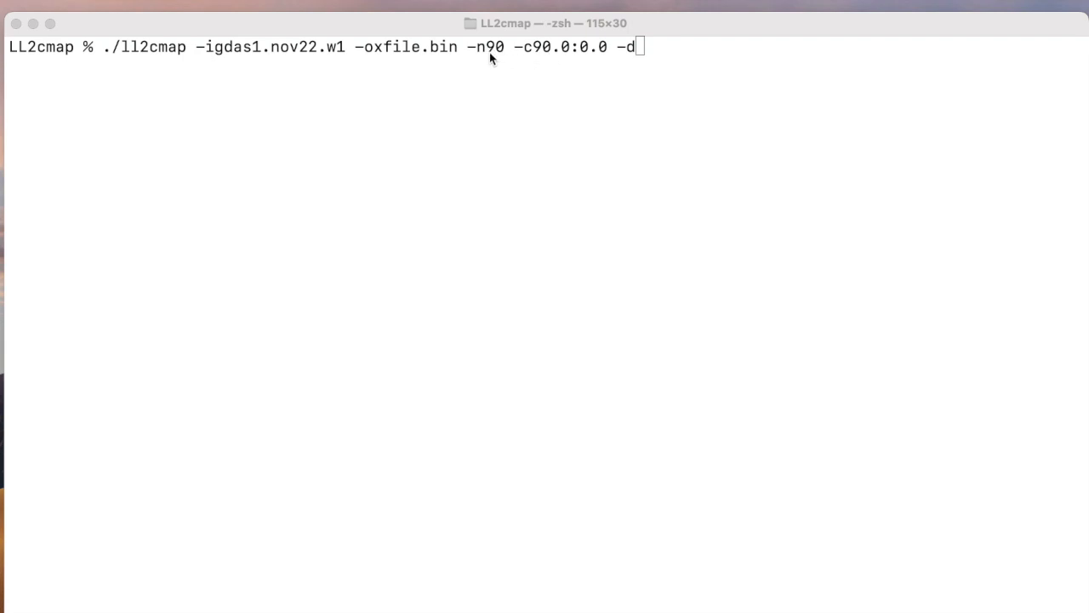
mouse_move(459, 62)
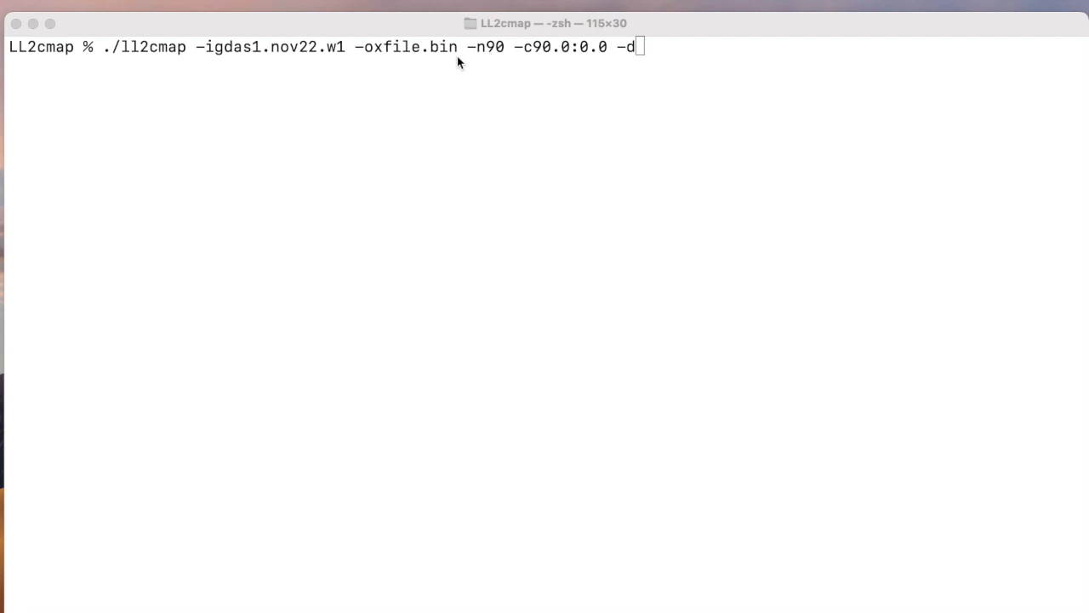
mouse_move(664, 53)
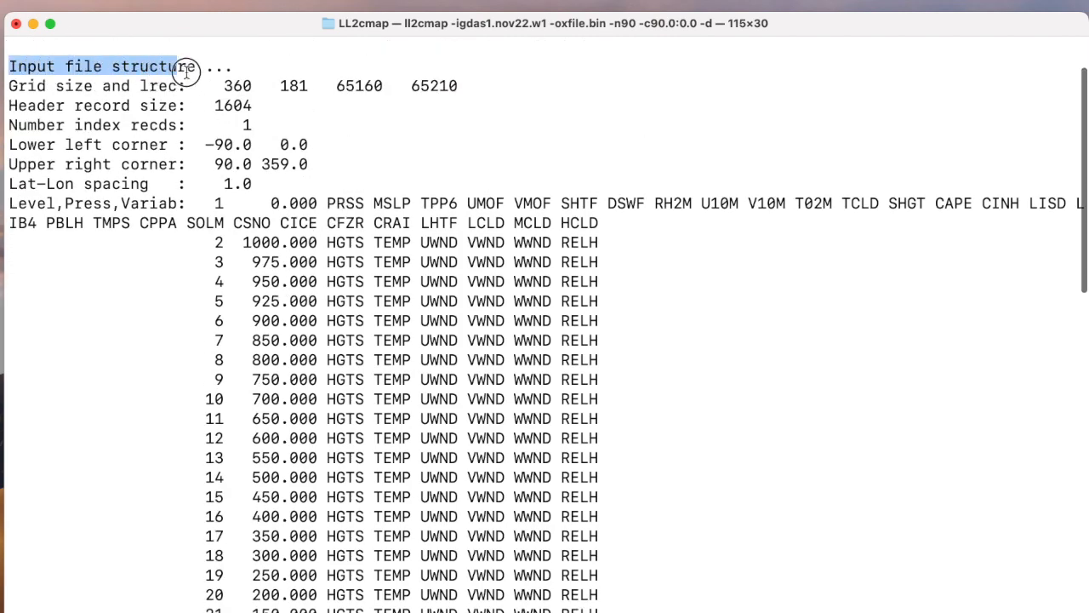
Review the ll2cmap output, check xfile.bin, and type the ../hysplit/exec/xtrct_grid command
scroll(down, 3)
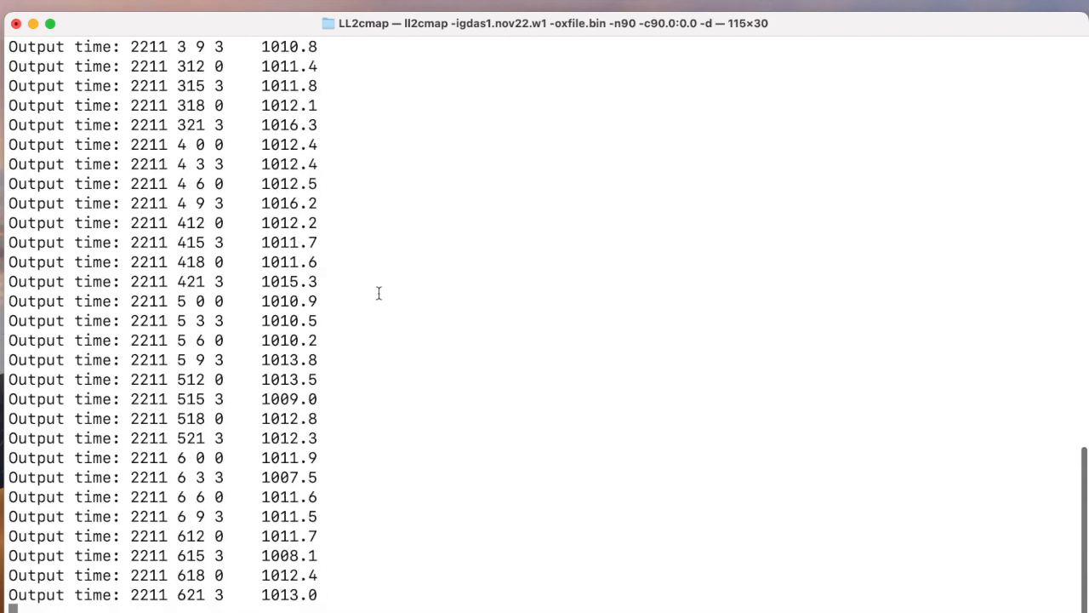
scroll(down, 3)
text(ls -l)
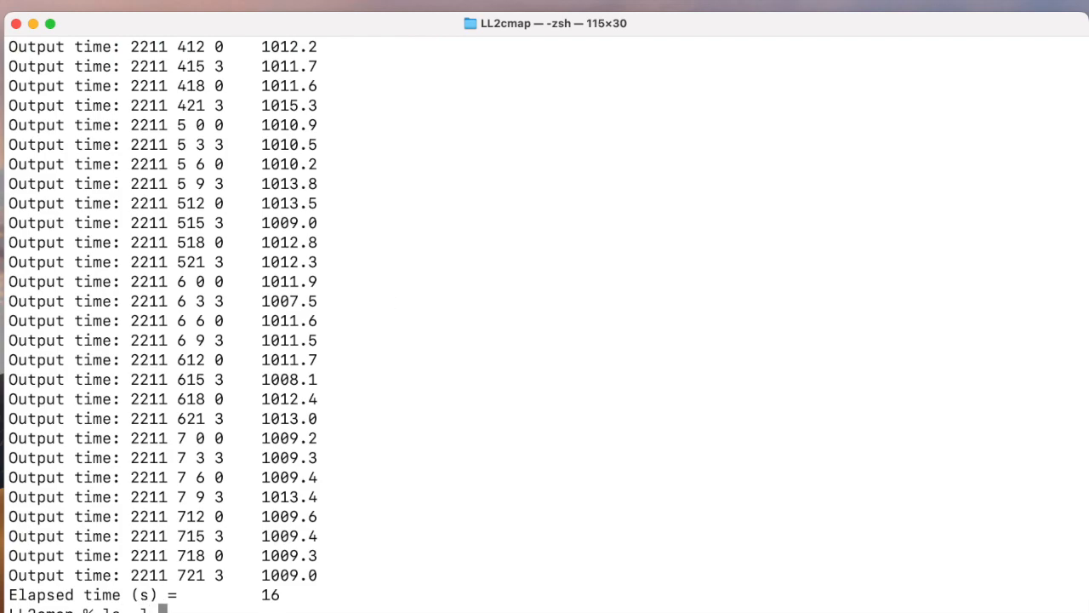
text(xfile.bin)
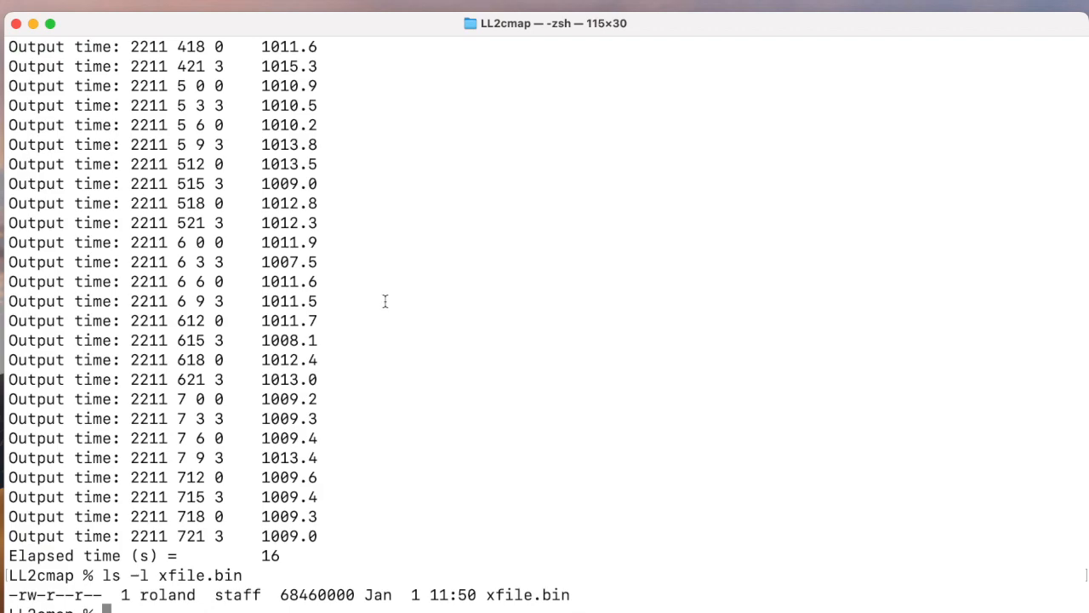
mouse_move(472, 426)
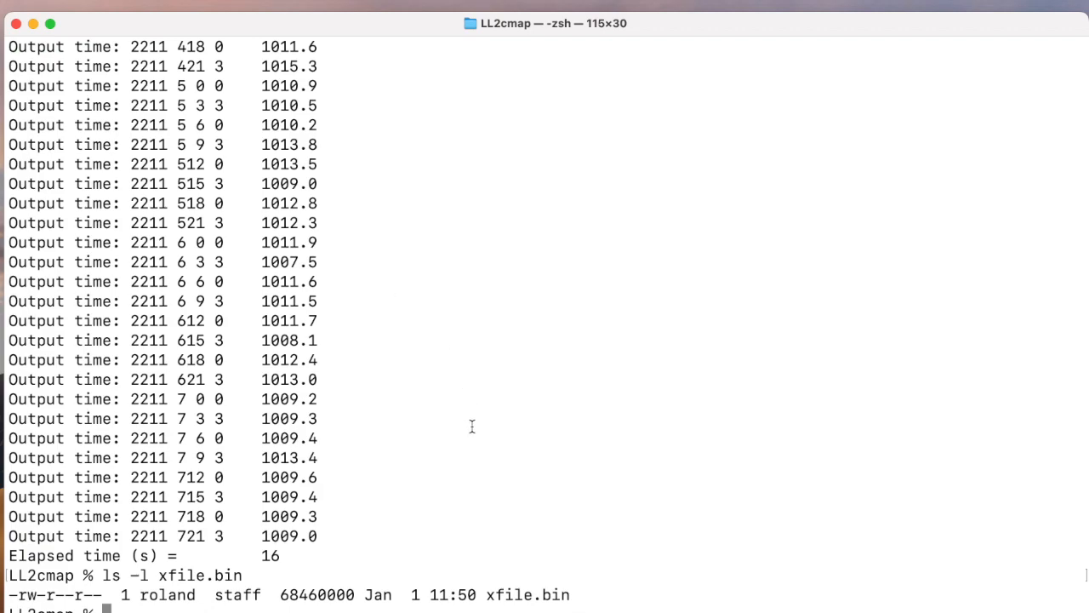
mouse_move(557, 102)
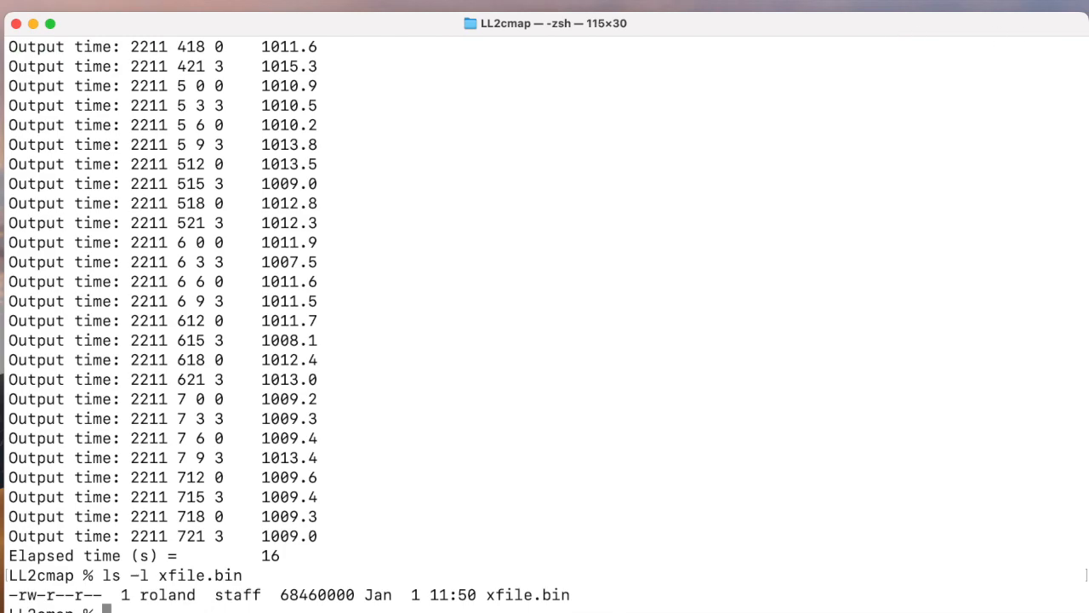
text(../hysplit/exec/xtrct_grid)
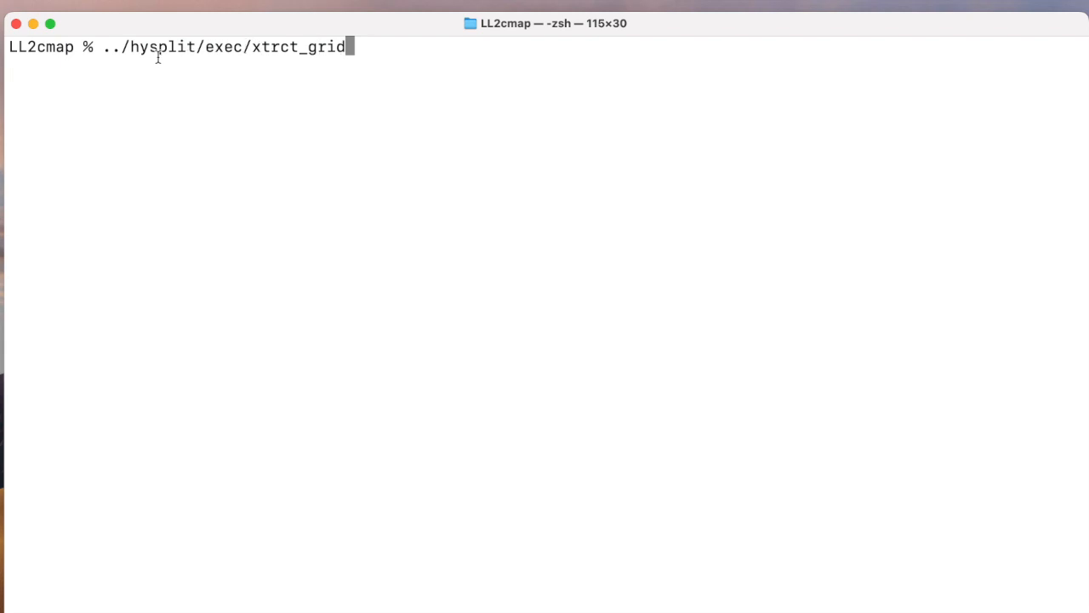
mouse_move(375, 47)
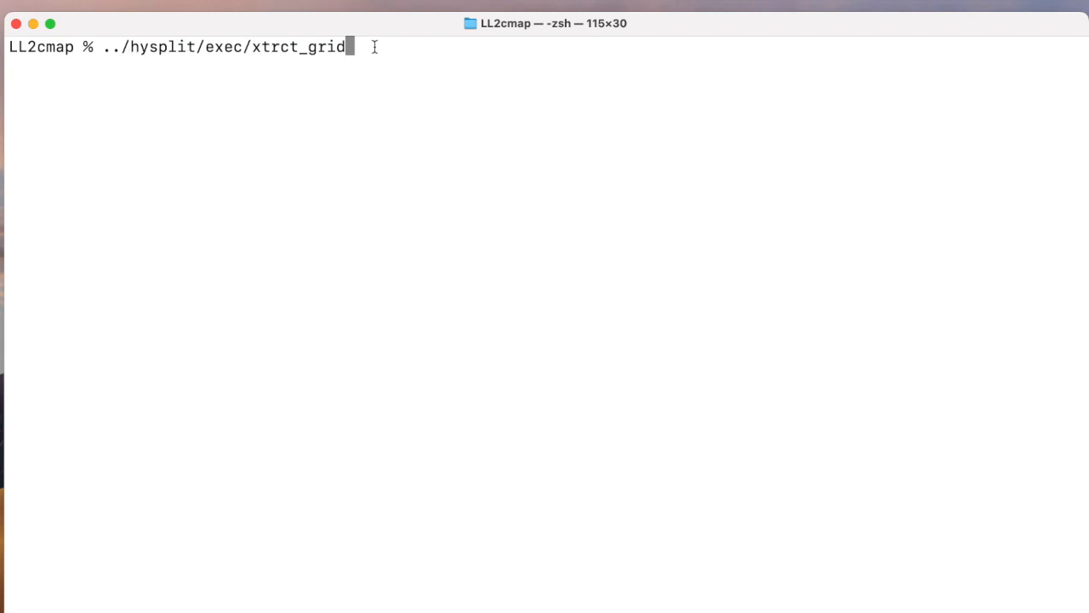
Launch xtrct_grid and enter ./gdas1.nov22.w1 as the meteorological file
key(Return)
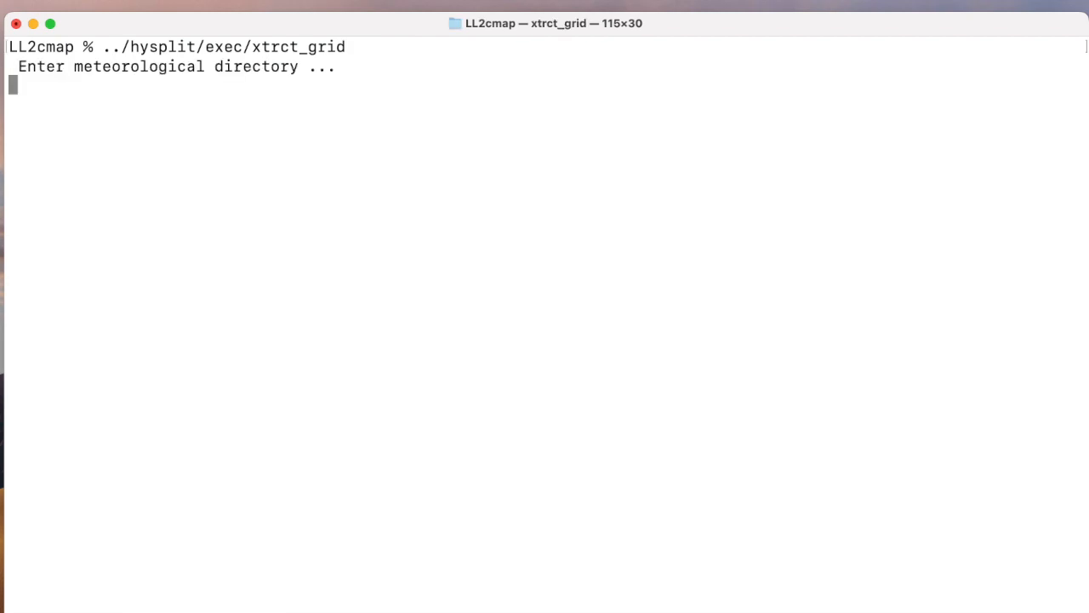
text(./)
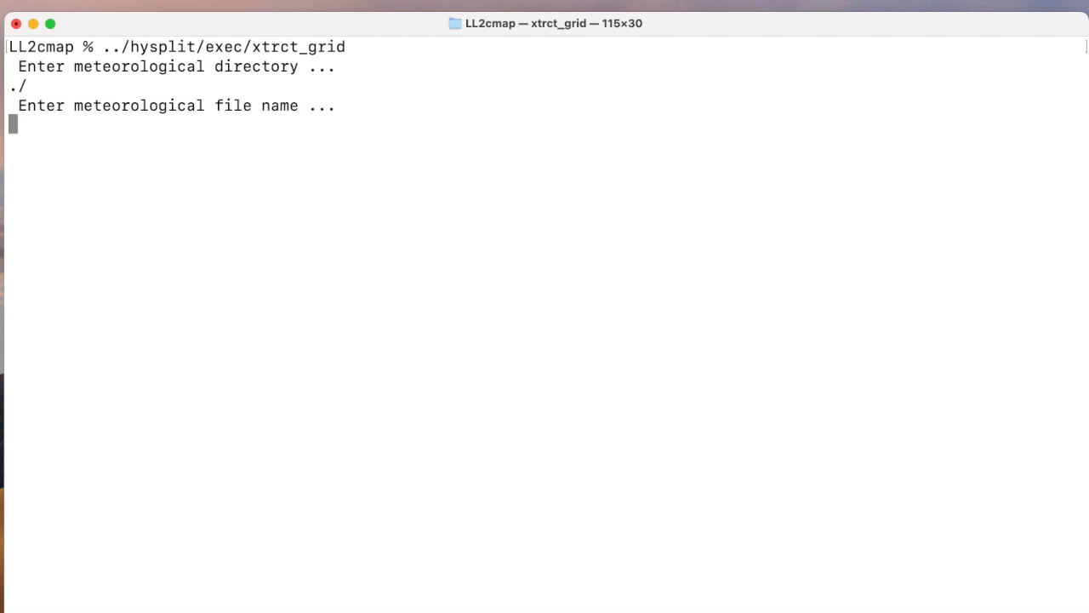
text(gdas1)
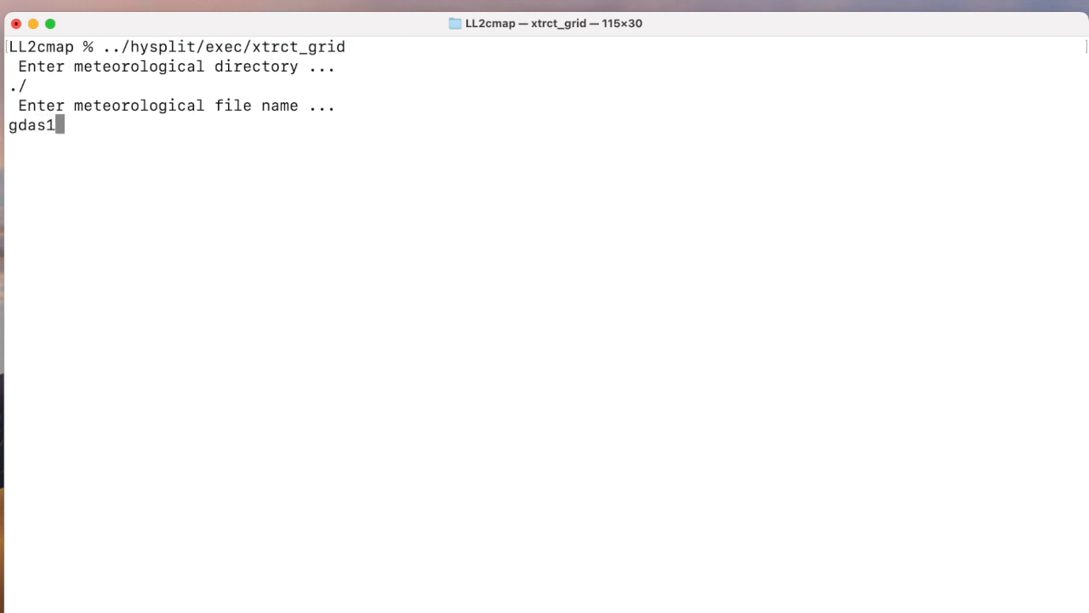
text(.)
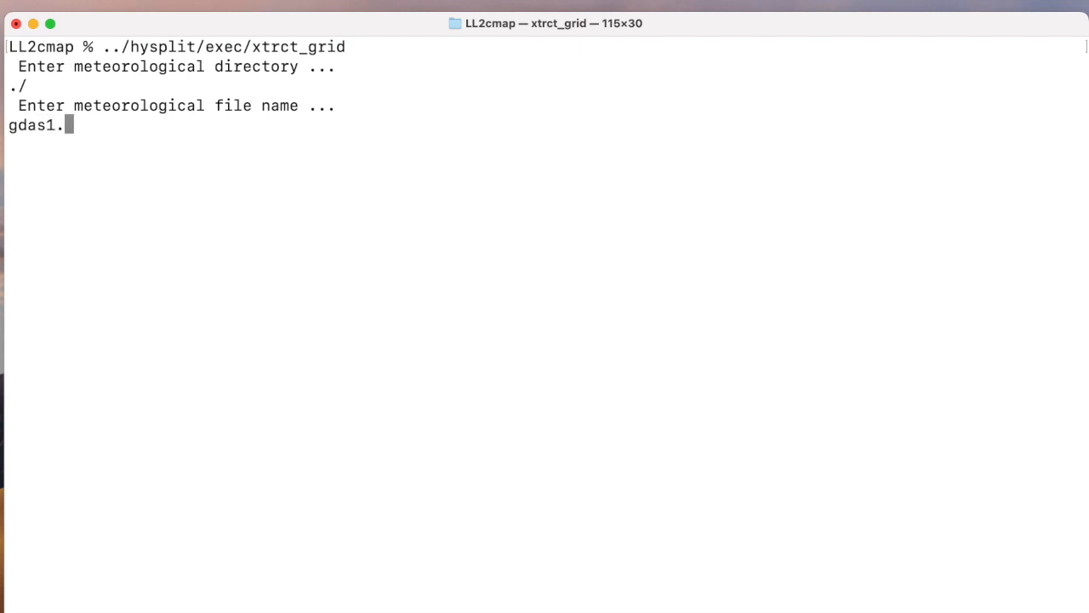
text(nov22)
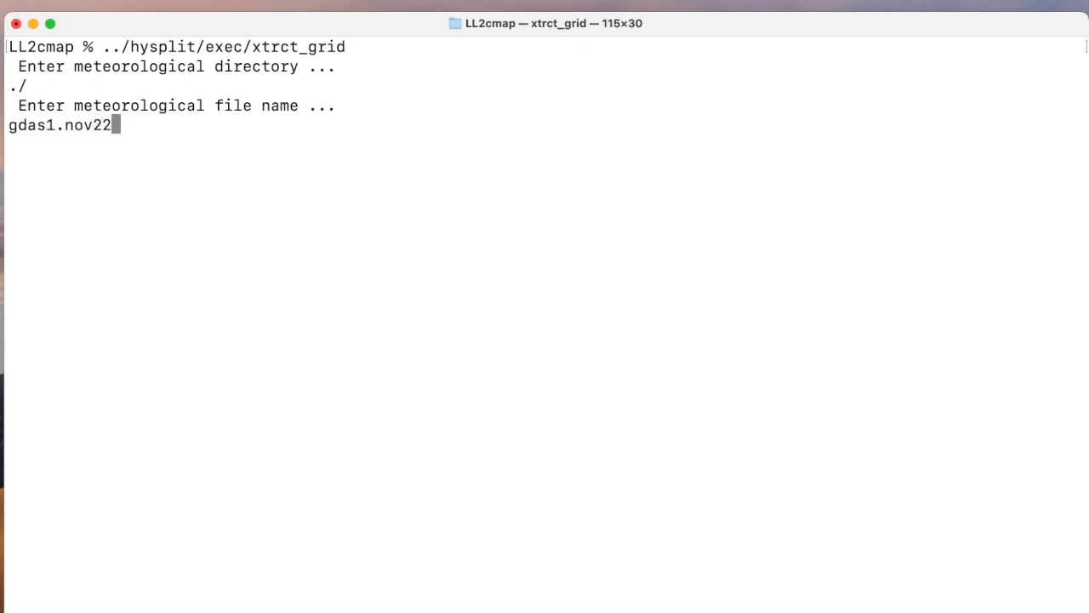
text(.w1)
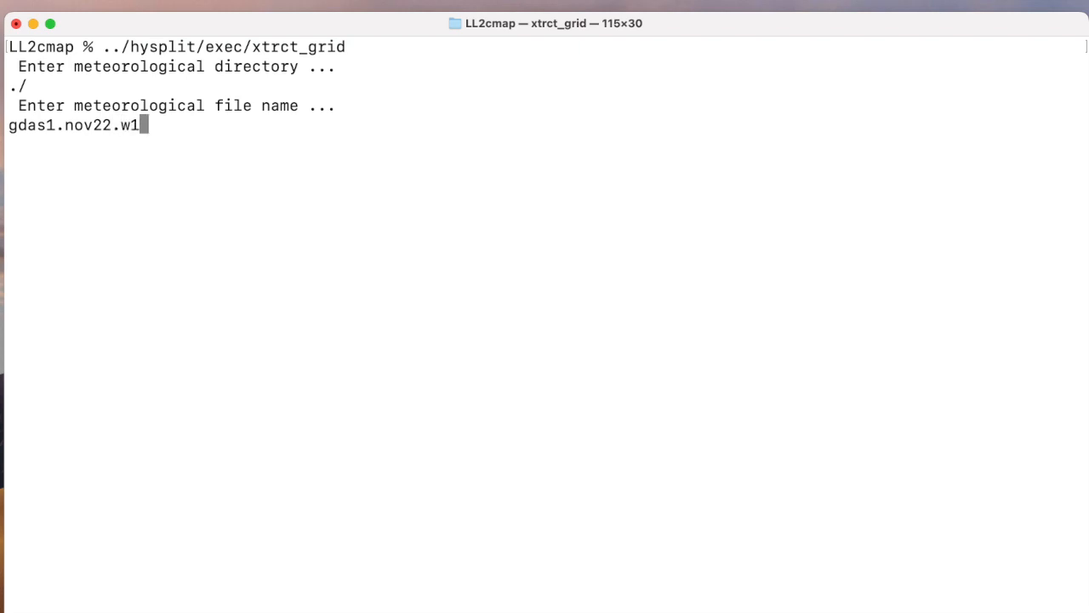
key(enter)
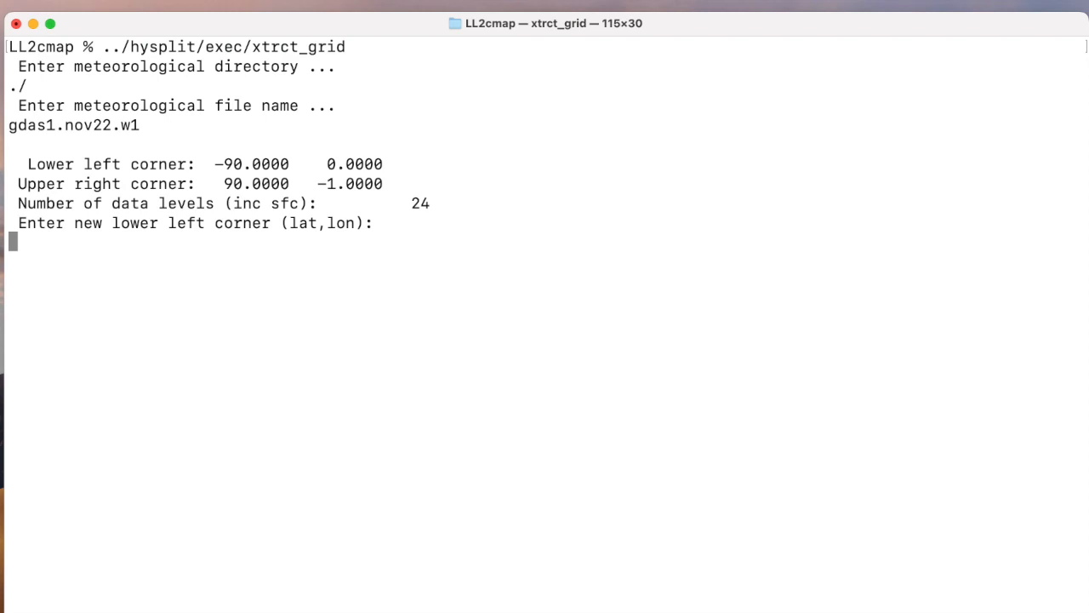
Enter the 60.0, -120.0 lower-left and 90.0, 100.0 upper-right corners
text(60.0)
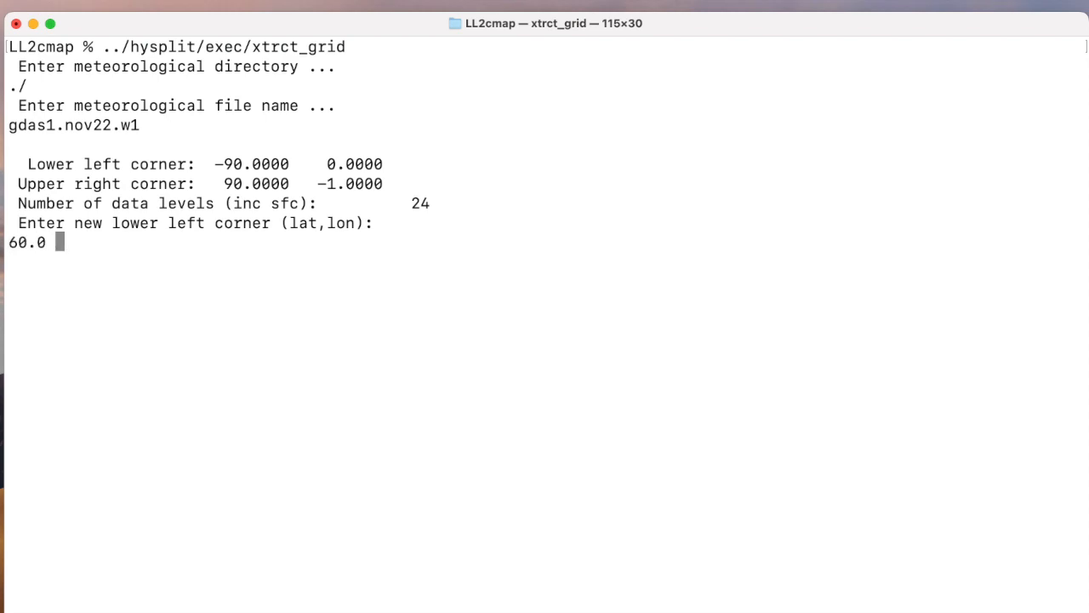
text(-100.)
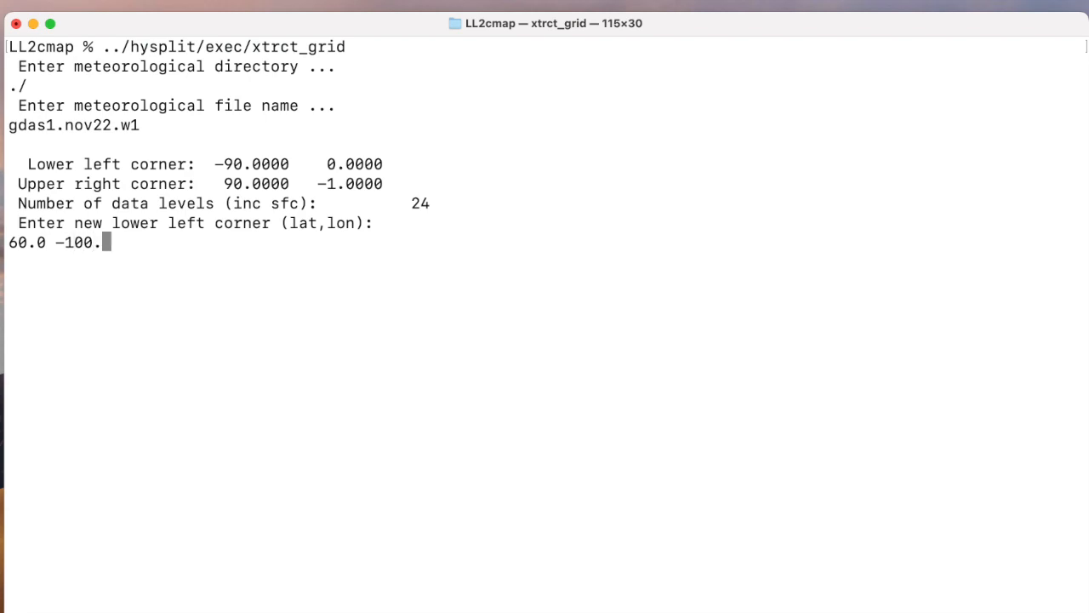
text(0)
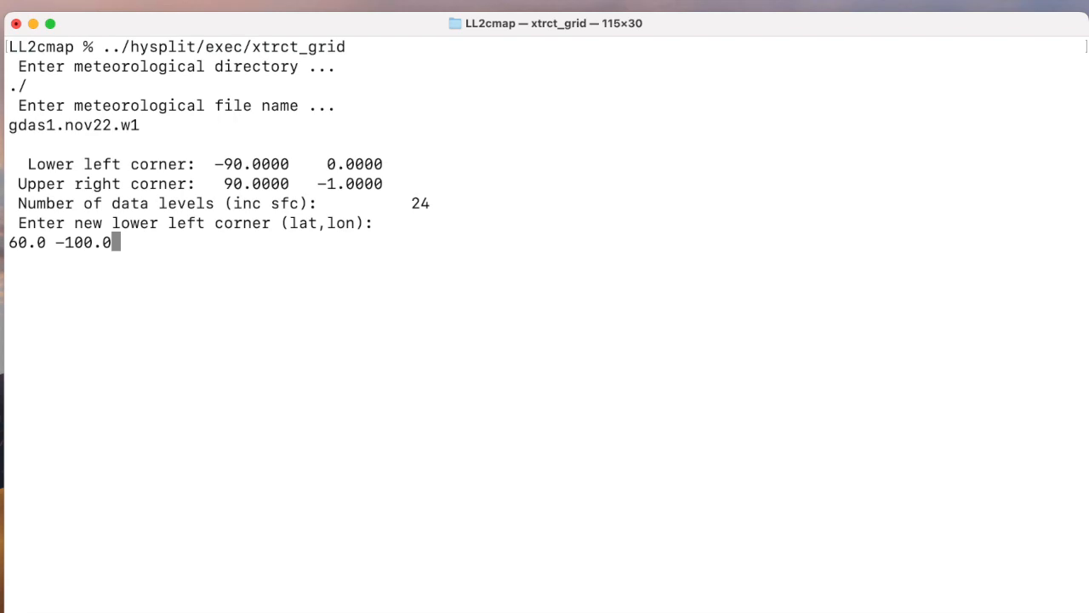
key(Backspace)
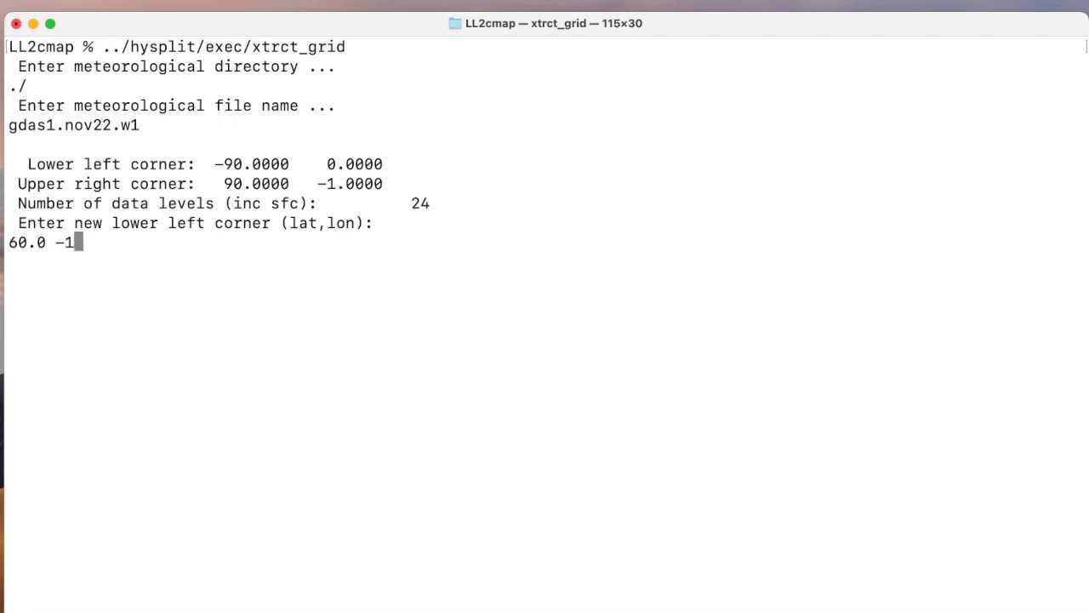
text(20.0)
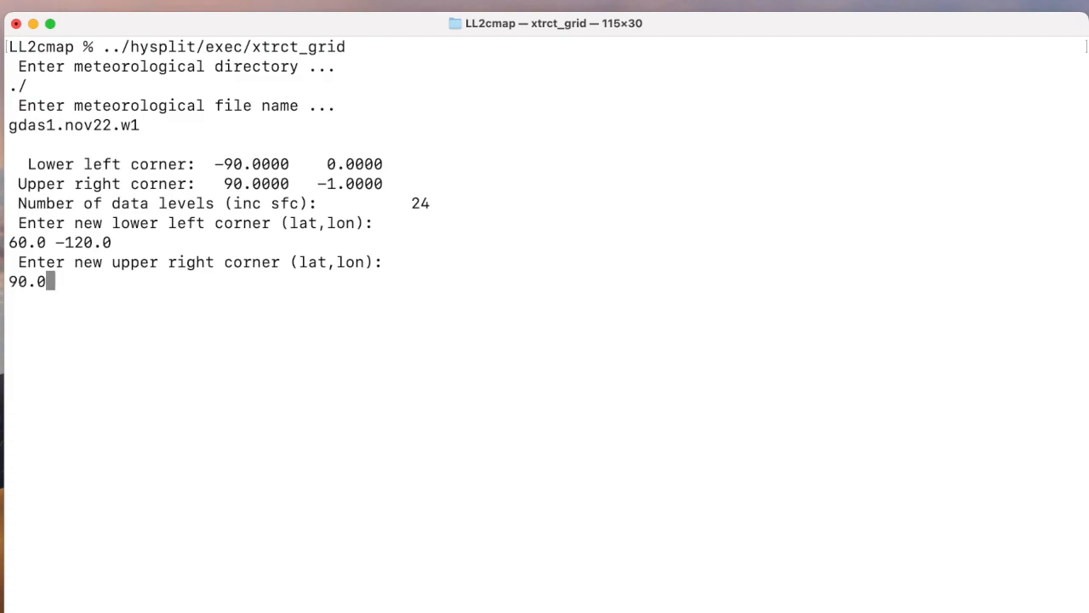
text(100.0)
text(/)
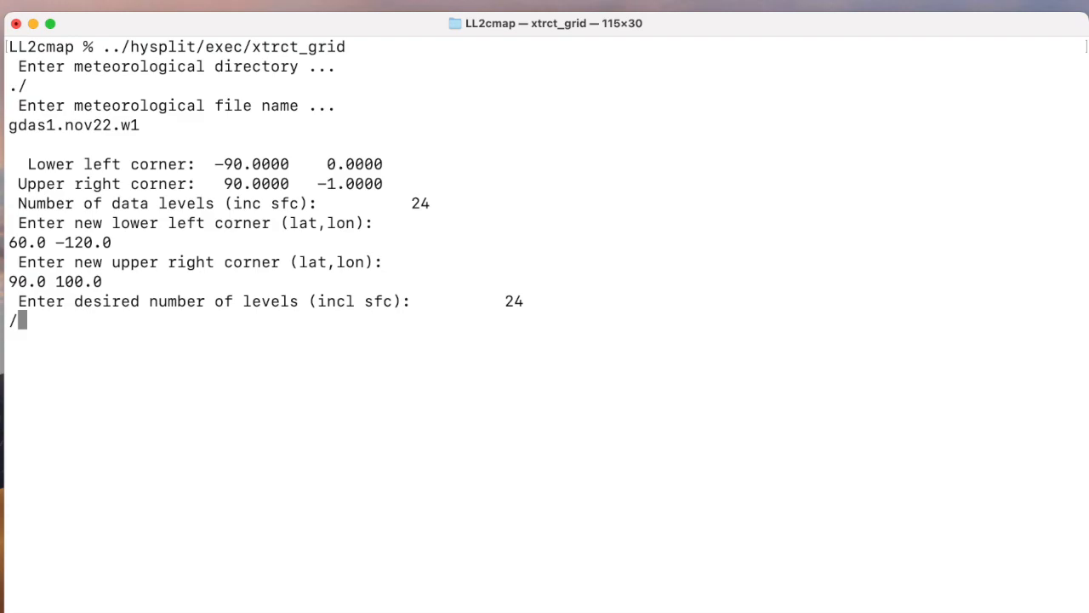
Accept the default 24 levels, run the extraction, scroll its output, and type extract_bin
key(Return)
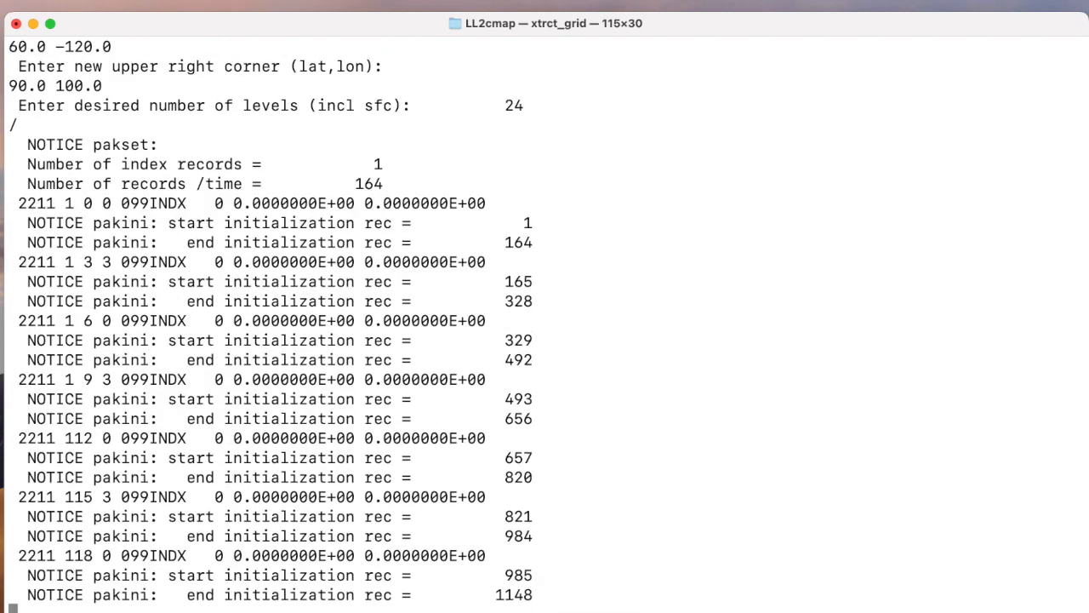
scroll(down, 3)
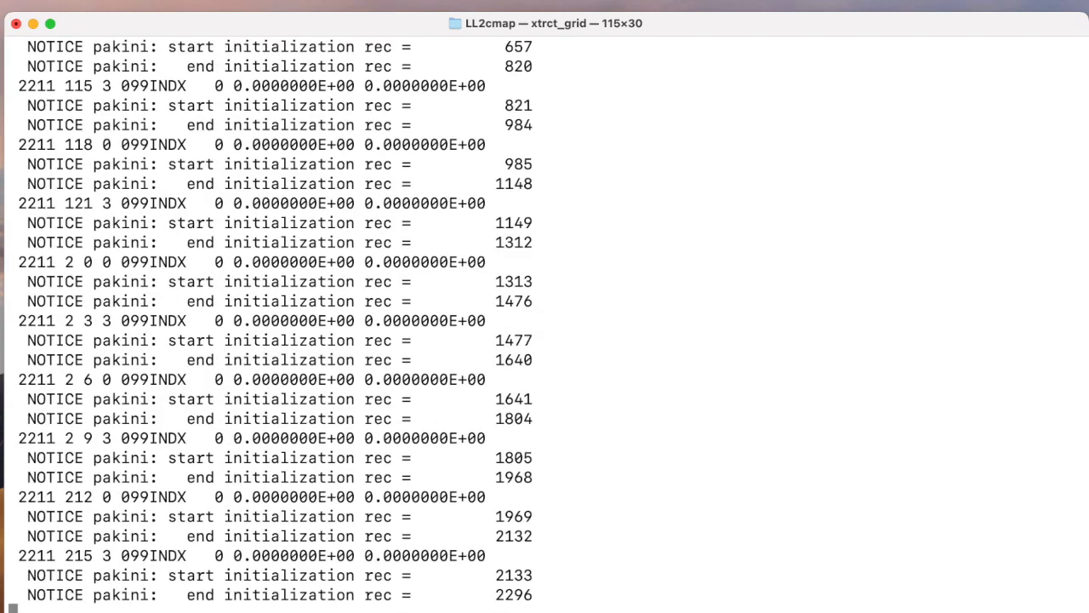
scroll(down, 3)
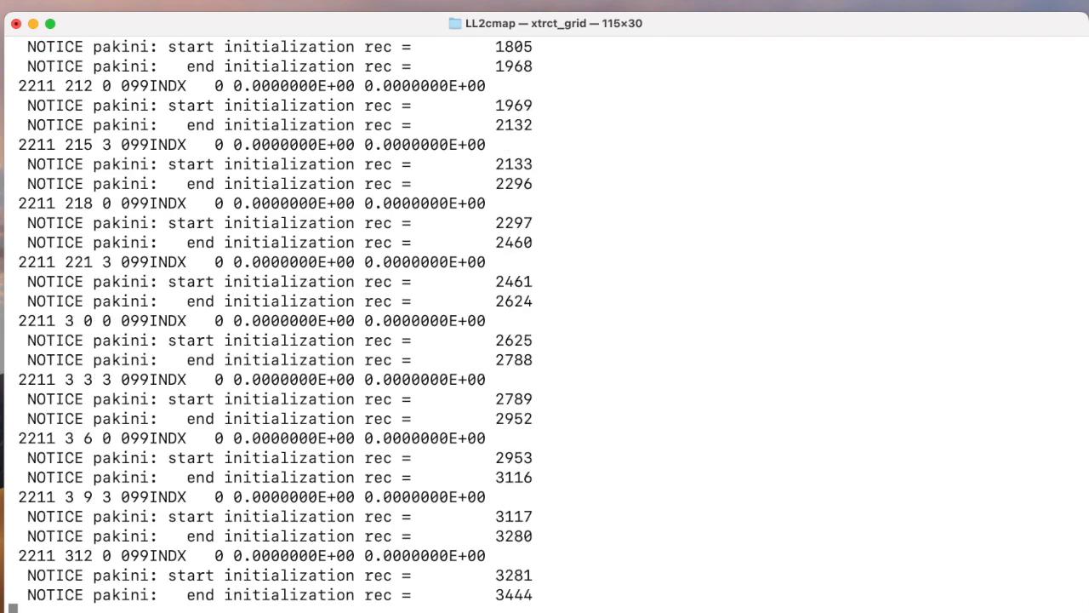
scroll(down, 3)
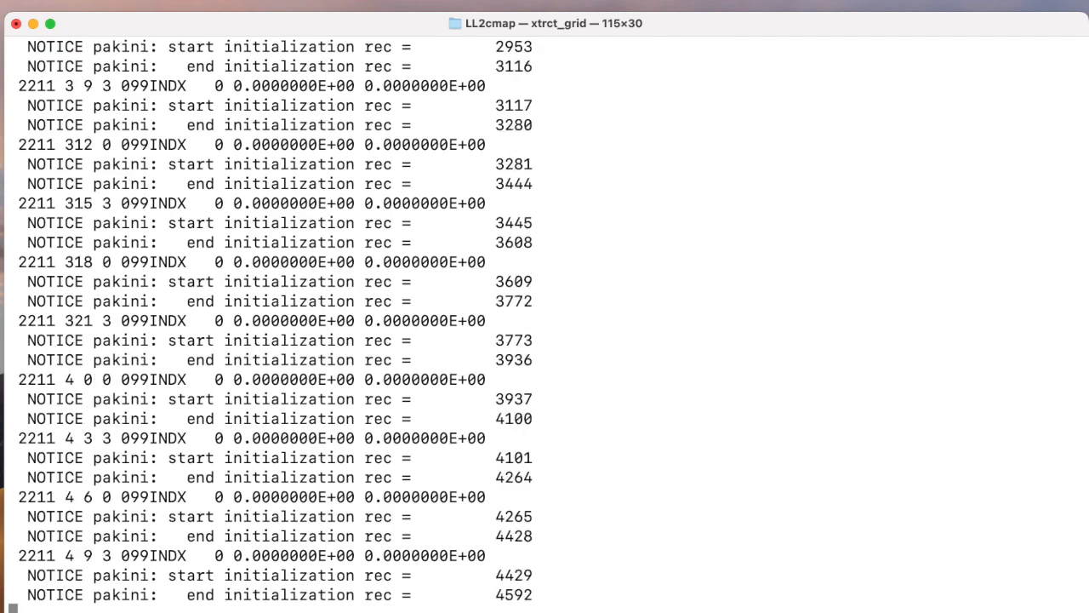
scroll(down, 3)
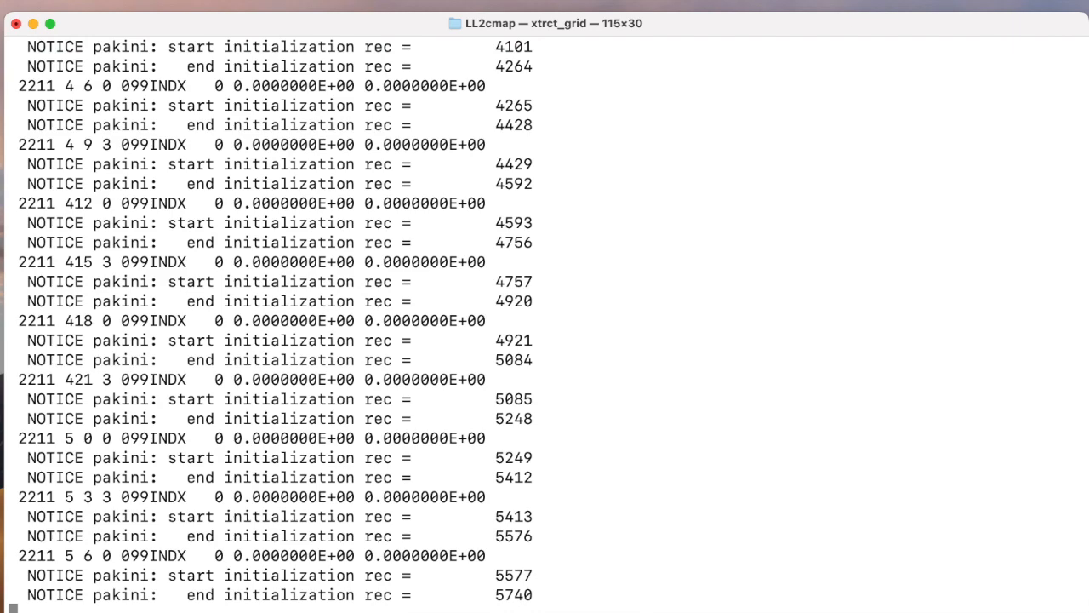
scroll(down, 3)
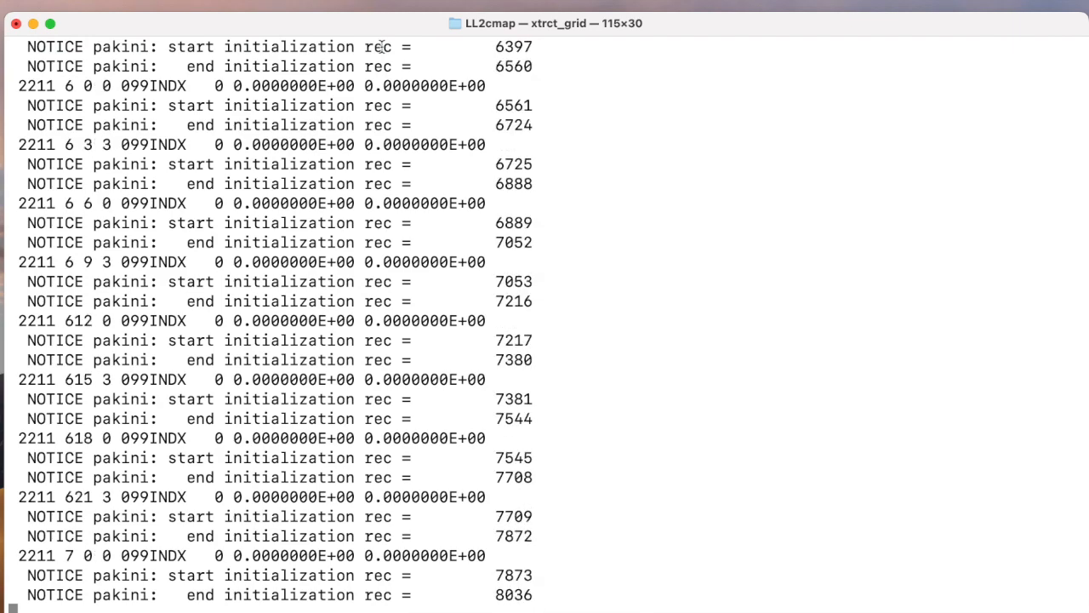
scroll(down, 3)
text(ls -l o)
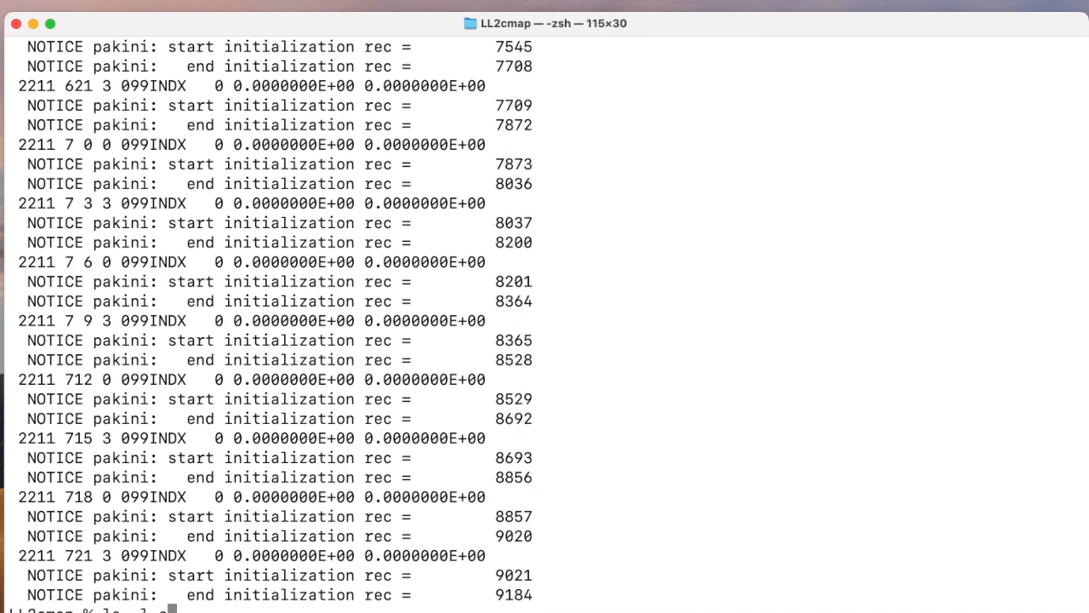
text(extract_bin)
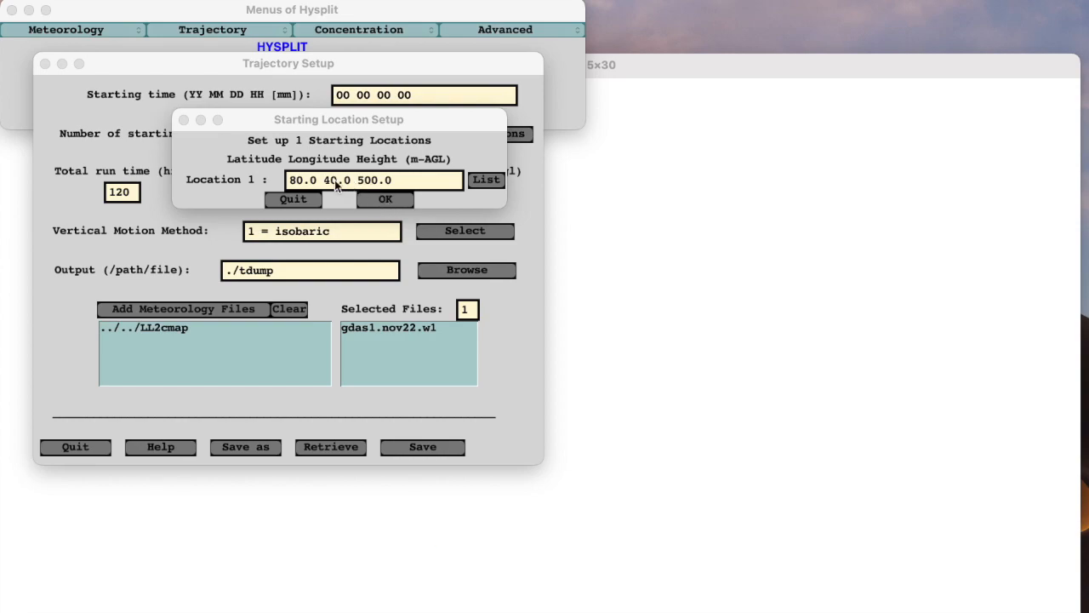
Confirm the 80.0, 40.0, 500 m start location and run the trajectory model
click(385, 198)
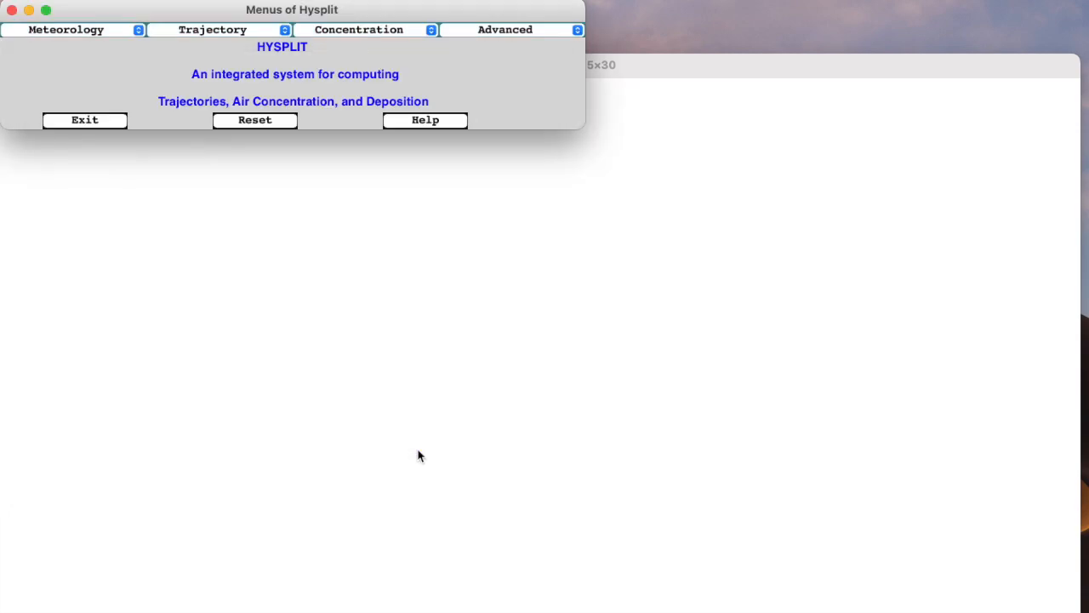
click(212, 29)
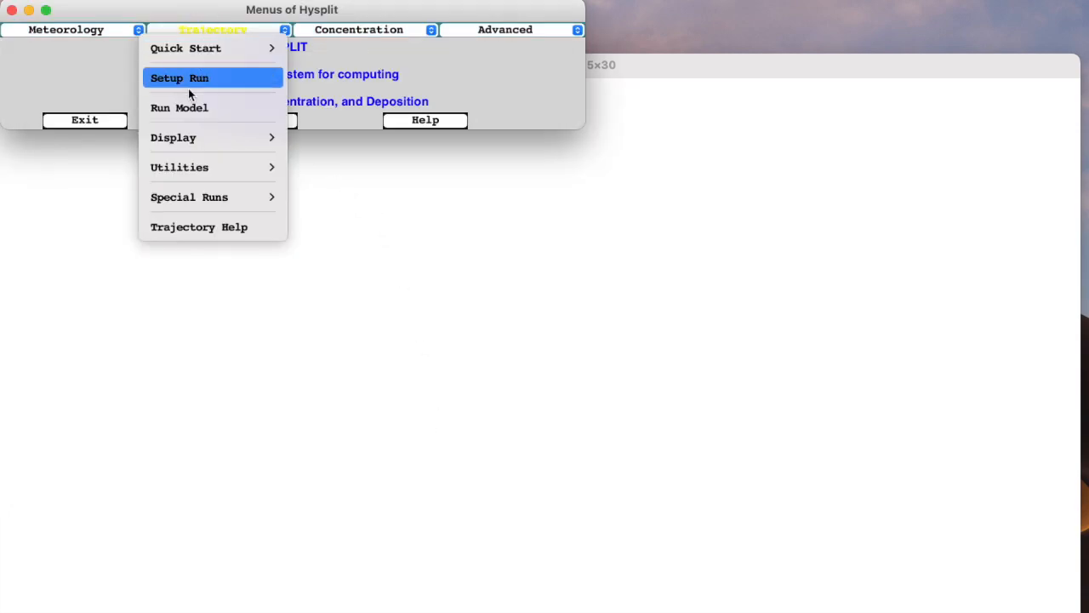
click(180, 107)
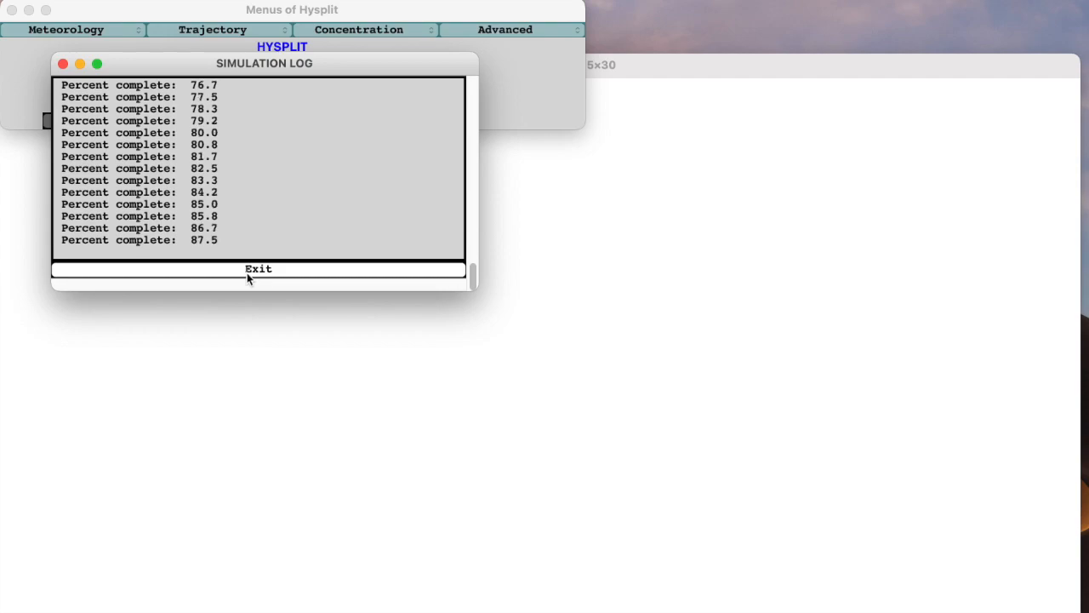
click(258, 269)
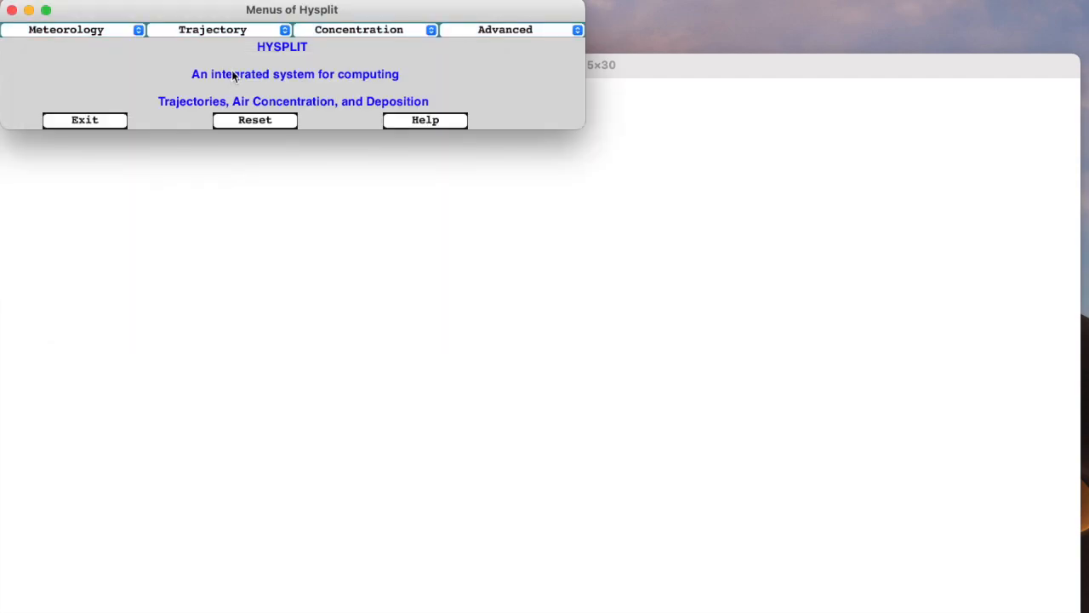
Display the forward trajectory plot via Trajectory > Display
click(213, 29)
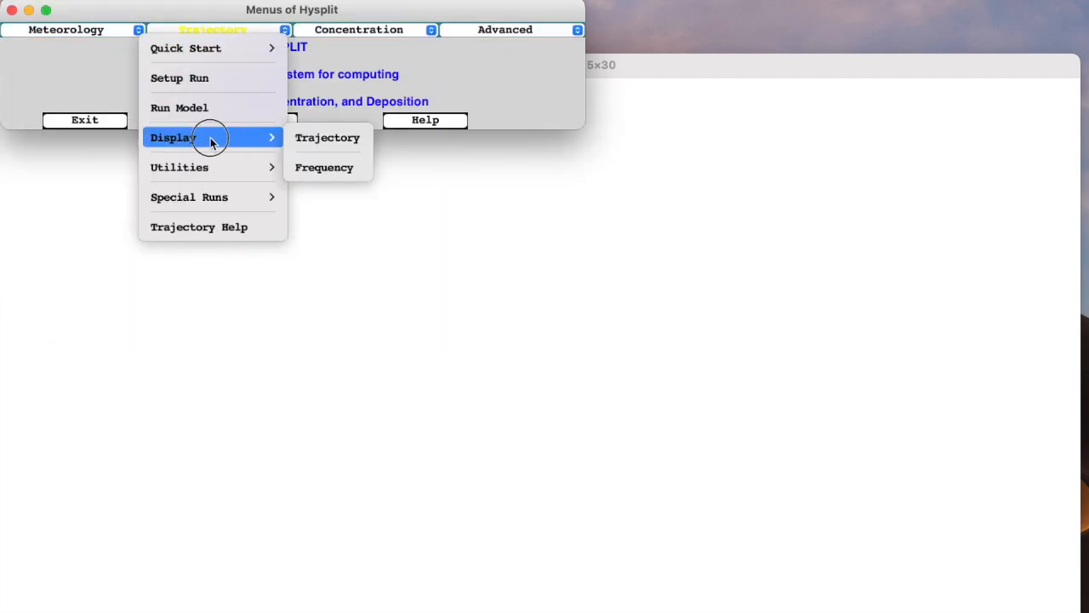
click(328, 137)
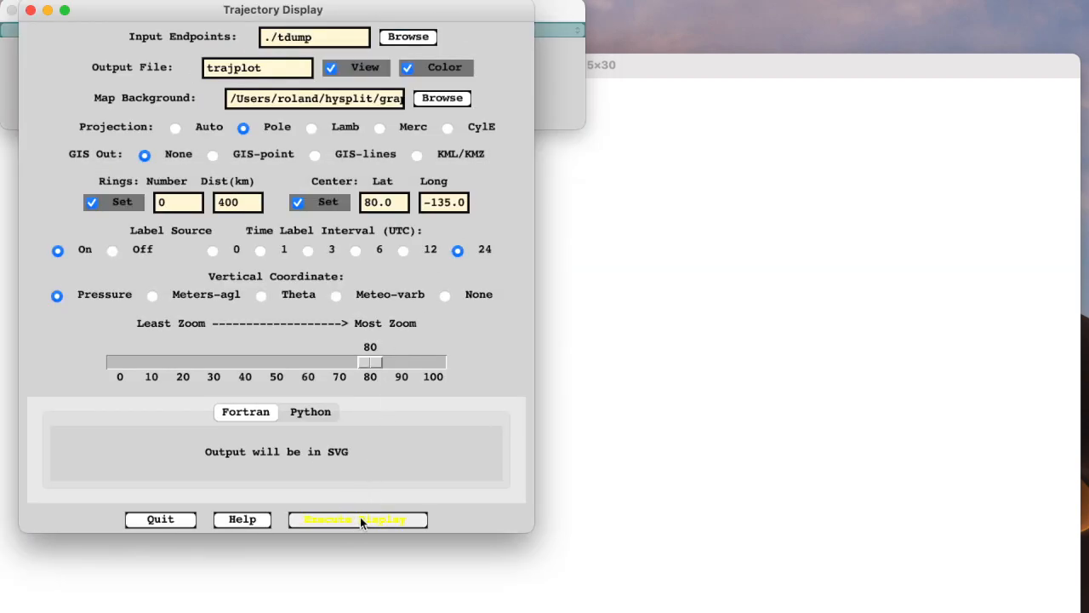
click(357, 519)
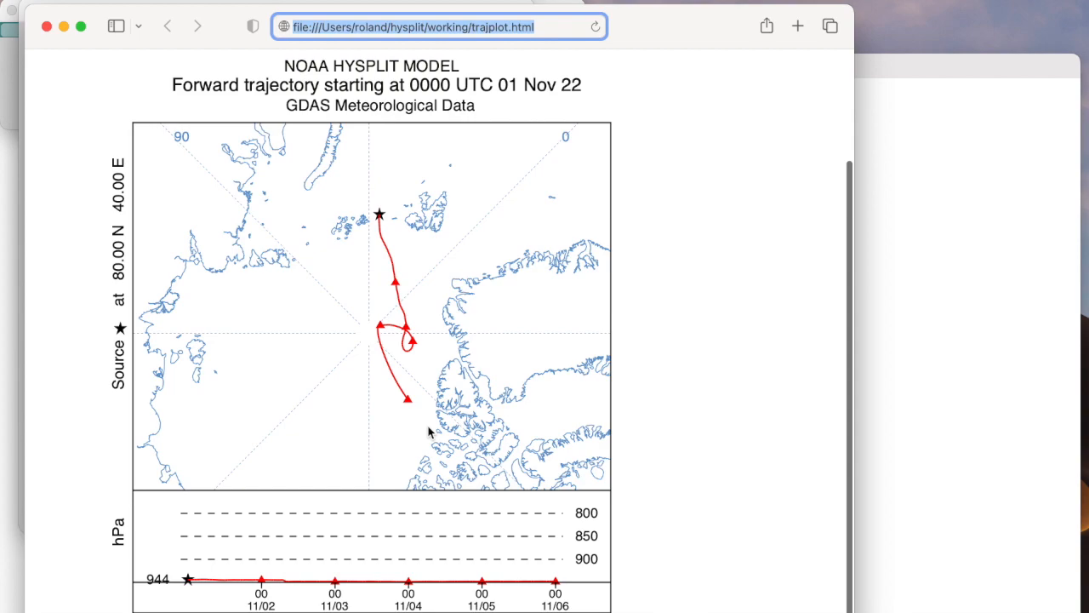
mouse_move(349, 241)
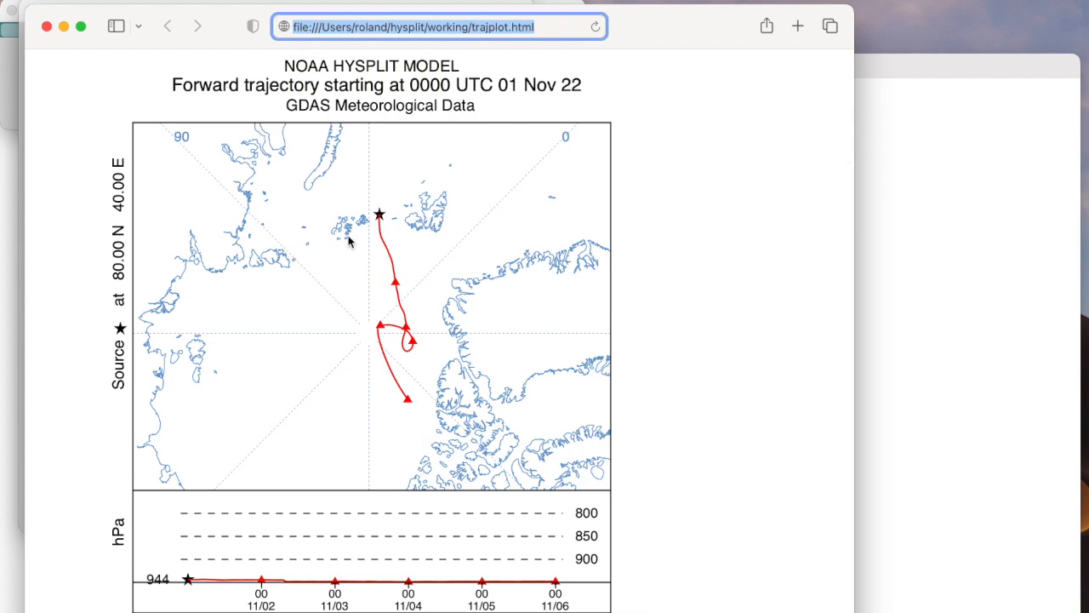
mouse_move(407, 330)
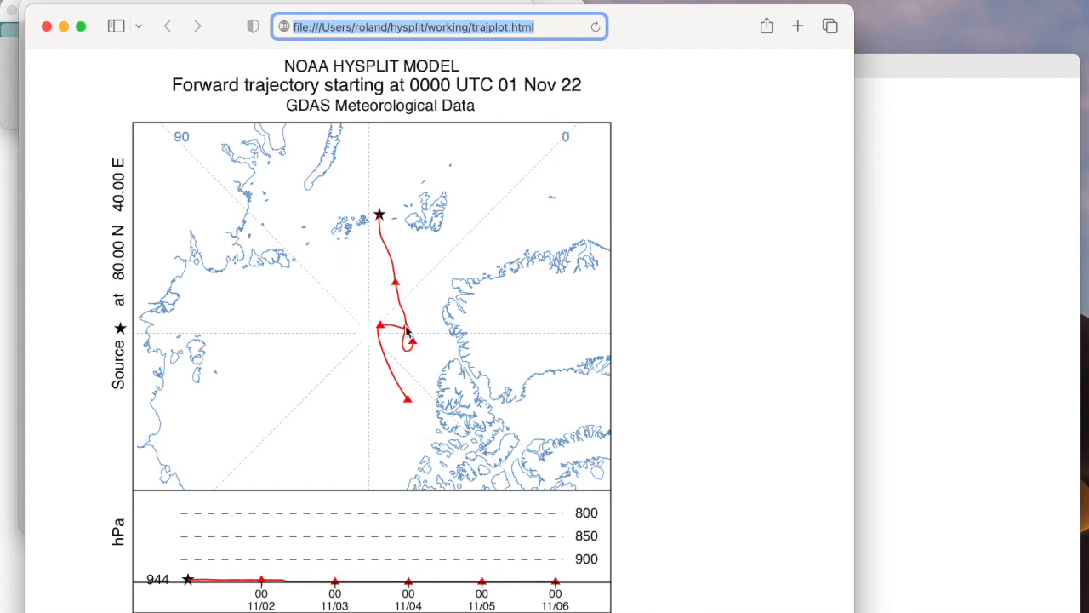
mouse_move(405, 416)
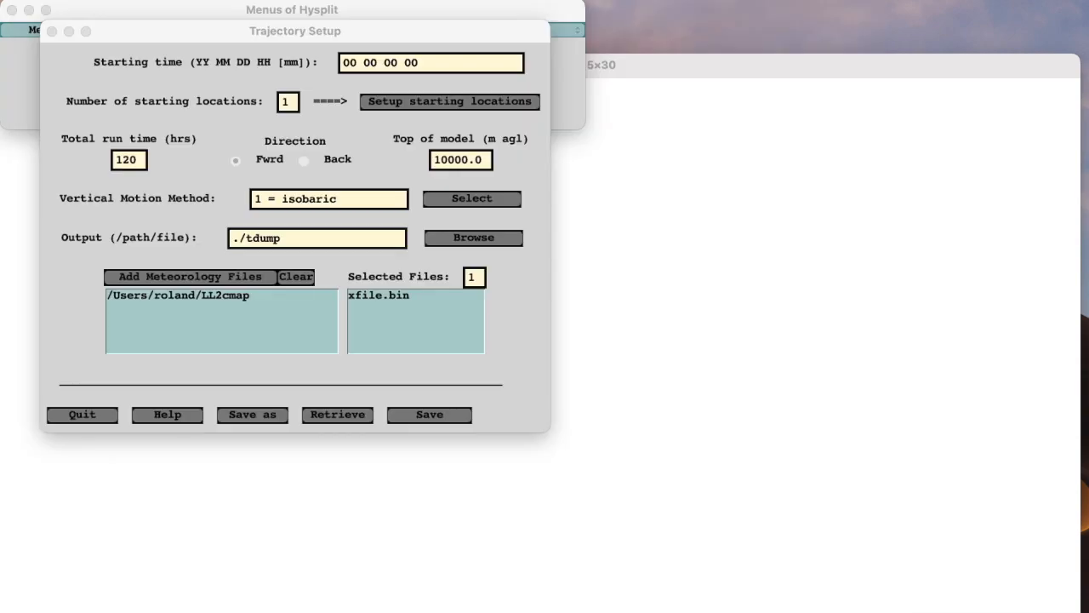
mouse_move(689, 336)
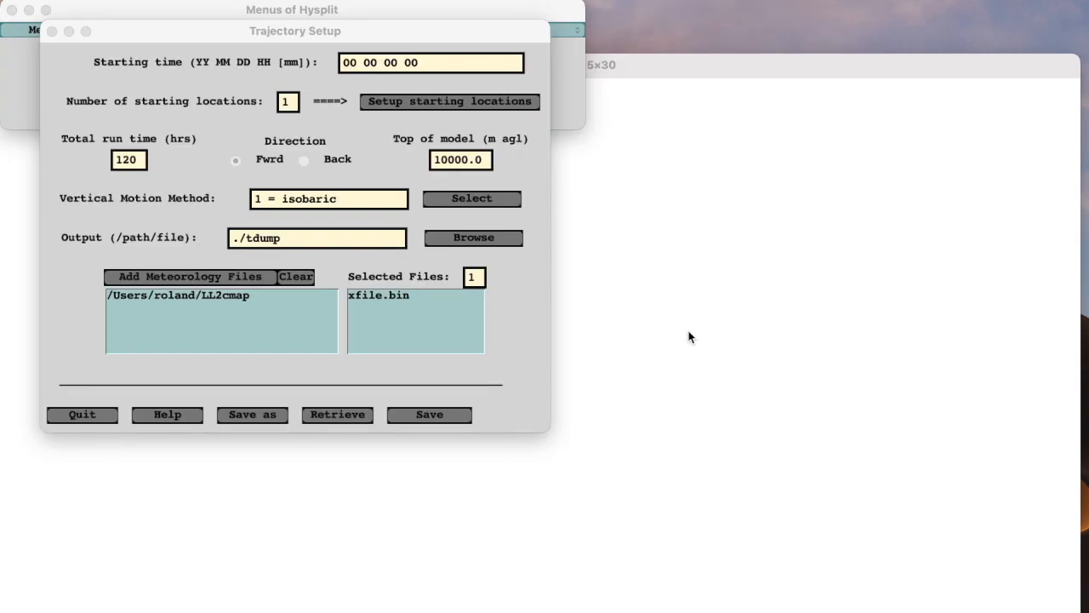
mouse_move(688, 340)
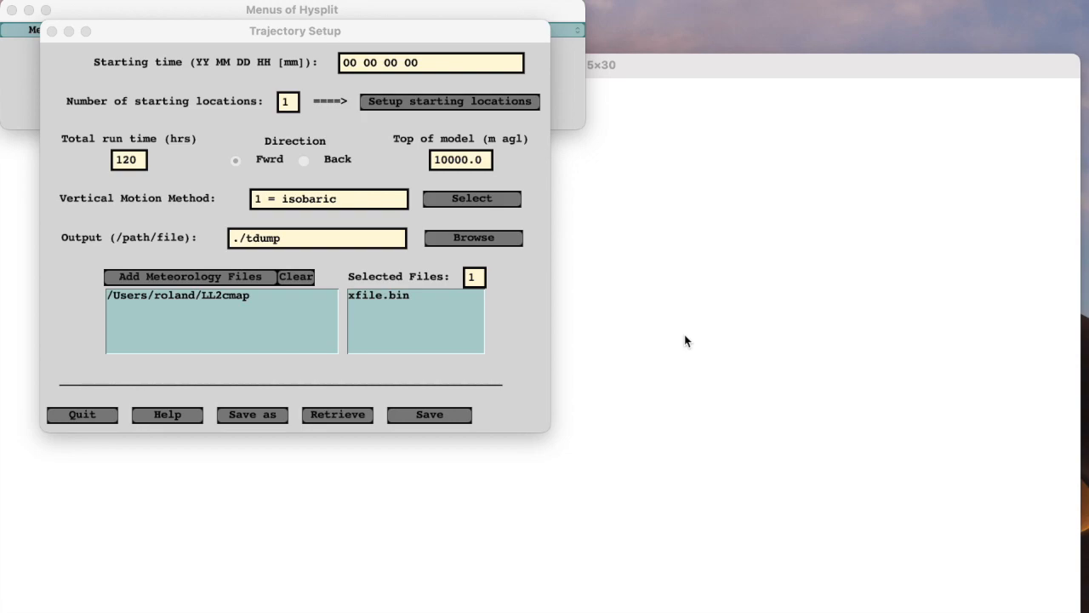
Save the setup with xfile.bin, close the simulation log, and plot the trajectory in polar projection
click(388, 296)
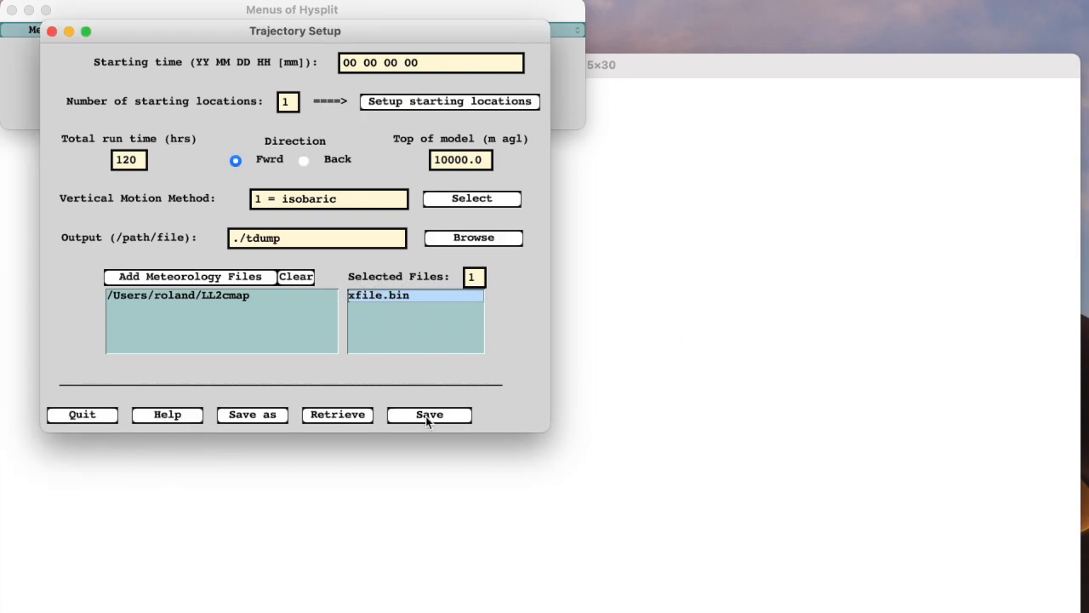
click(429, 415)
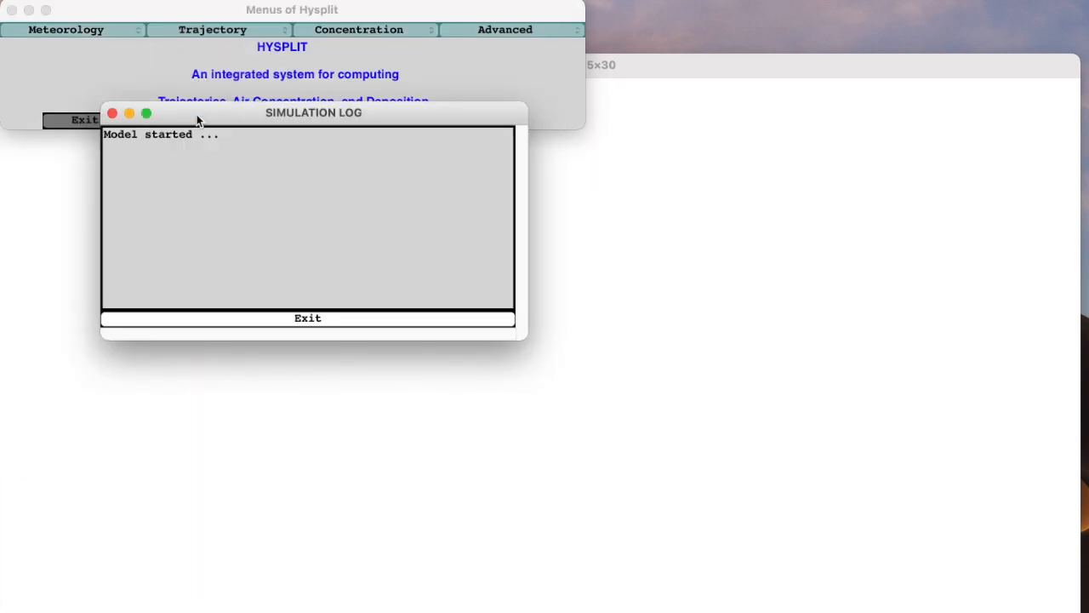
click(308, 317)
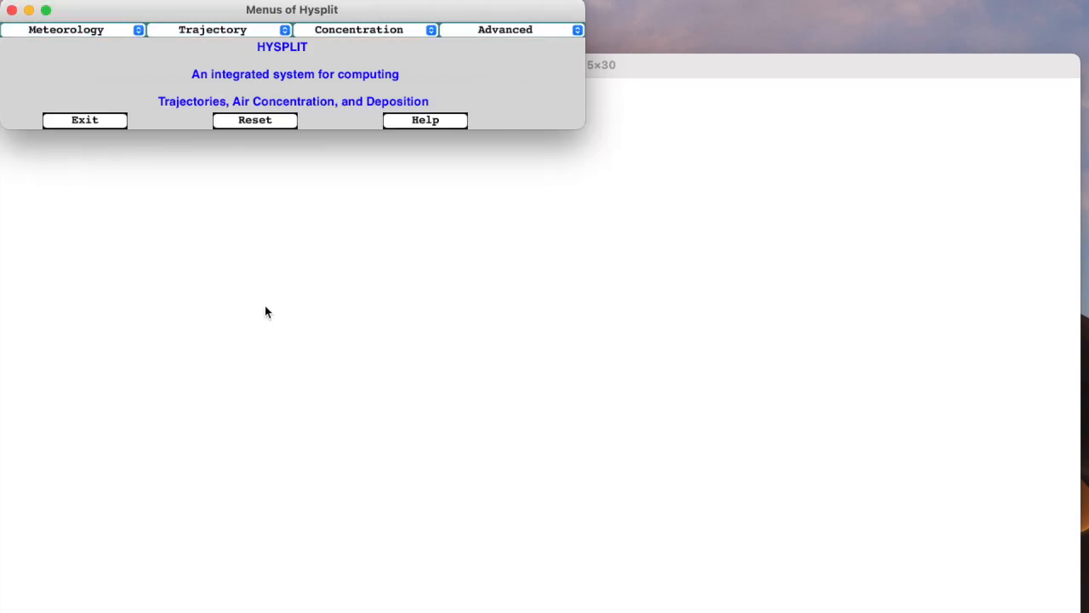
click(213, 29)
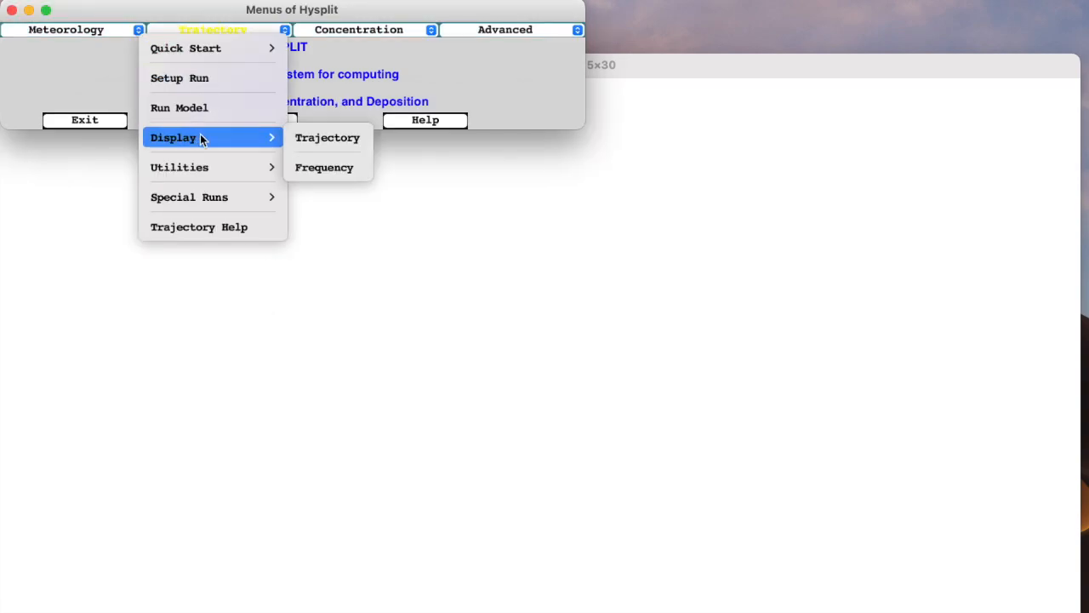
click(328, 137)
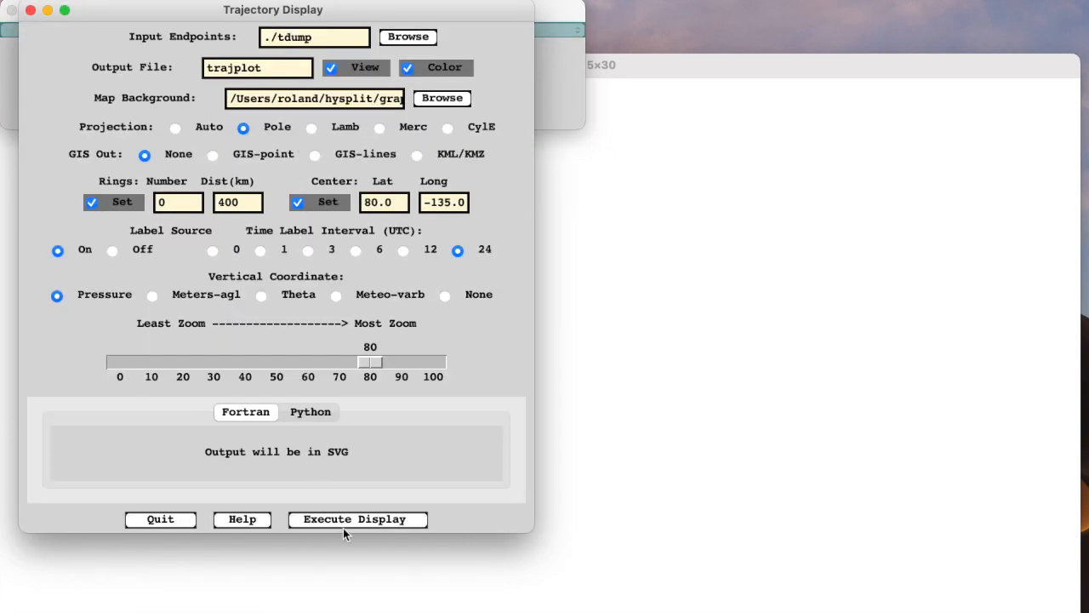
click(357, 519)
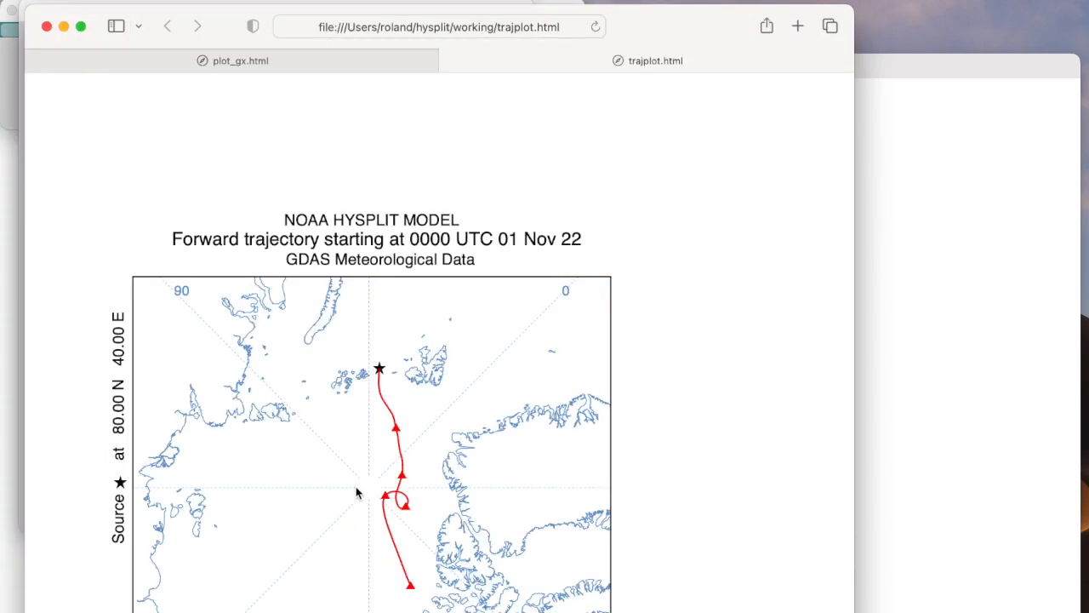
Scroll through the plot_gx page to inspect the GDAS versus Polar_S extract overlay
scroll(down, 3)
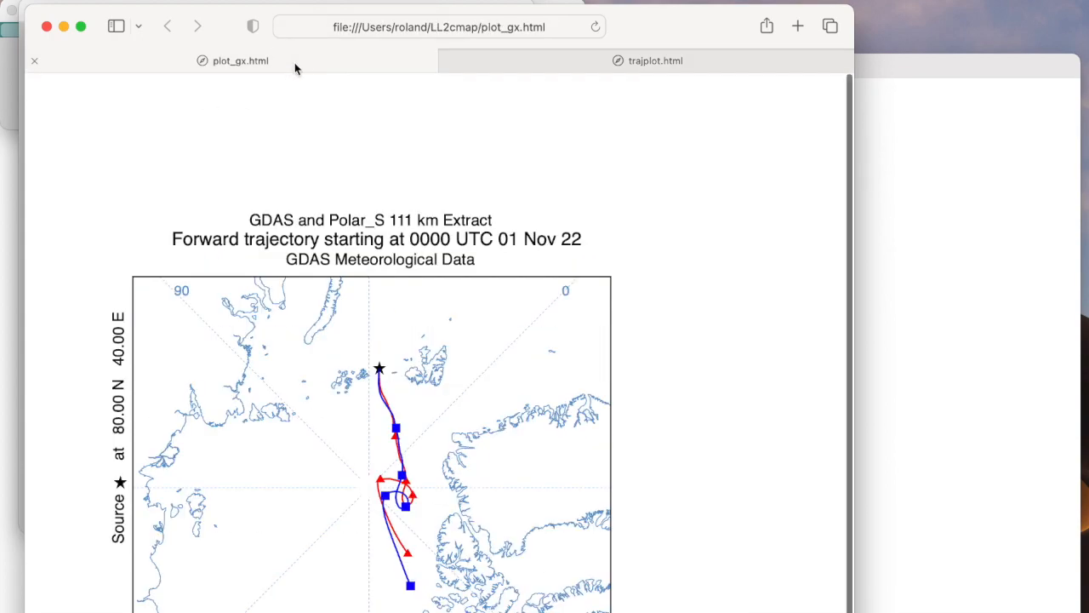
scroll(down, 3)
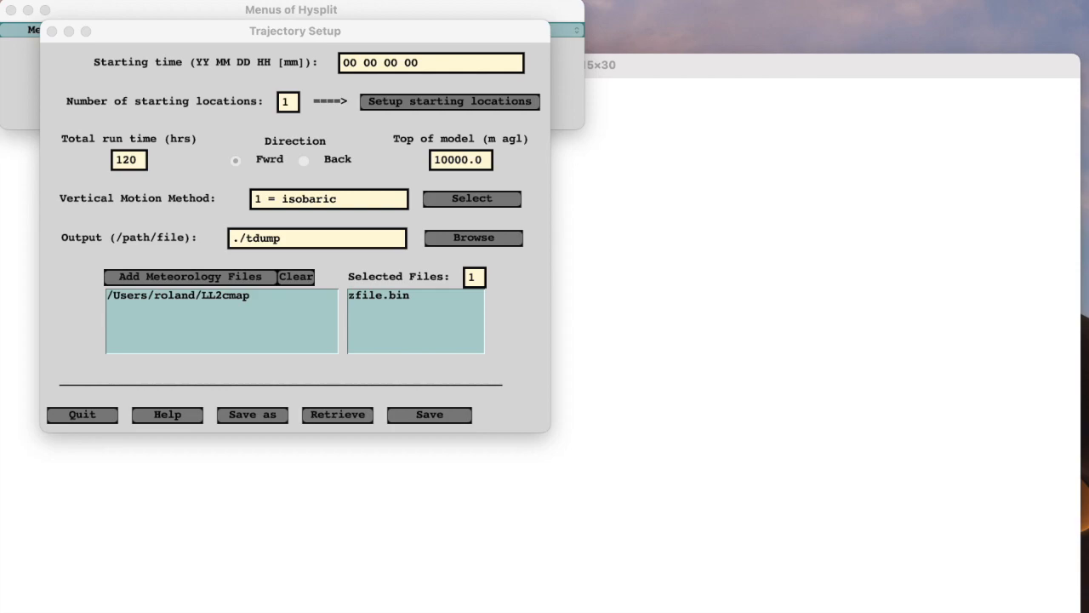
mouse_move(985, 165)
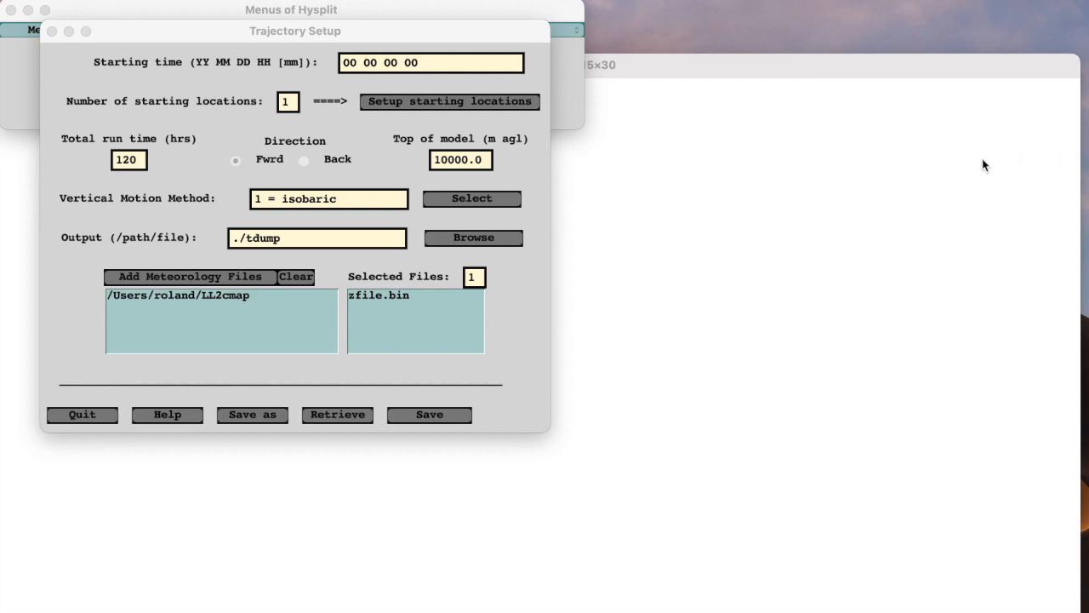
mouse_move(662, 326)
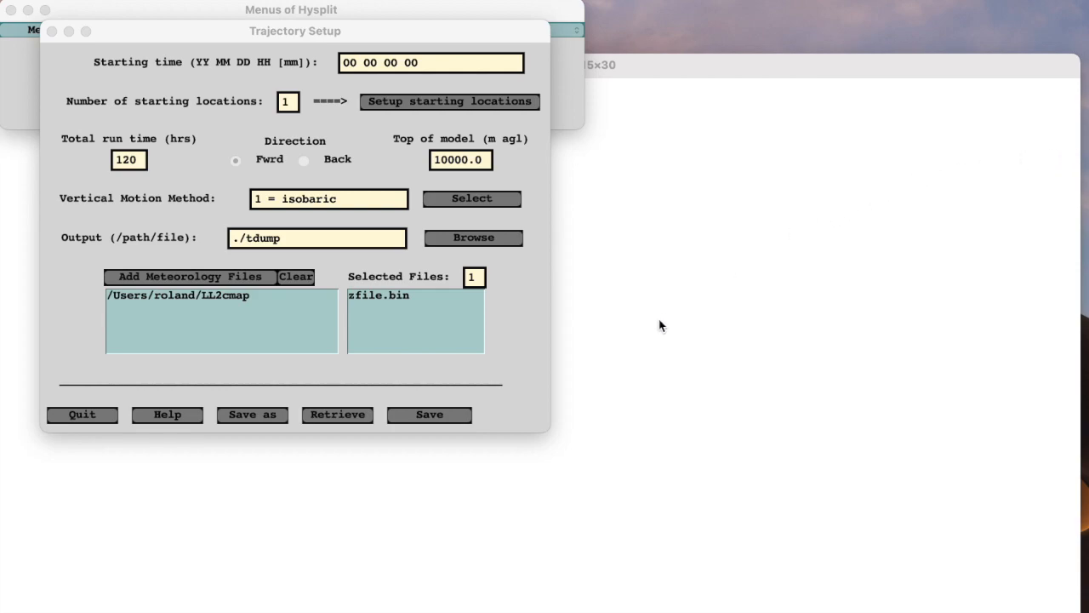
Save the setup with zfile.bin, run the model, close the log, and display the trajectory
click(387, 295)
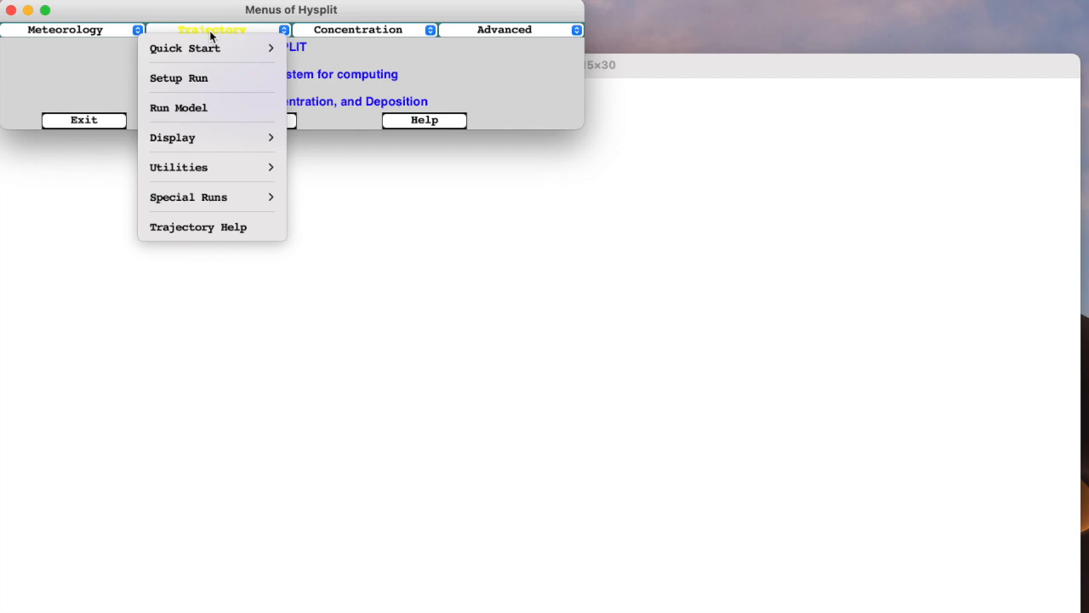
click(179, 107)
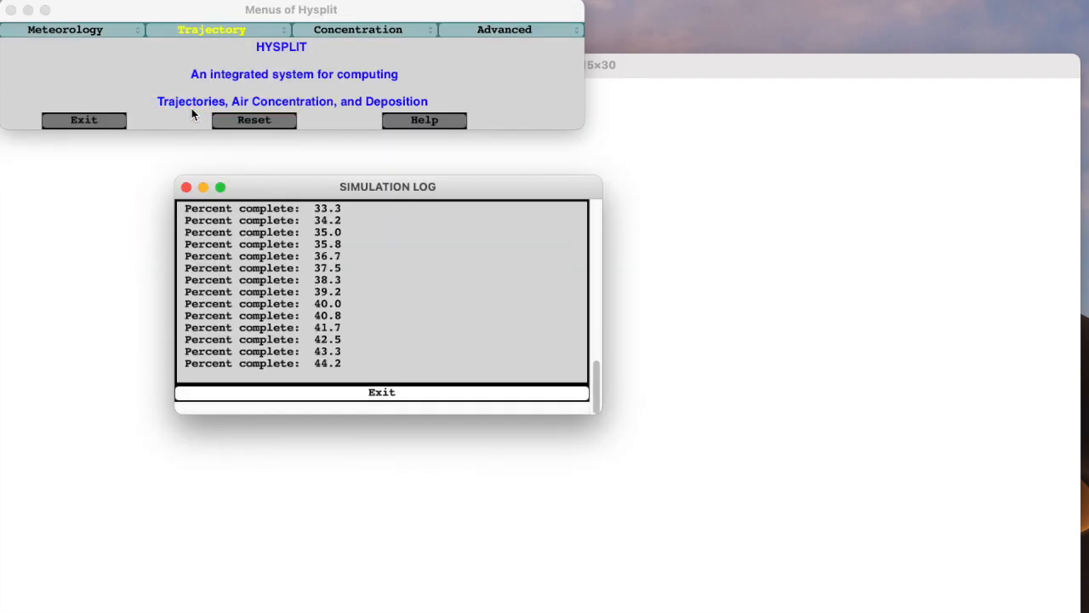
click(382, 392)
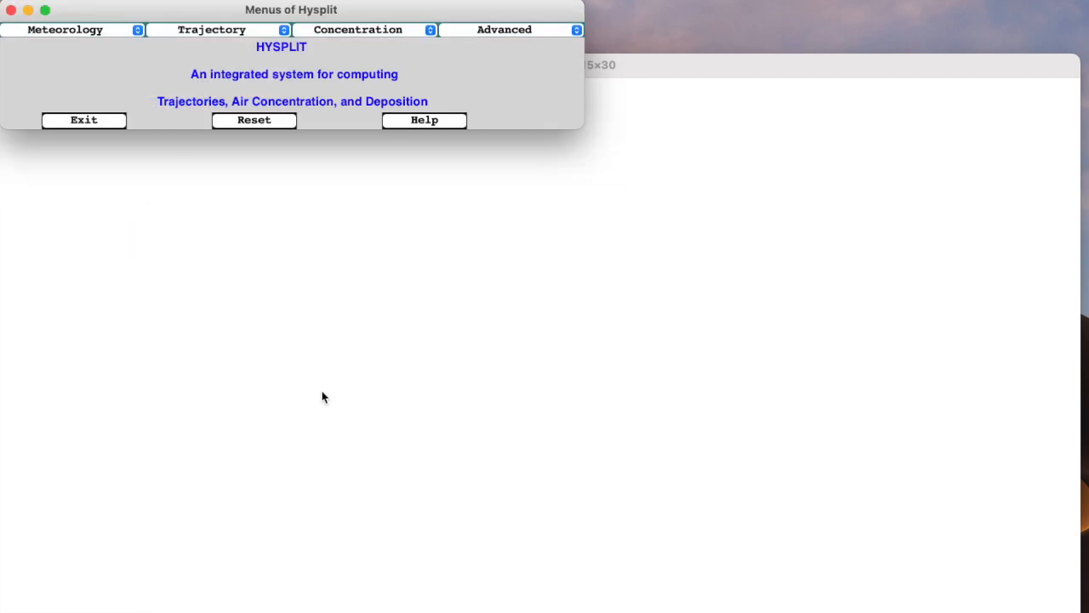
click(212, 29)
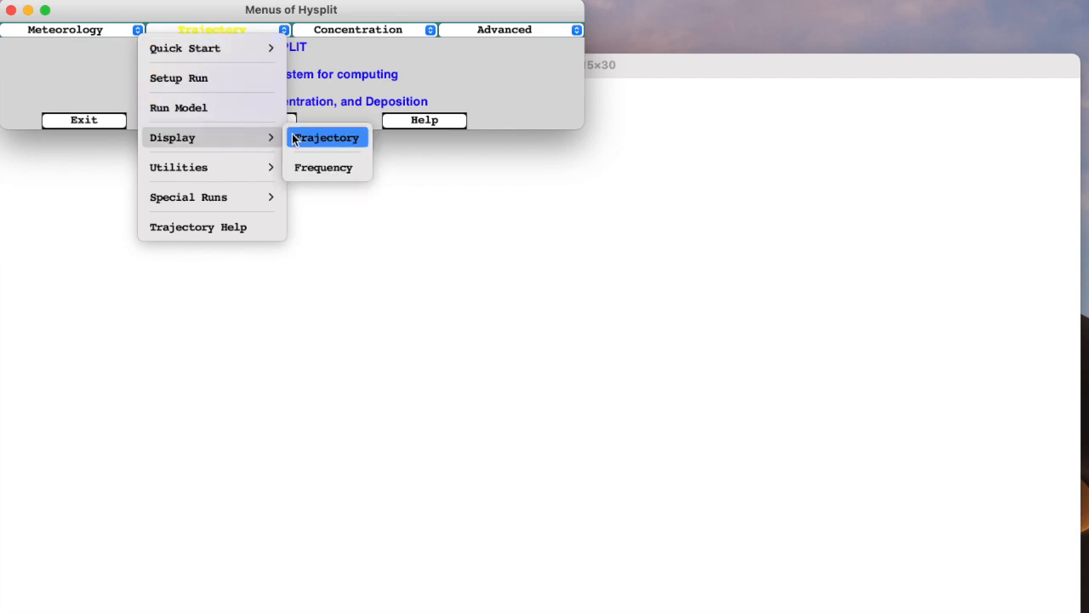
click(326, 137)
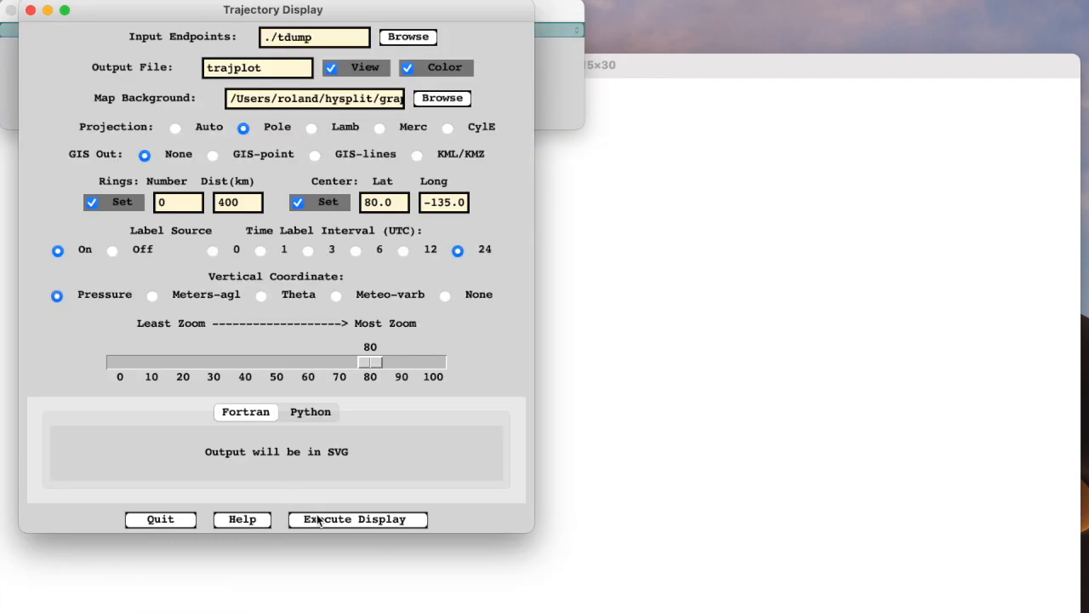
click(357, 519)
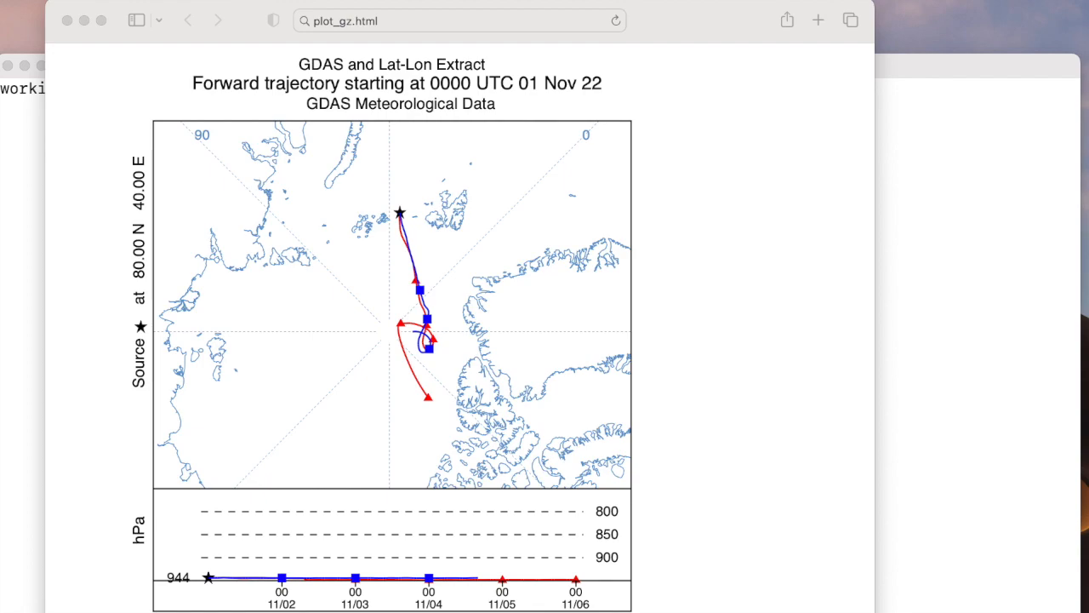
mouse_move(430, 239)
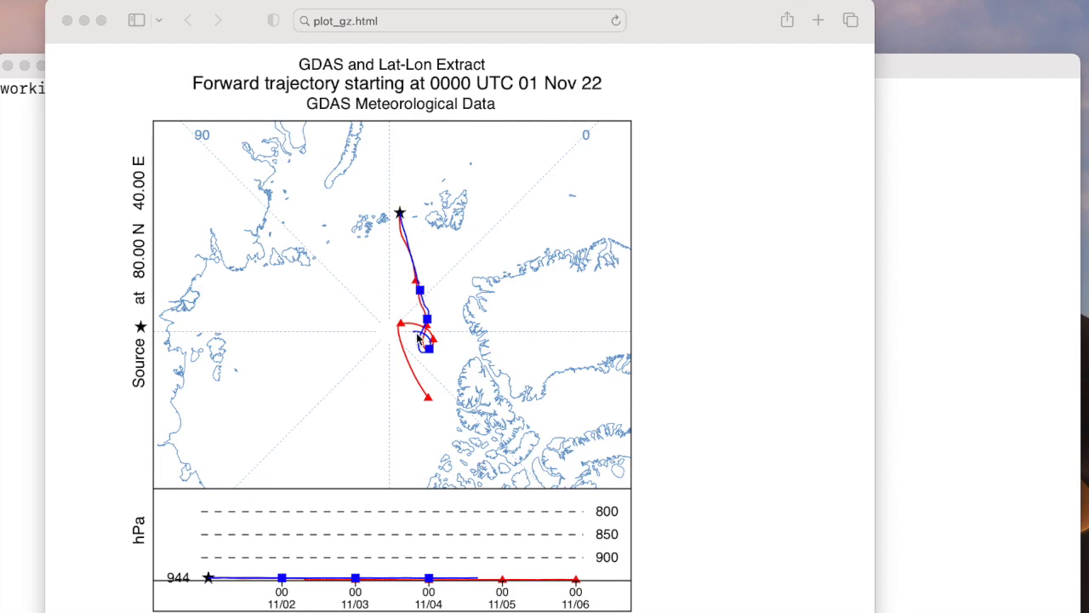
mouse_move(400, 240)
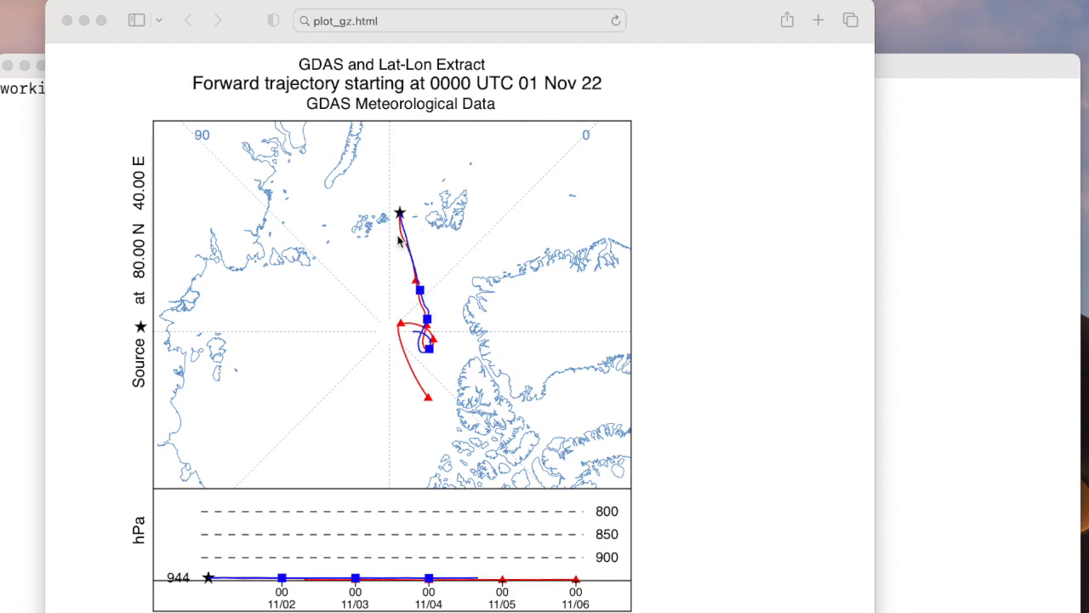
mouse_move(426, 294)
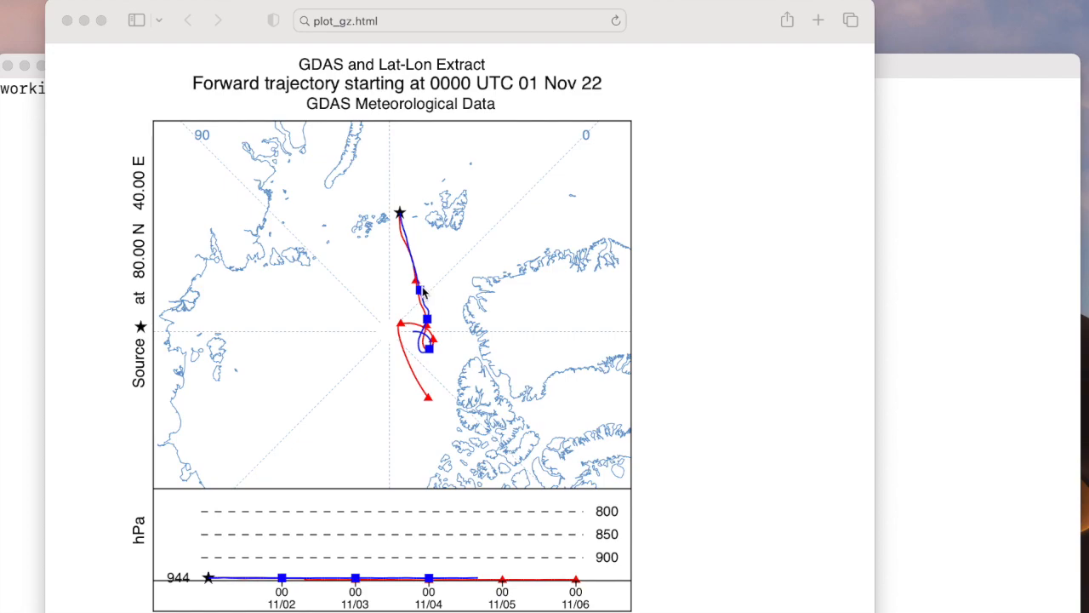
mouse_move(439, 344)
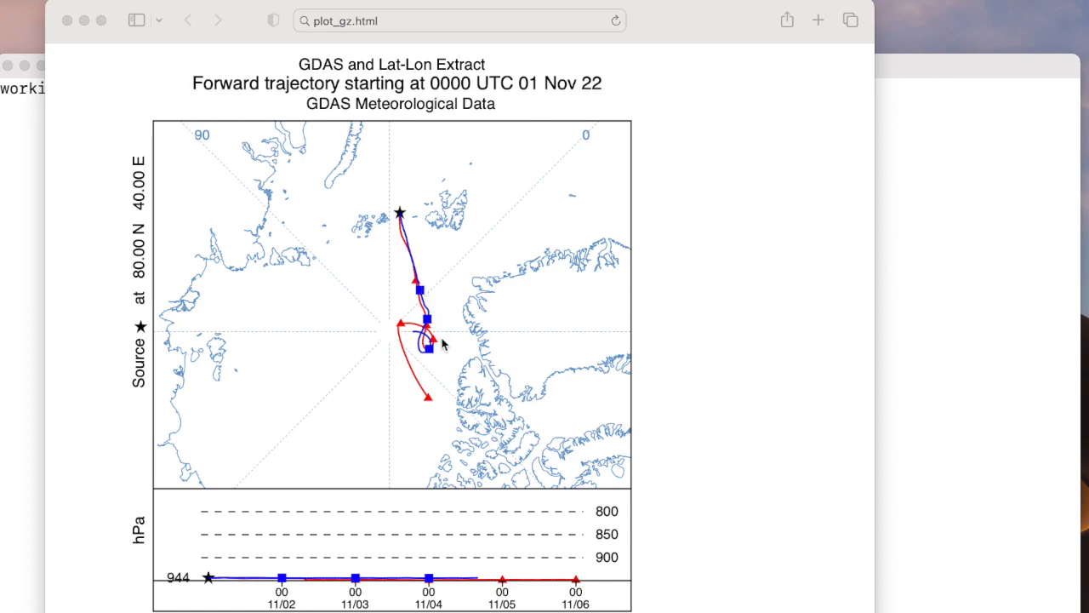
mouse_move(451, 342)
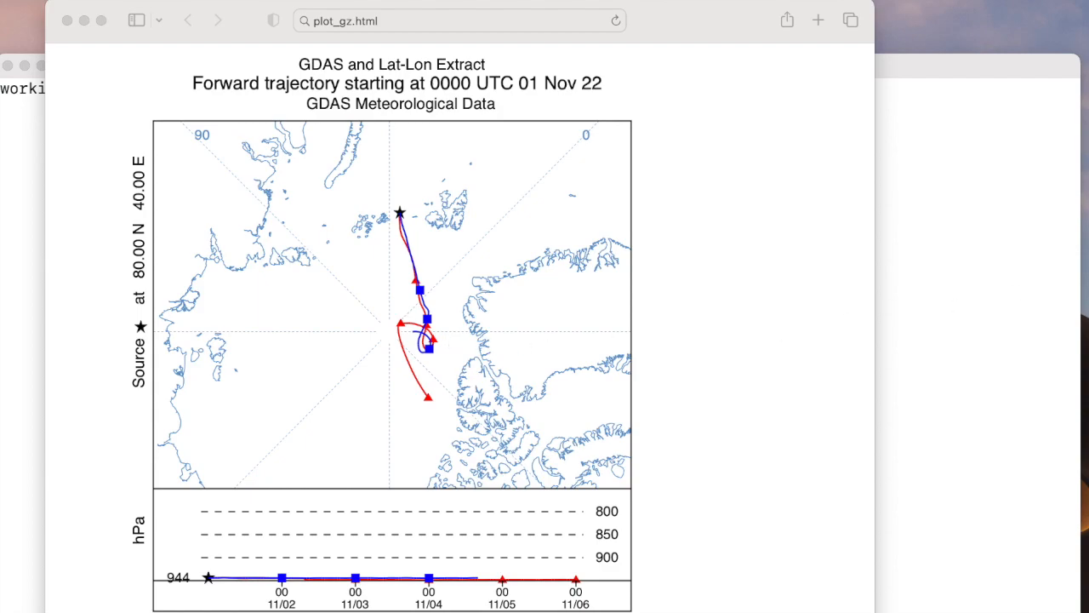
Switch from the plot_gz comparison to the GitHub profile window
click(623, 19)
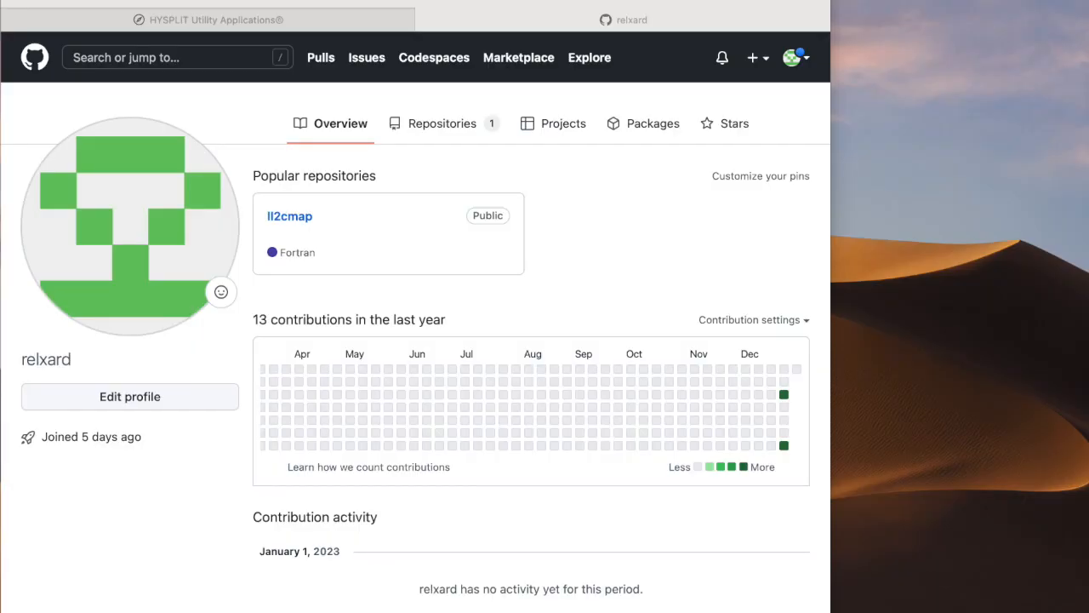
mouse_move(942, 241)
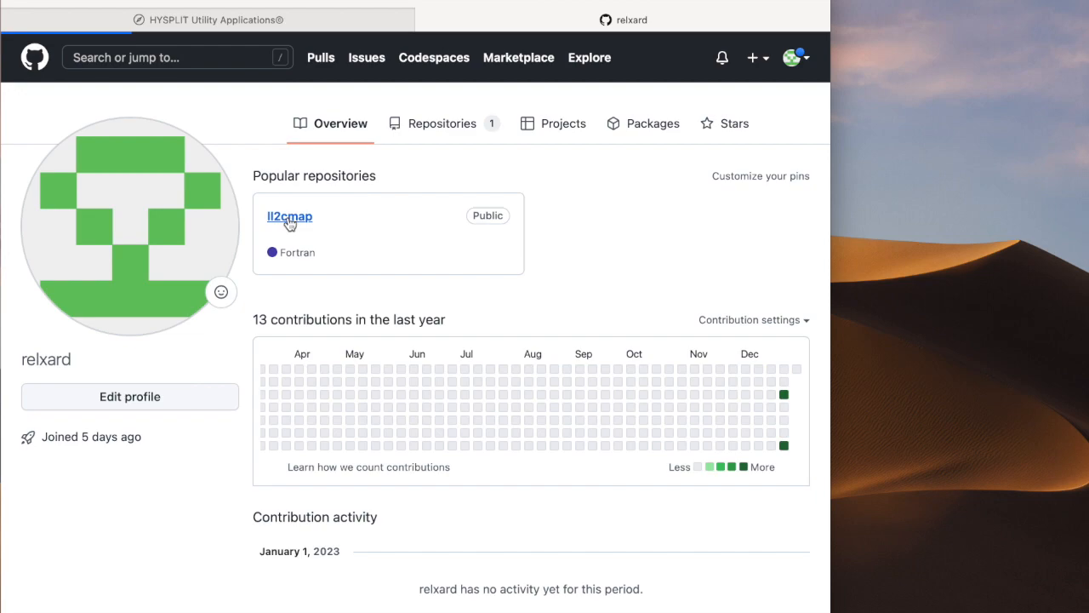
Browse the relxard/ll2cmap repository page, then go back to the HYSPLIT Utility Applications page
click(289, 216)
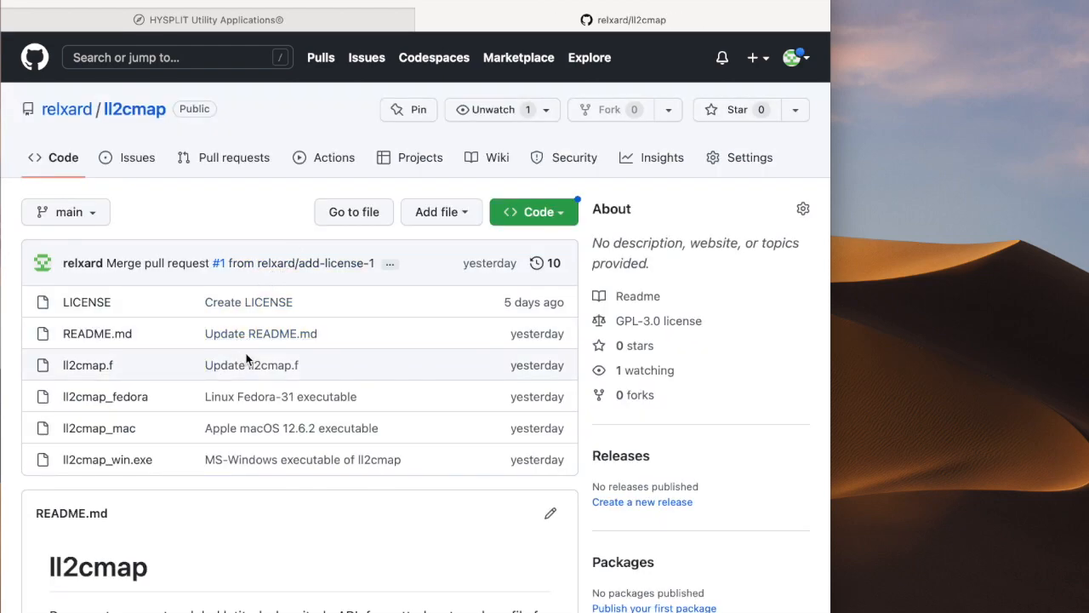
scroll(down, 3)
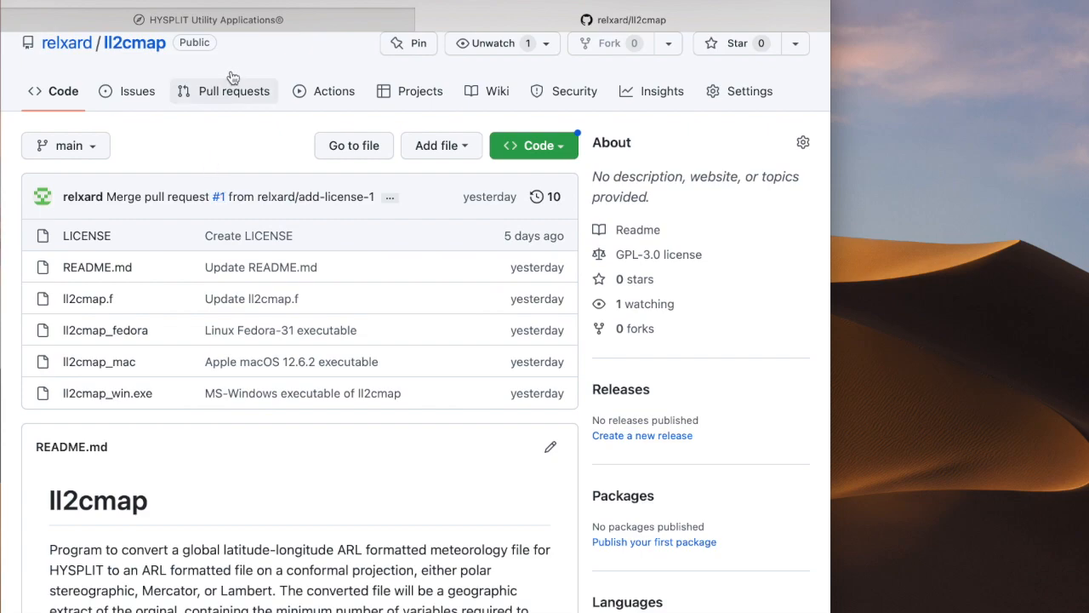
click(208, 19)
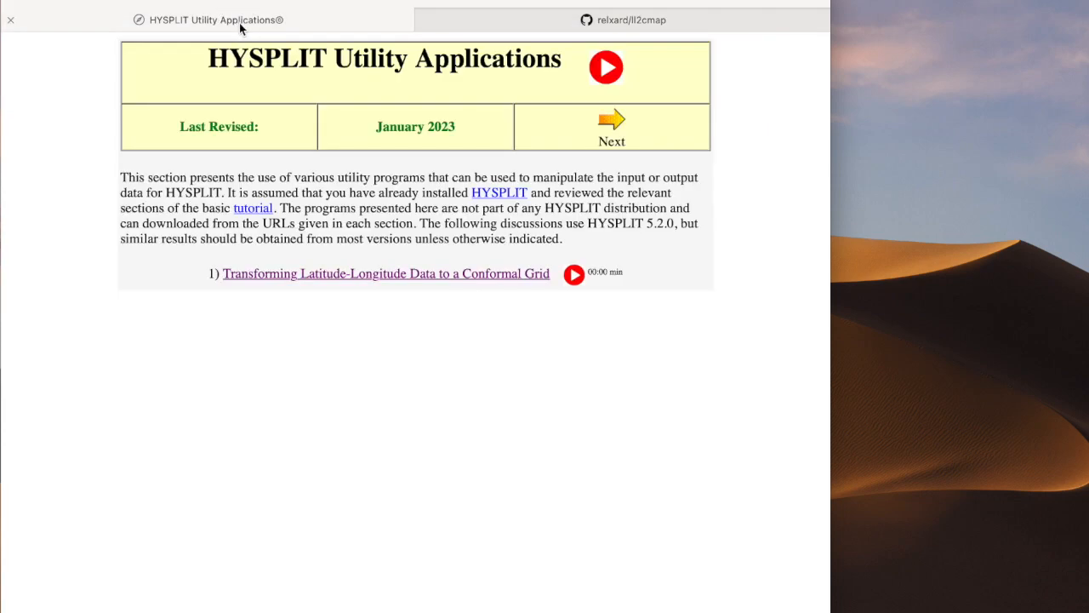
mouse_move(306, 264)
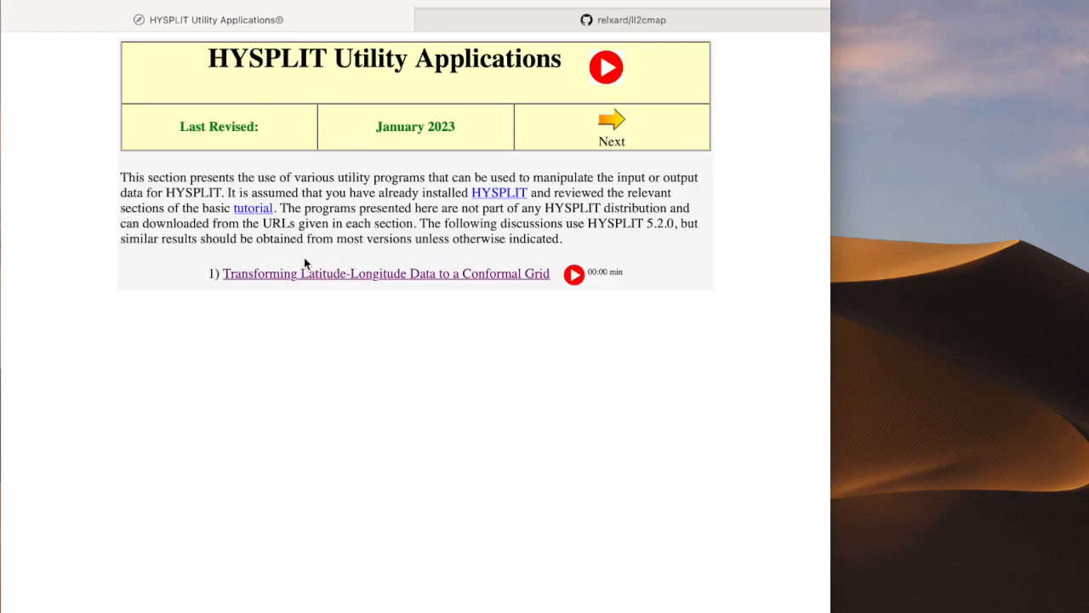